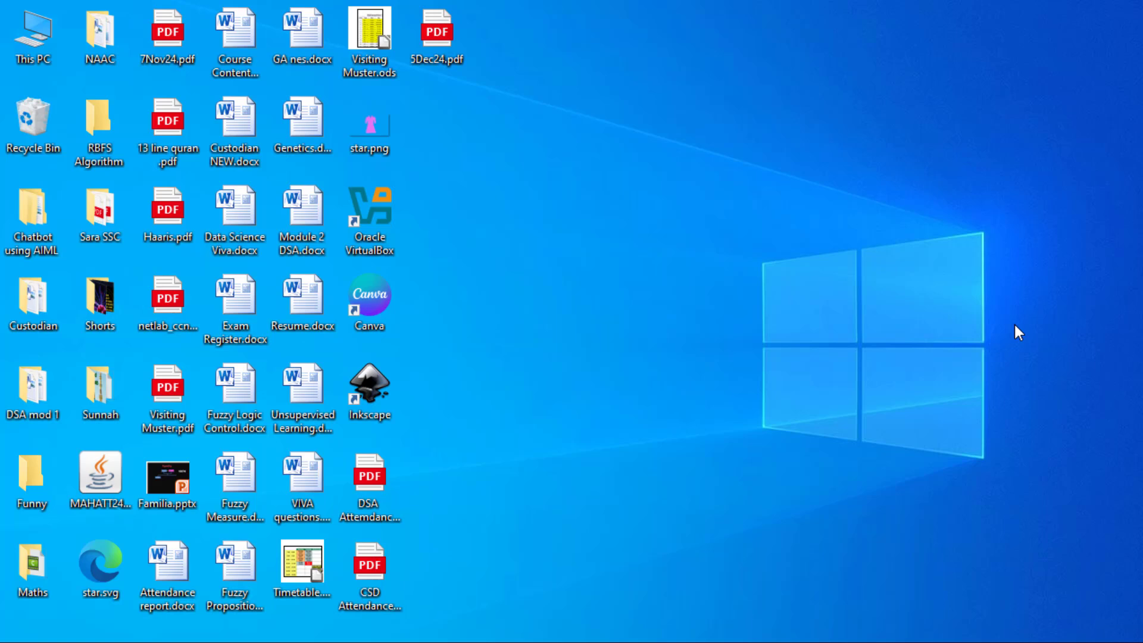
{"action": "mouse_move", "coordinate": [908, 343]}
{"action": "type", "text": "vir"}
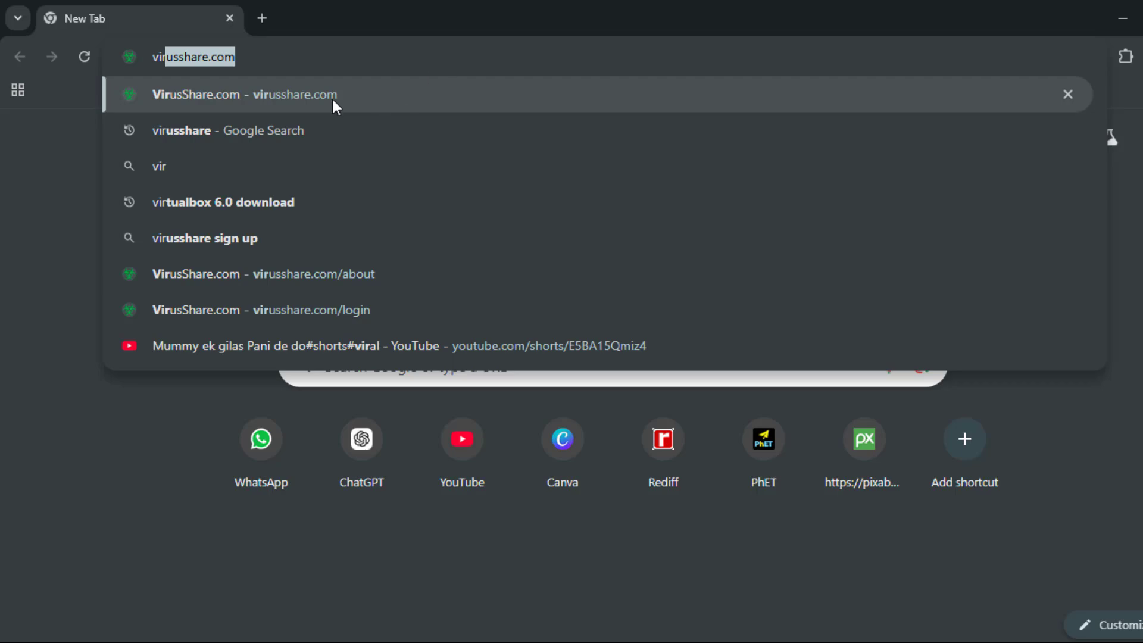
Go to the VirusShare home page and bring up its login form with empty username and password fields.
{"action": "left_click", "coordinate": [246, 94]}
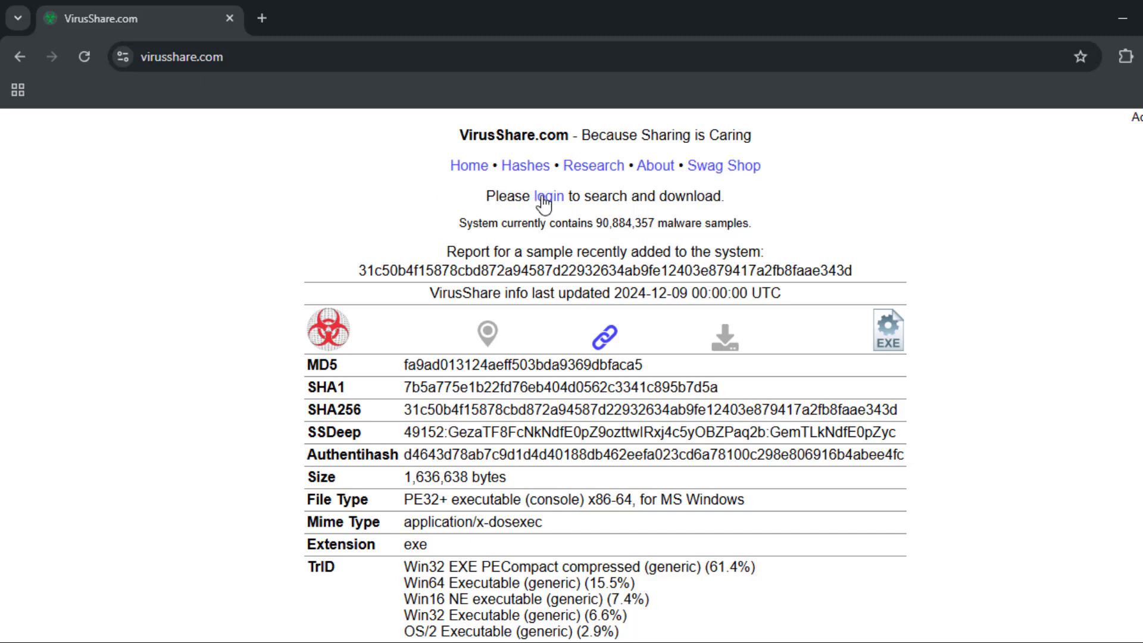
{"action": "left_click", "coordinate": [547, 197]}
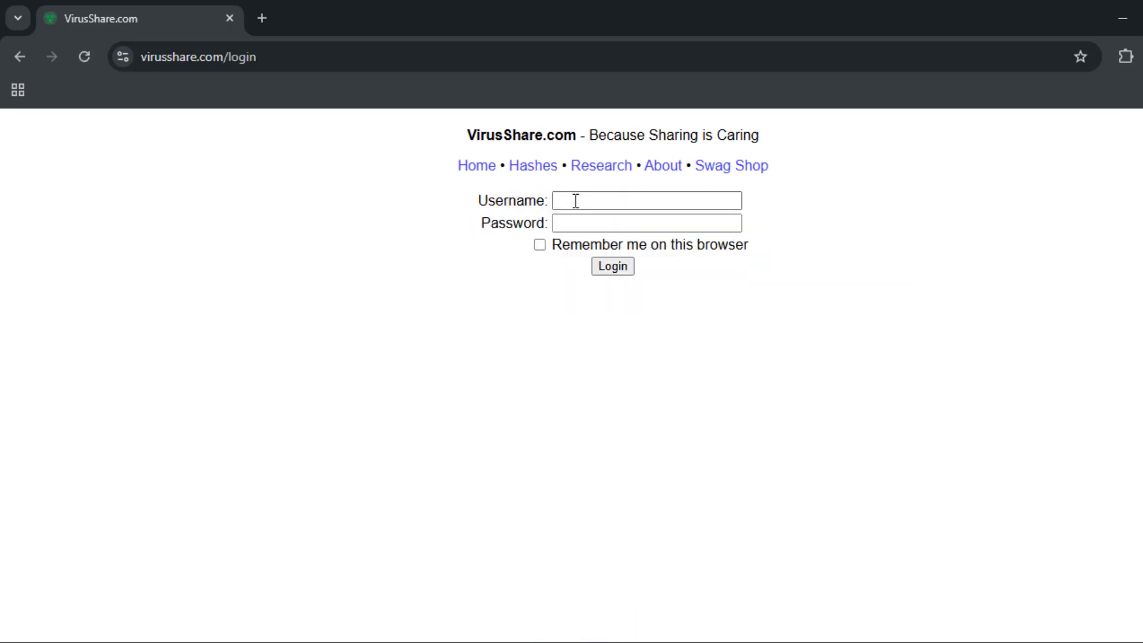
{"action": "left_click", "coordinate": [646, 223]}
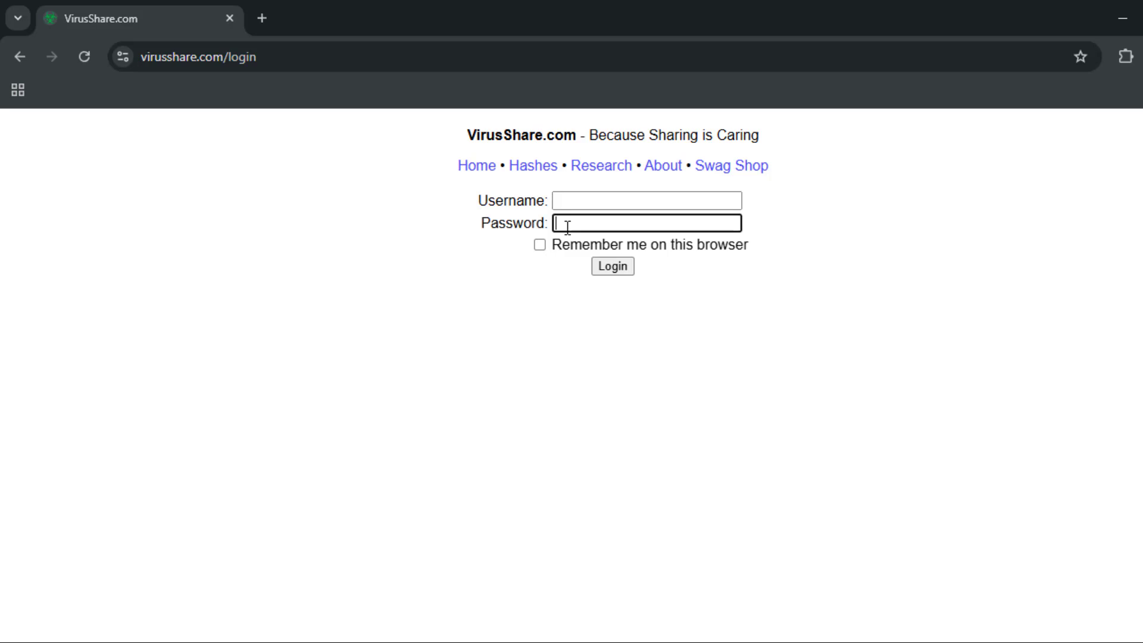
{"action": "mouse_move", "coordinate": [578, 216]}
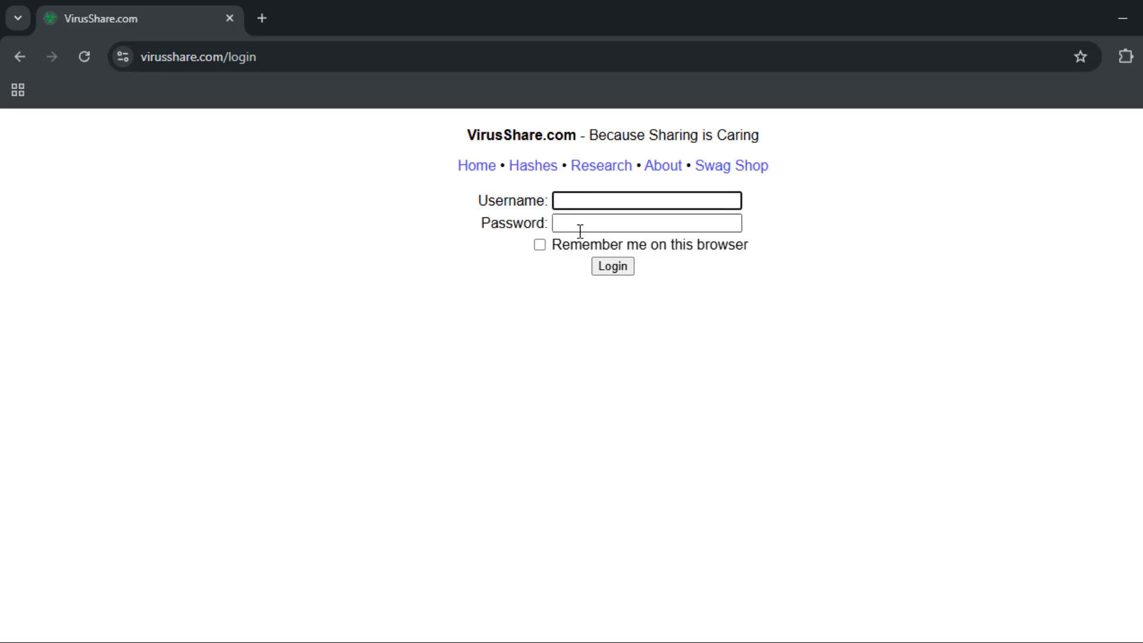
{"action": "left_click", "coordinate": [646, 200]}
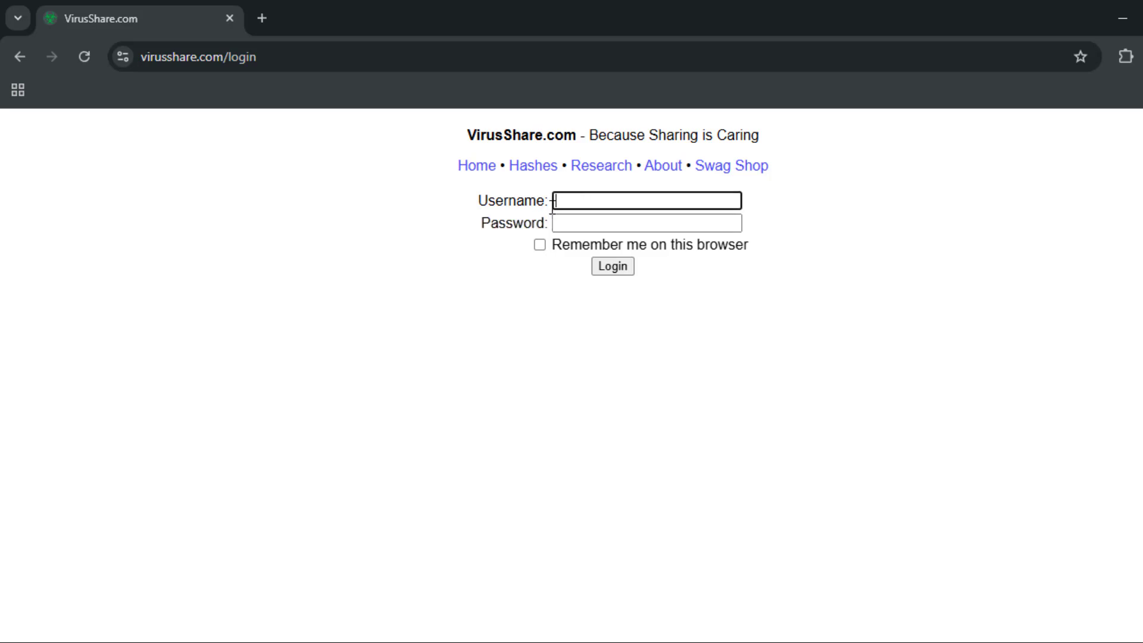
{"action": "mouse_move", "coordinate": [665, 166]}
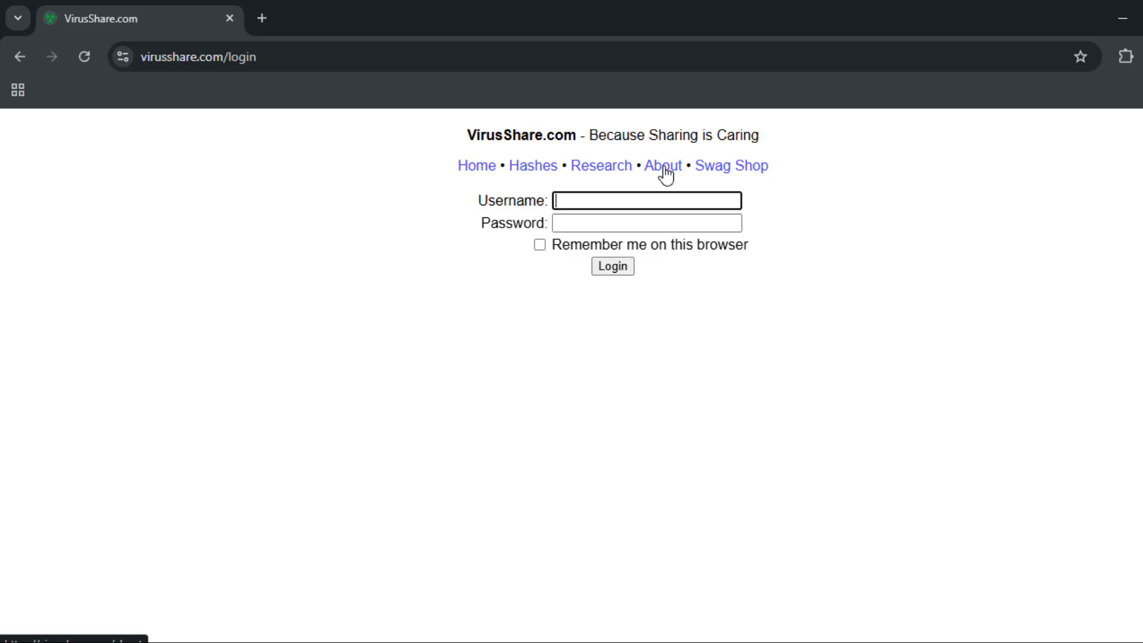
View the About page and highlight the invitation-only access-request instructions.
{"action": "left_click", "coordinate": [664, 166]}
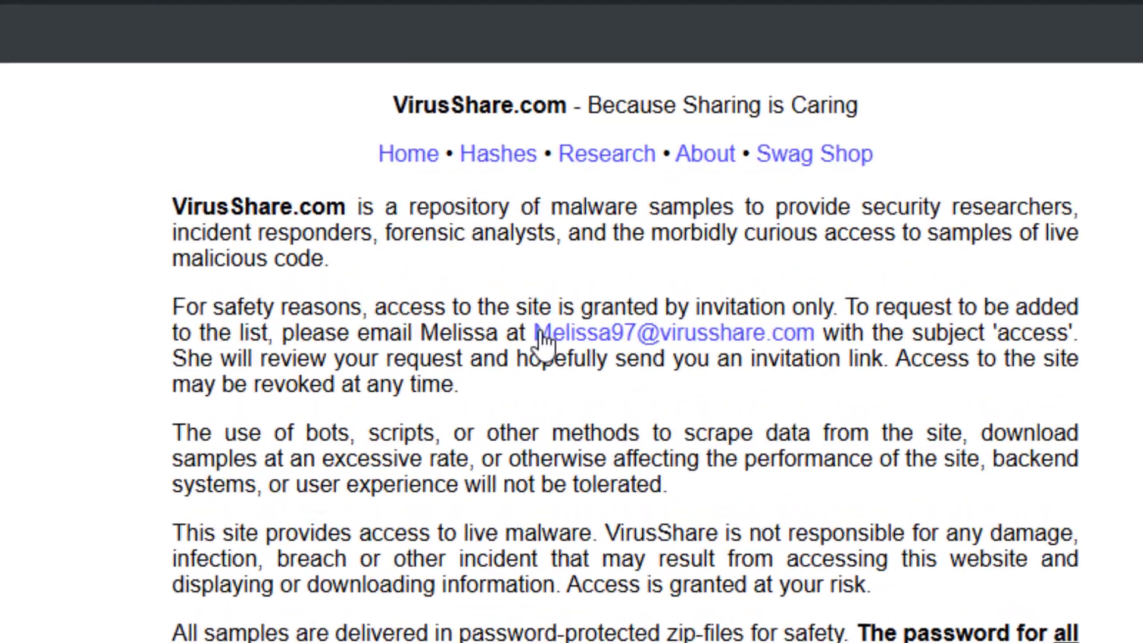
{"action": "scroll", "scroll_direction": "down", "scroll_amount": 3}
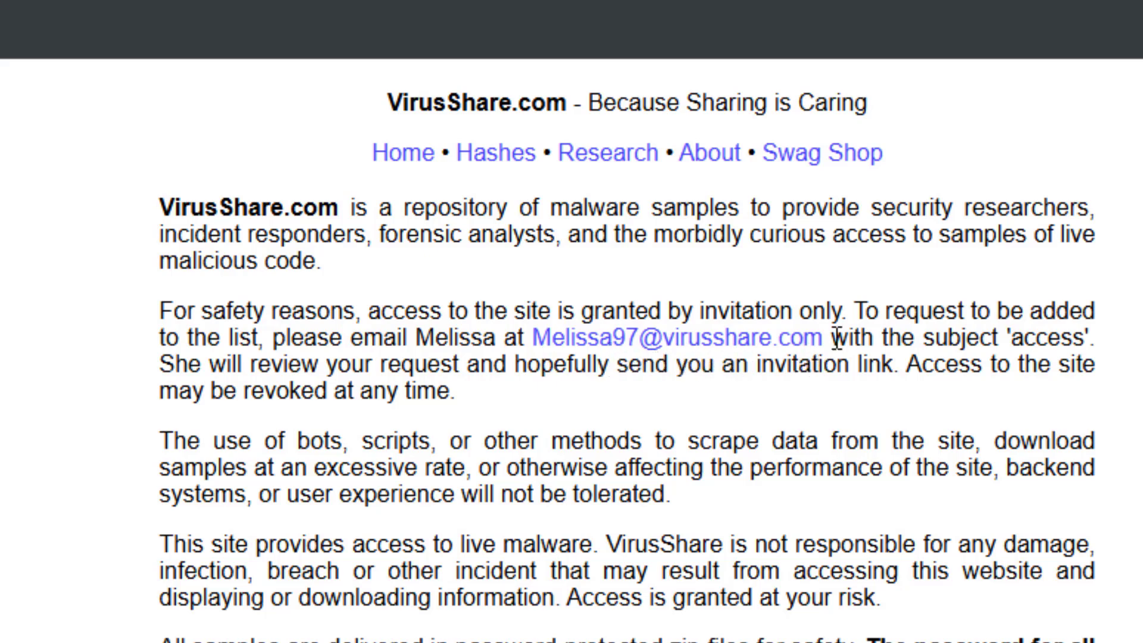
{"action": "left_click_drag", "start_coordinate": [614, 311], "coordinate": [820, 337]}
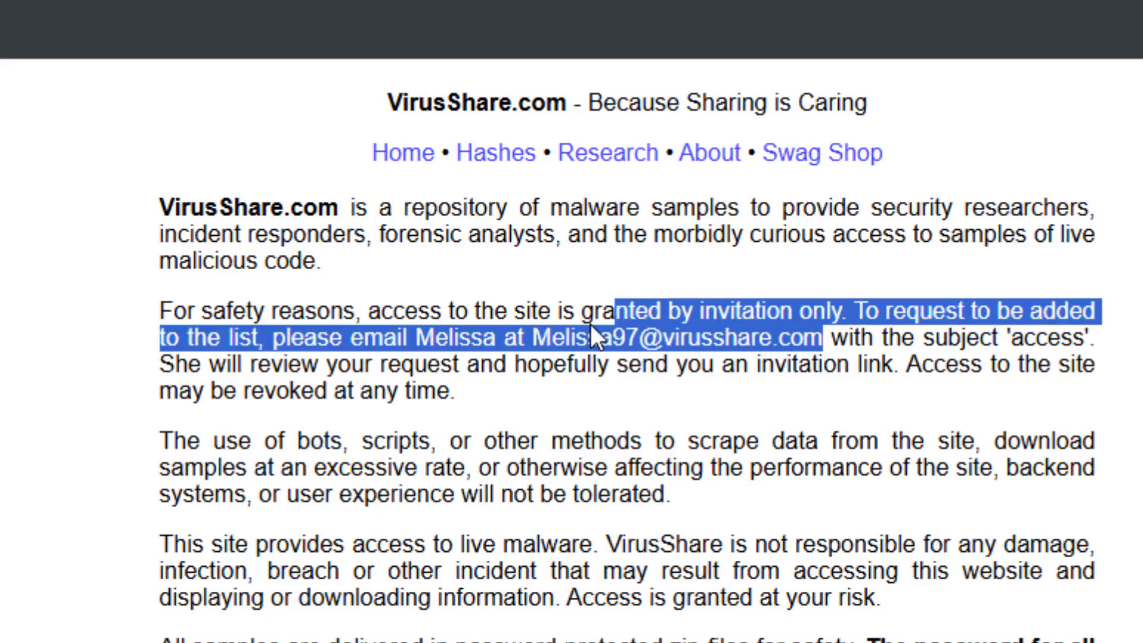
{"action": "left_click", "coordinate": [674, 404]}
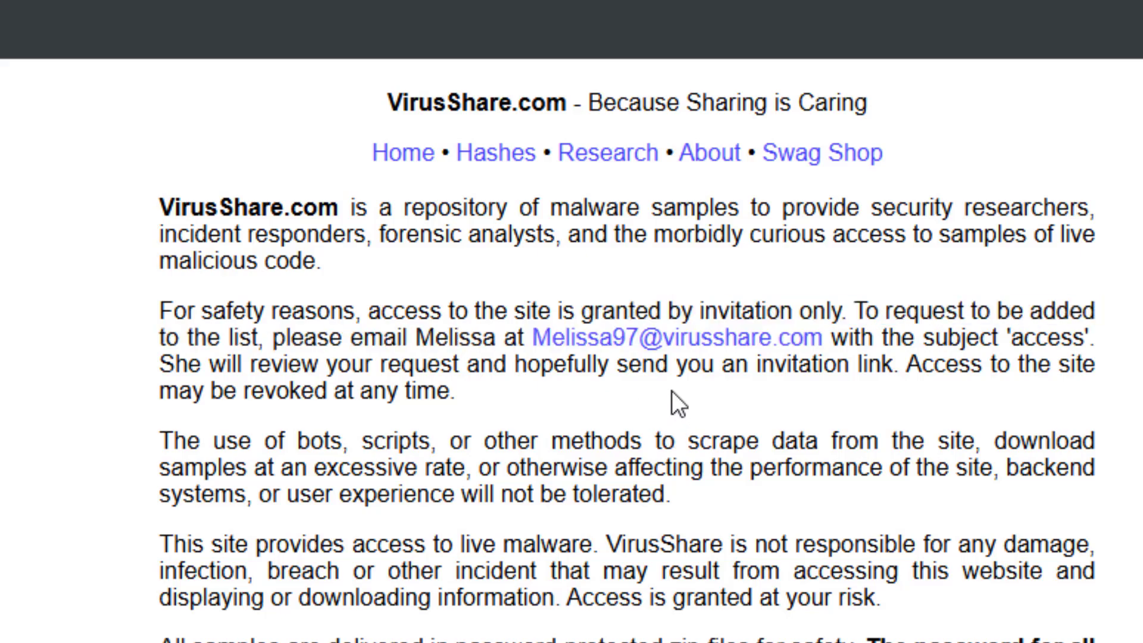
{"action": "mouse_move", "coordinate": [911, 358]}
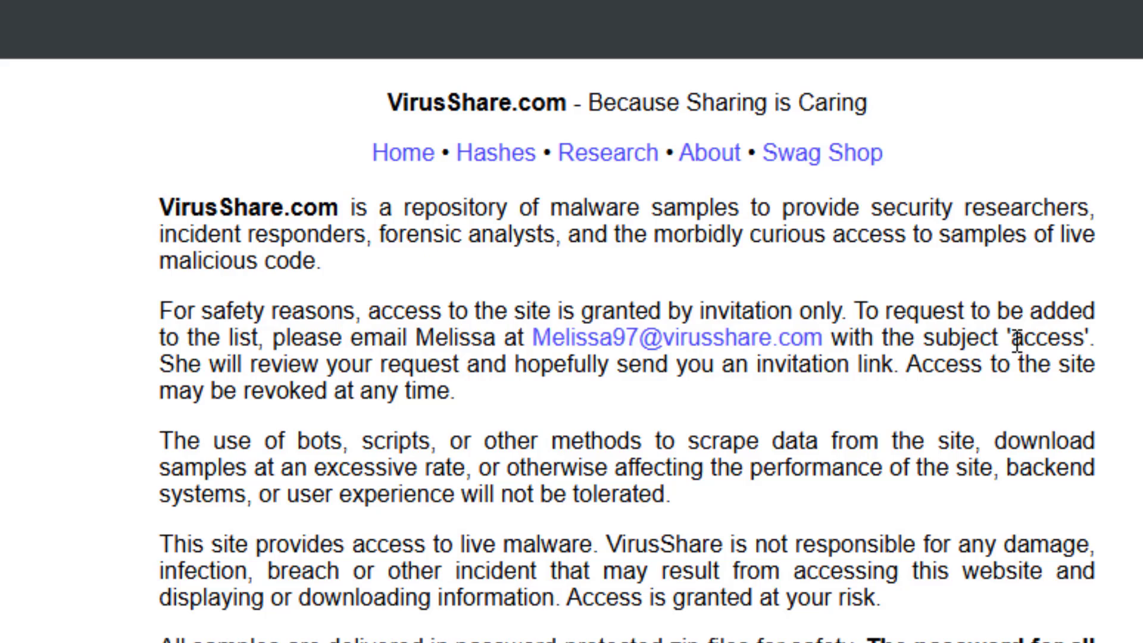
Highlight the required email subject word 'access', then return to the login page.
{"action": "double_click", "coordinate": [1048, 337]}
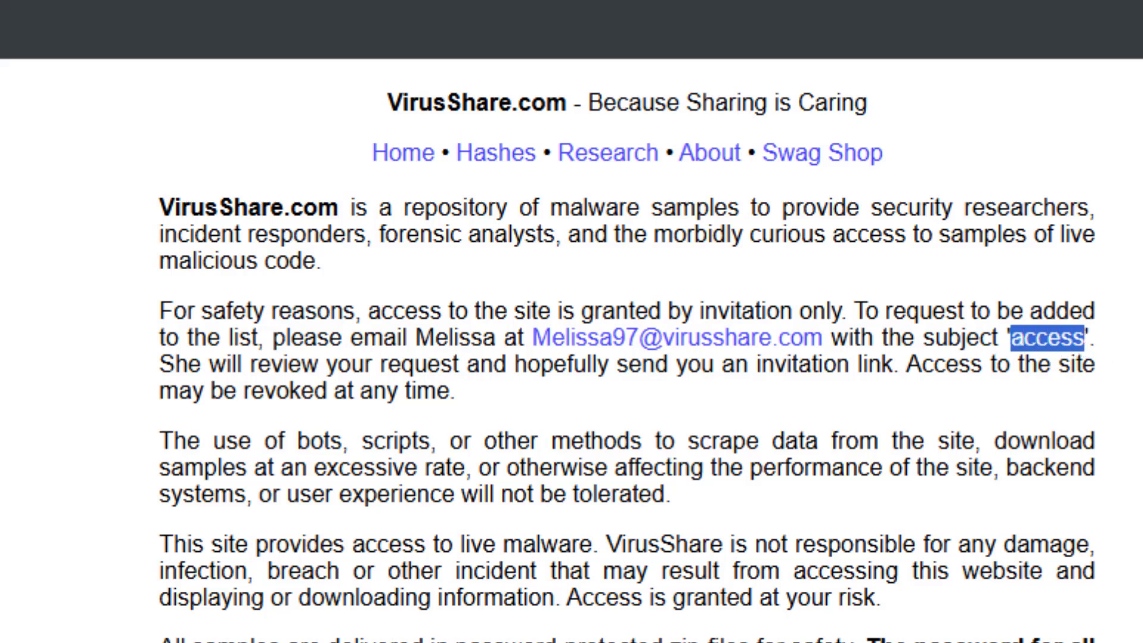
{"action": "left_click", "coordinate": [1045, 337]}
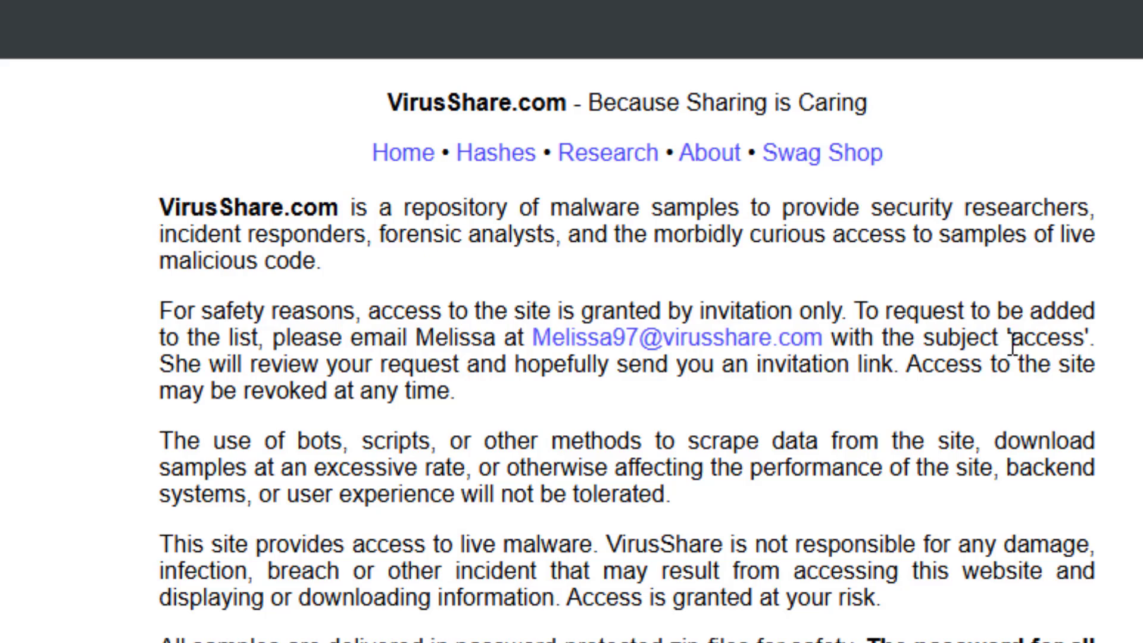
{"action": "double_click", "coordinate": [1049, 337]}
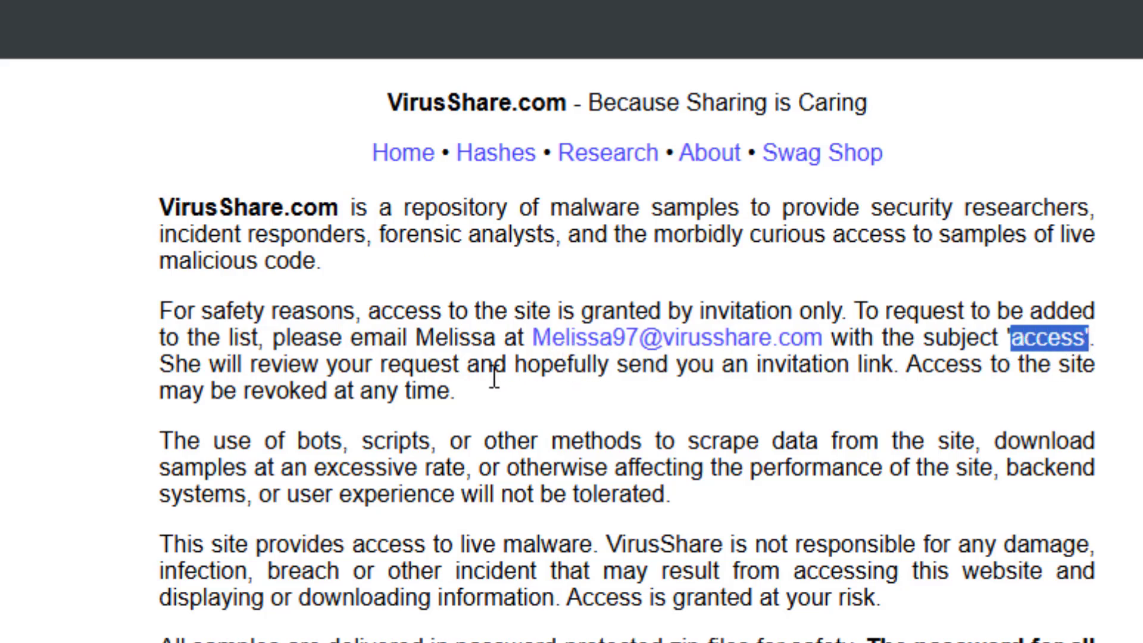
{"action": "mouse_move", "coordinate": [758, 364]}
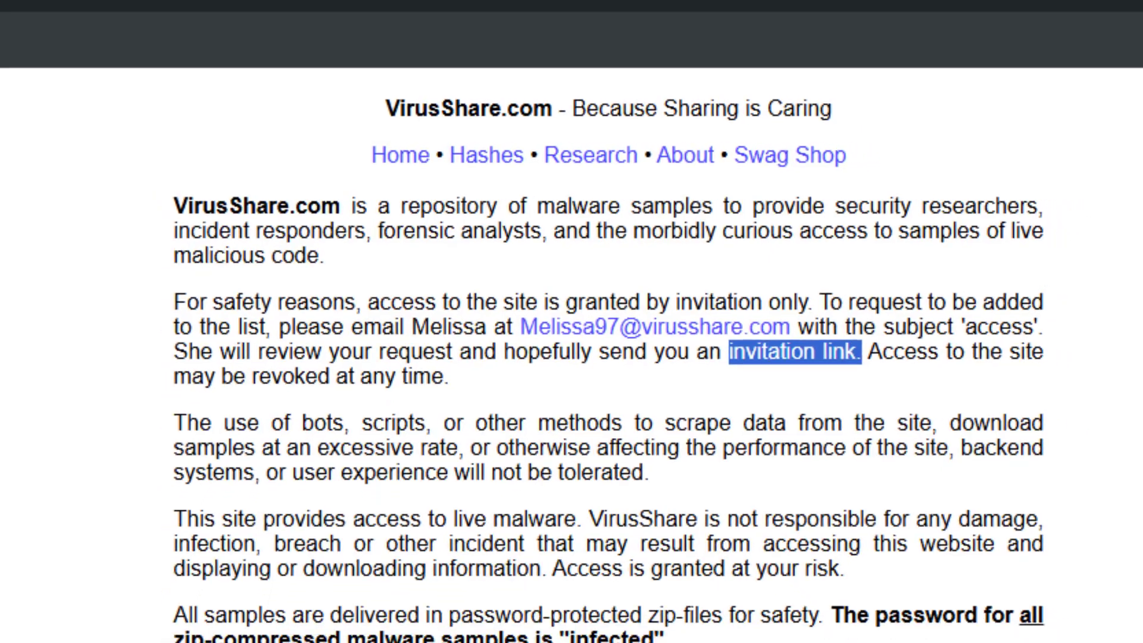
{"action": "left_click", "coordinate": [793, 352]}
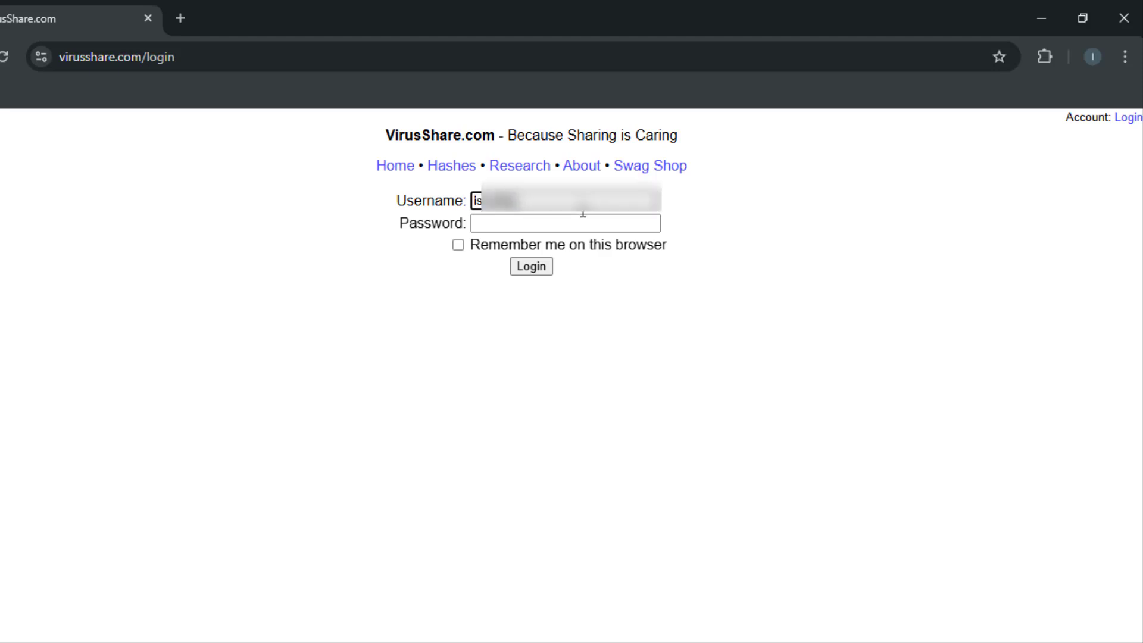
Enter the account password and sign in to VirusShare with the entered credentials.
{"action": "left_click", "coordinate": [564, 223]}
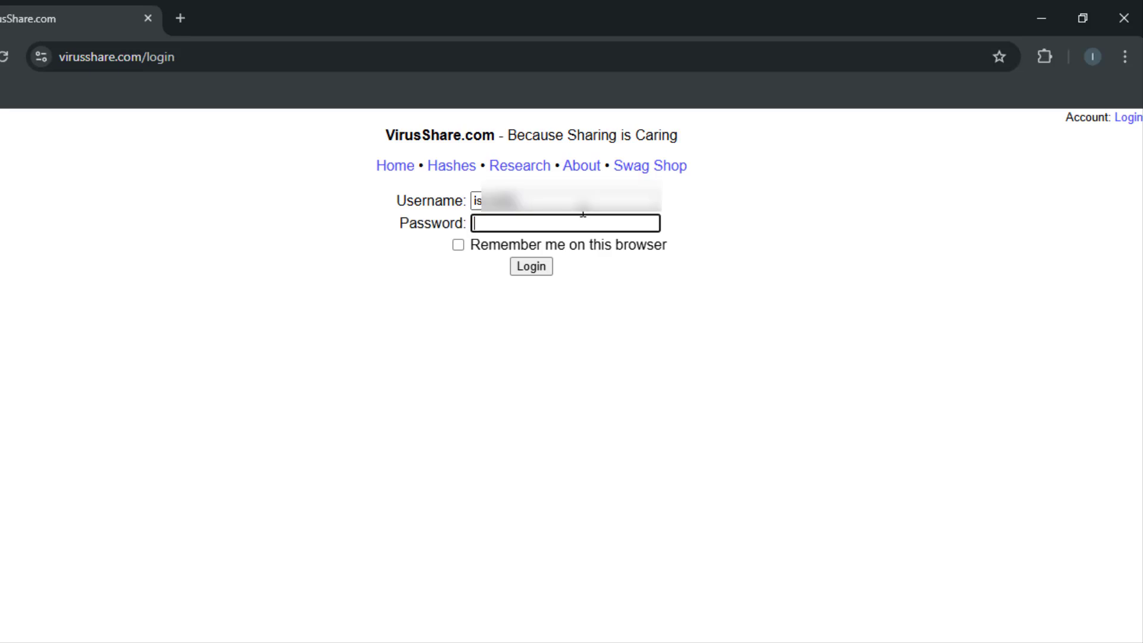
{"action": "type", "text": "•"}
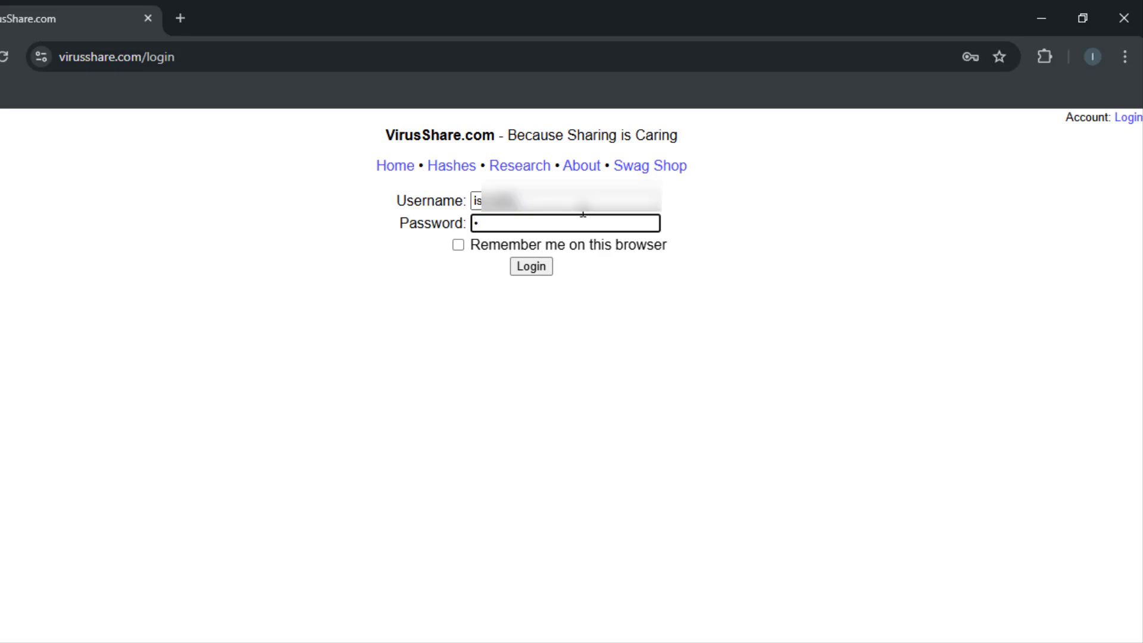
{"action": "type", "text": "•"}
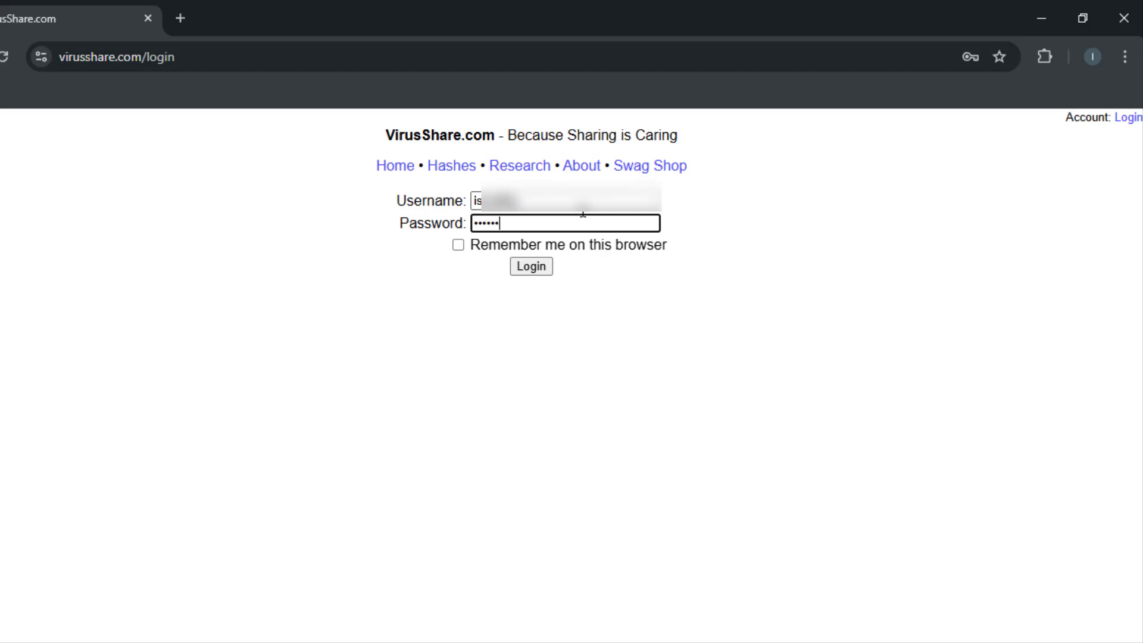
{"action": "type", "text": "•••"}
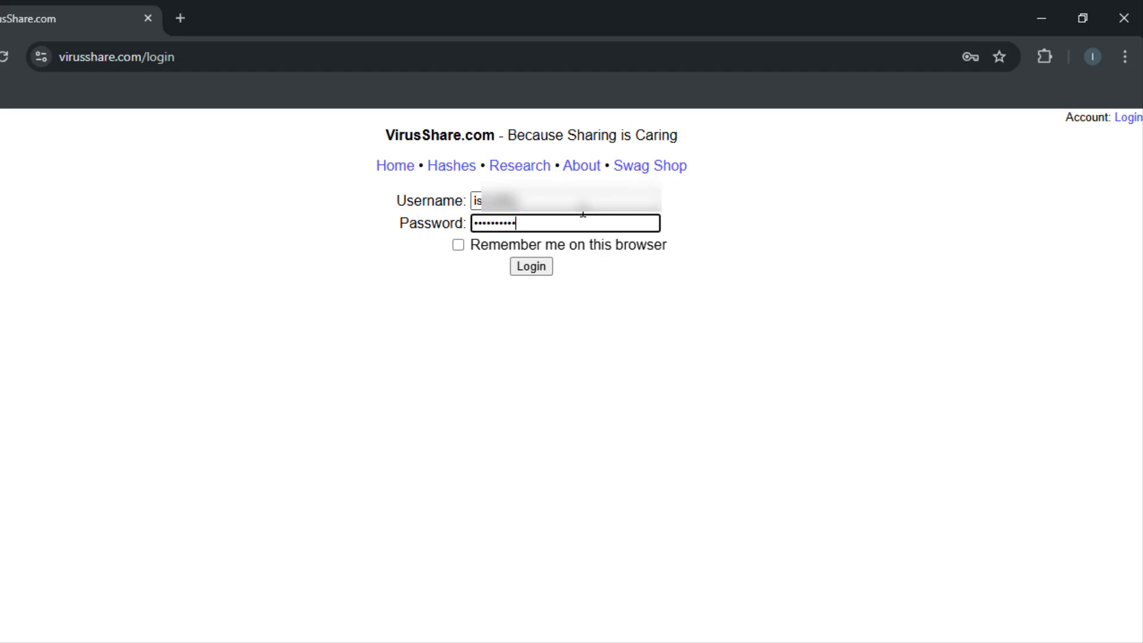
{"action": "left_click", "coordinate": [531, 266]}
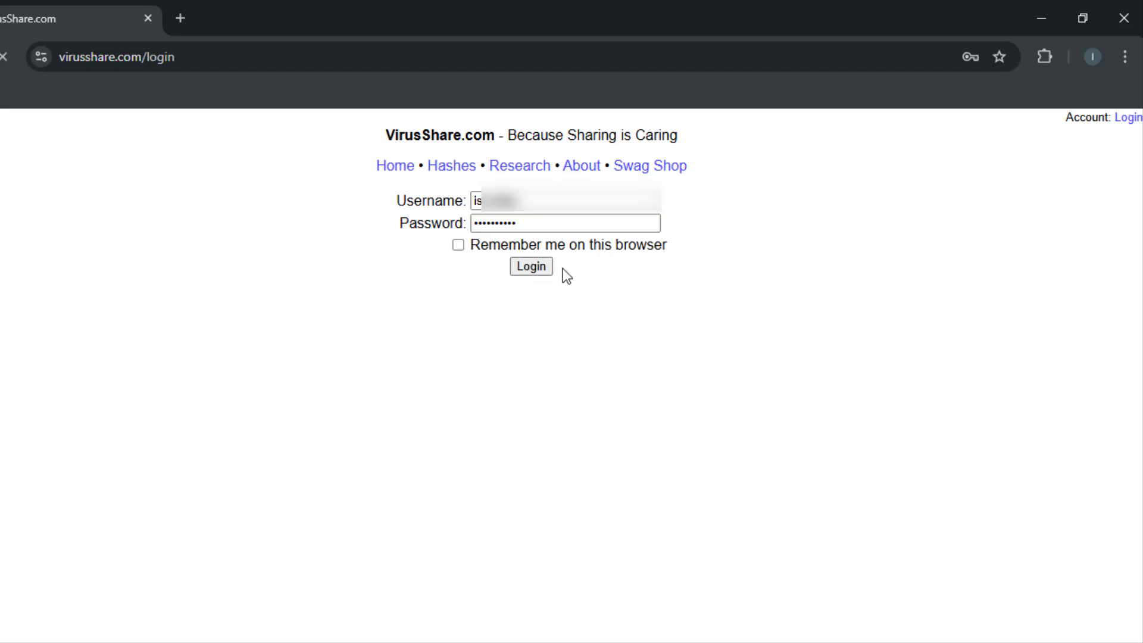
{"action": "left_click", "coordinate": [531, 265]}
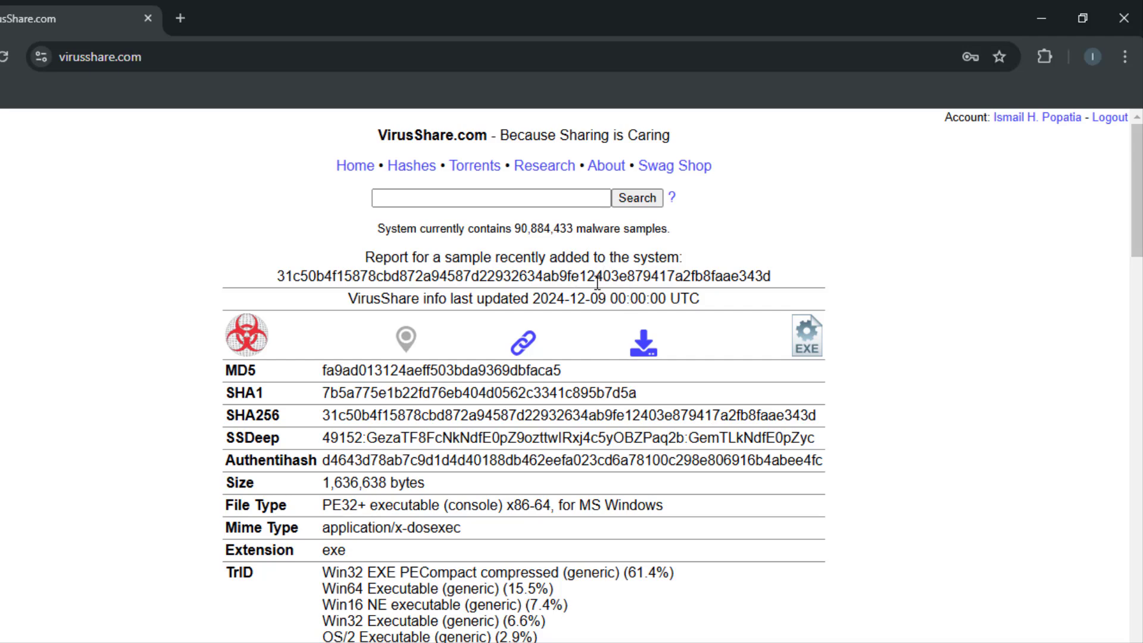
{"action": "mouse_move", "coordinate": [575, 229]}
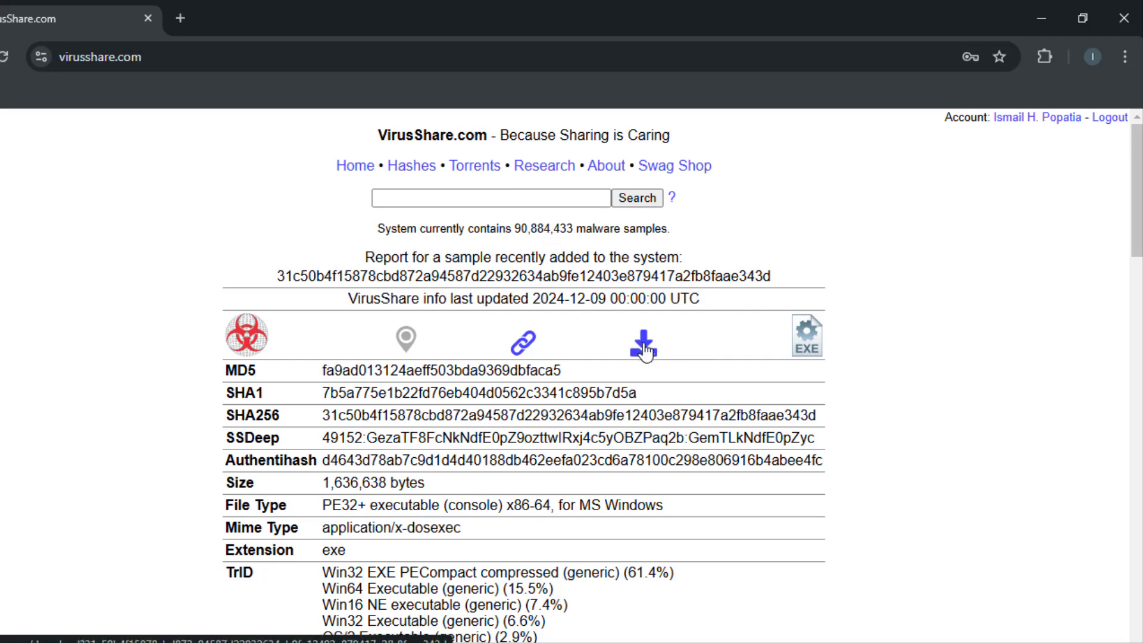
Download the featured malware sample from its report table.
{"action": "left_click", "coordinate": [644, 343]}
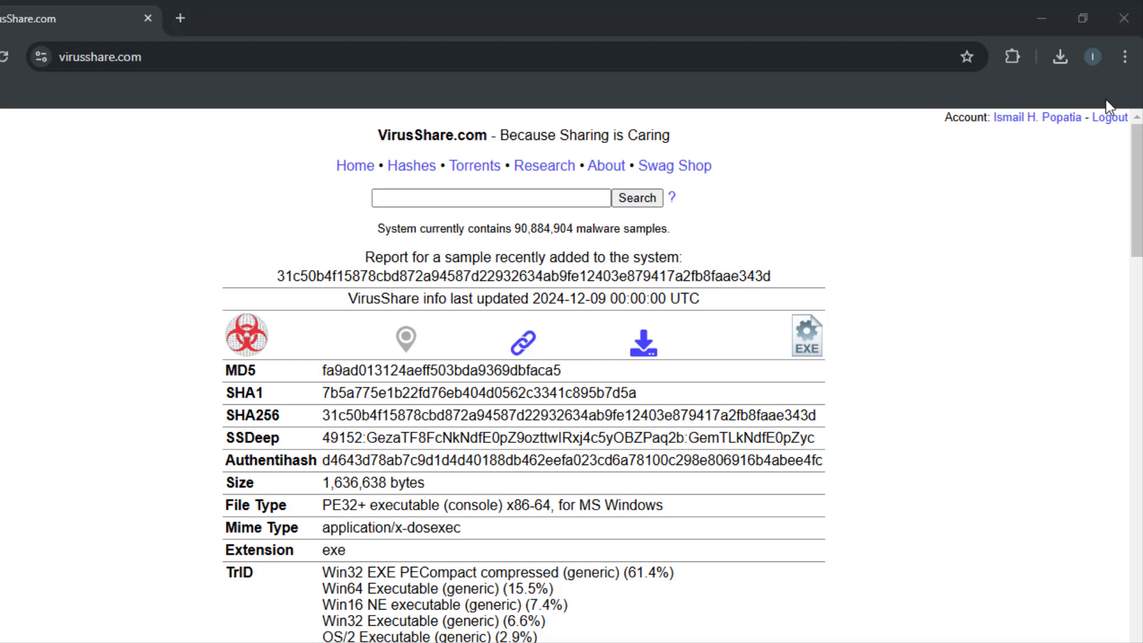
Show Chrome's download history listing the VirusShare sample zip.
{"action": "left_click", "coordinate": [1125, 58]}
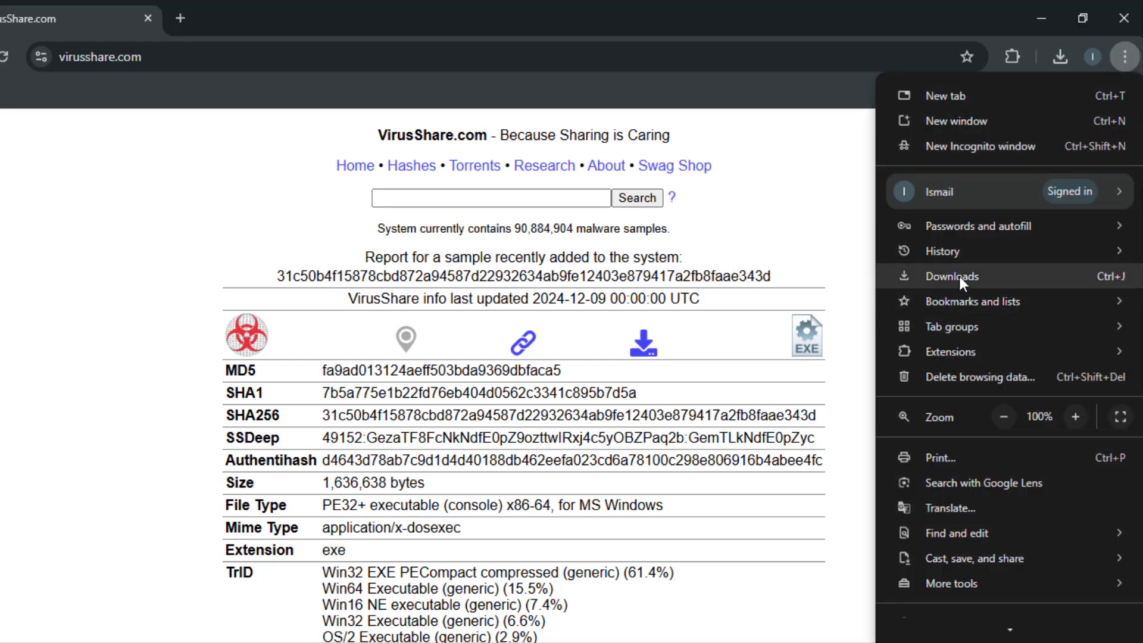
{"action": "left_click", "coordinate": [951, 276]}
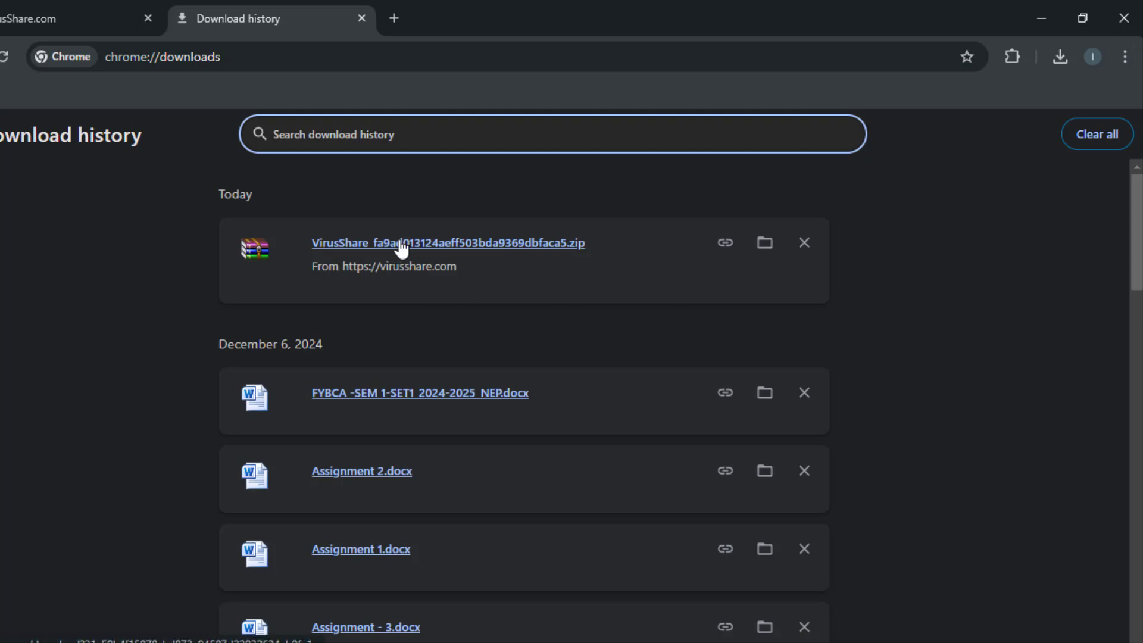
{"action": "mouse_move", "coordinate": [430, 281]}
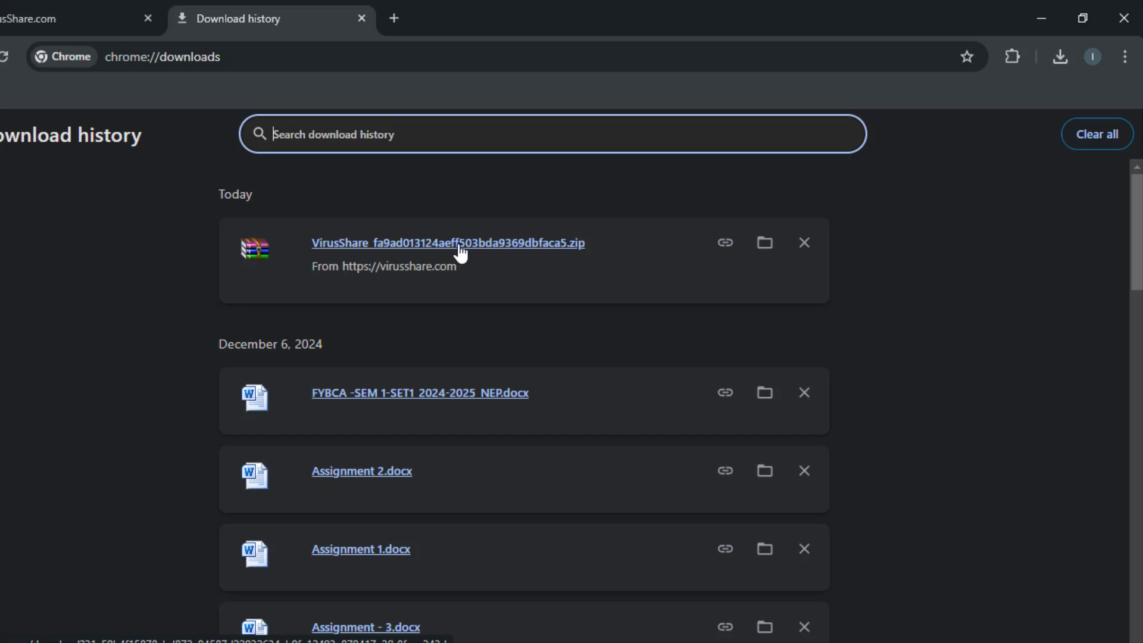
{"action": "mouse_move", "coordinate": [503, 258]}
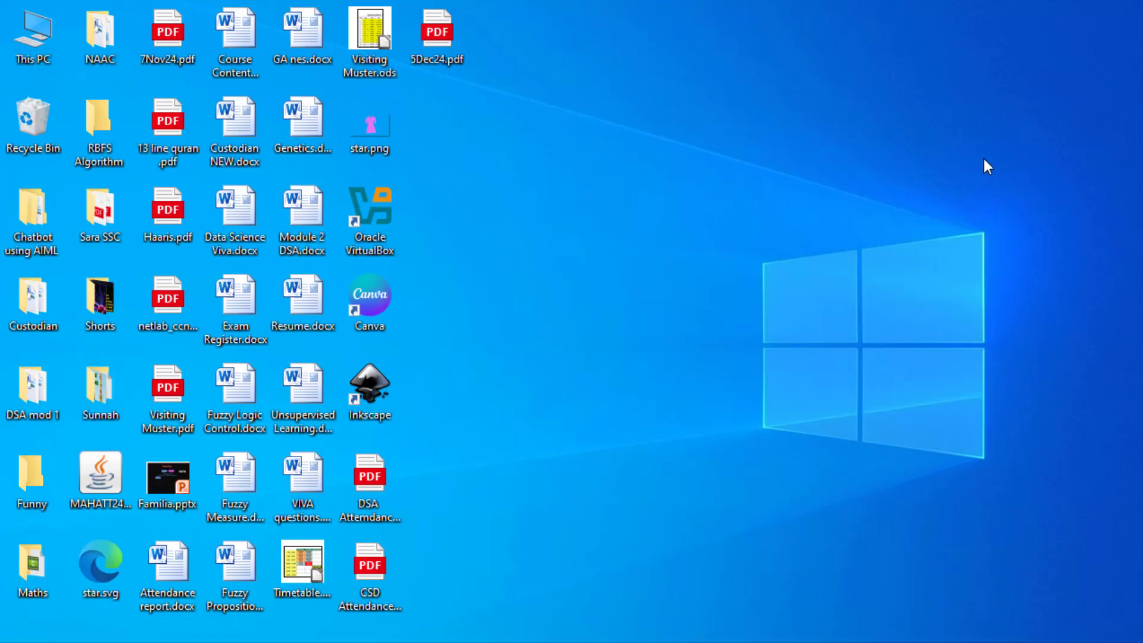
{"action": "mouse_move", "coordinate": [955, 169]}
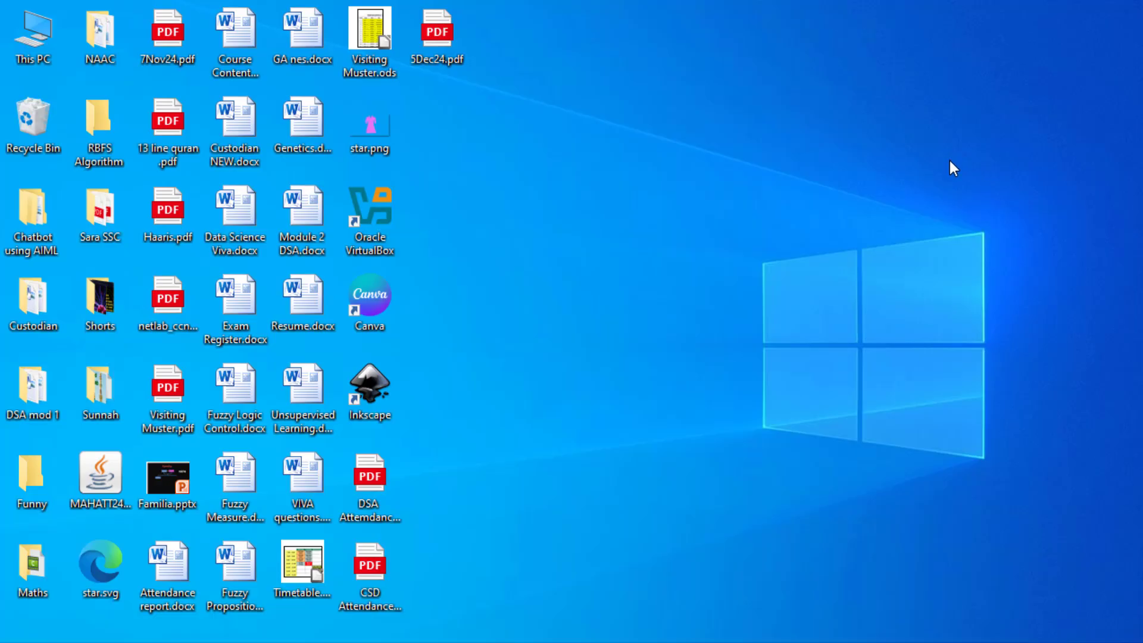
Launch Oracle VirtualBox and boot the kali-linux-2024.3-virtualbox-amd64 machine to its login screen.
{"action": "left_click", "coordinate": [369, 219]}
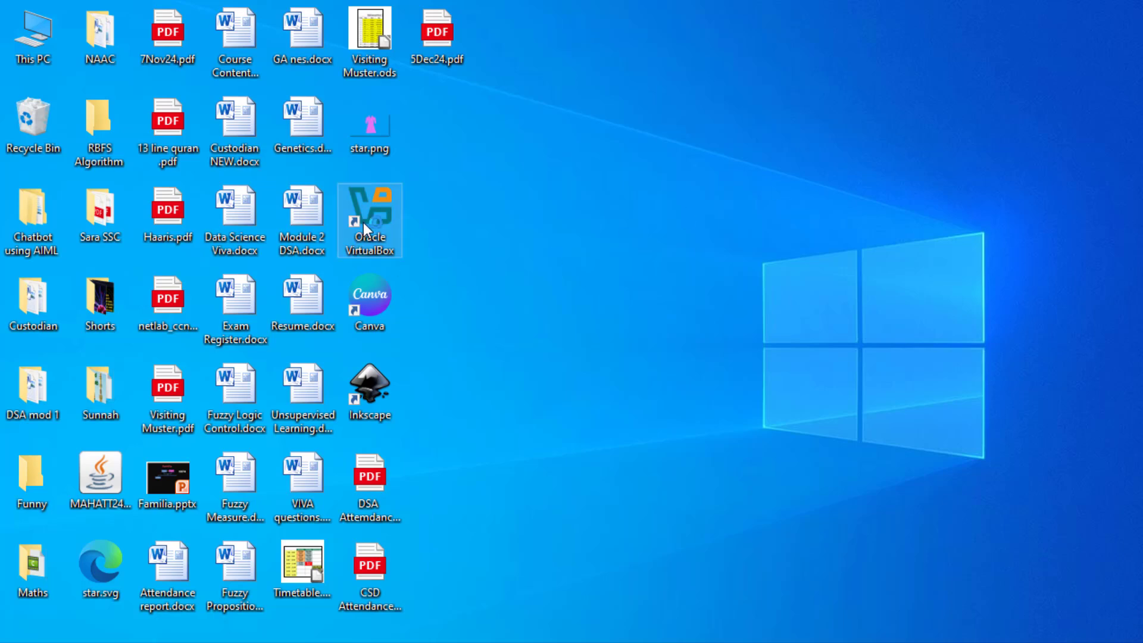
{"action": "double_click", "coordinate": [369, 222]}
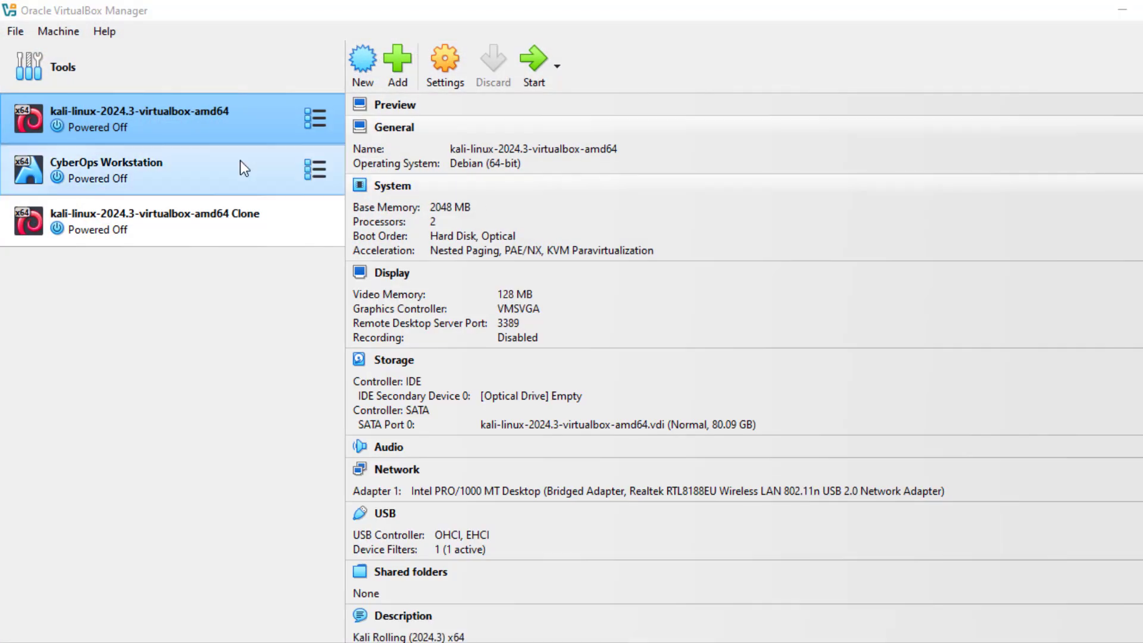
{"action": "left_click", "coordinate": [139, 116]}
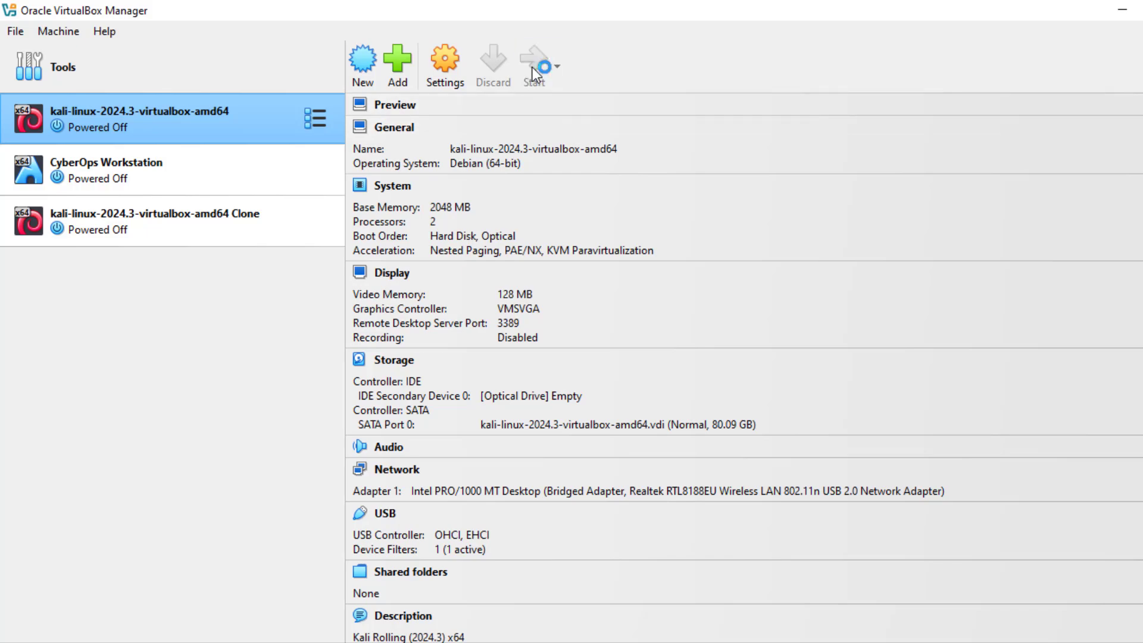
{"action": "left_click", "coordinate": [534, 64]}
{"action": "type", "text": "ka"}
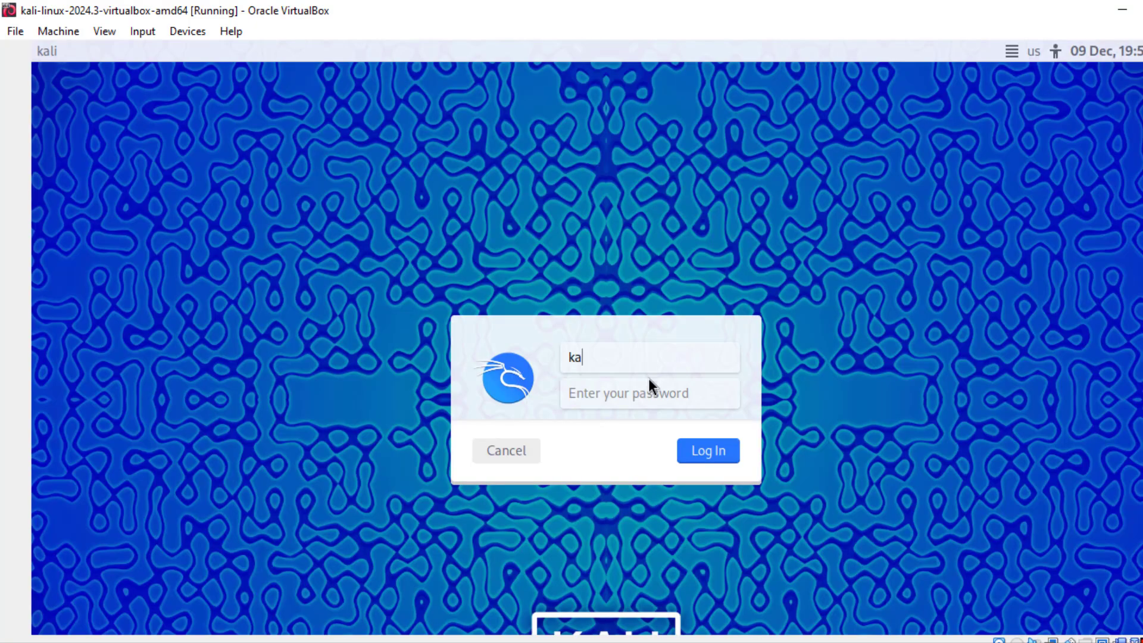
Log into Kali and extract VirusShare.zip with its archive password onto the desktop.
{"action": "left_click", "coordinate": [706, 450]}
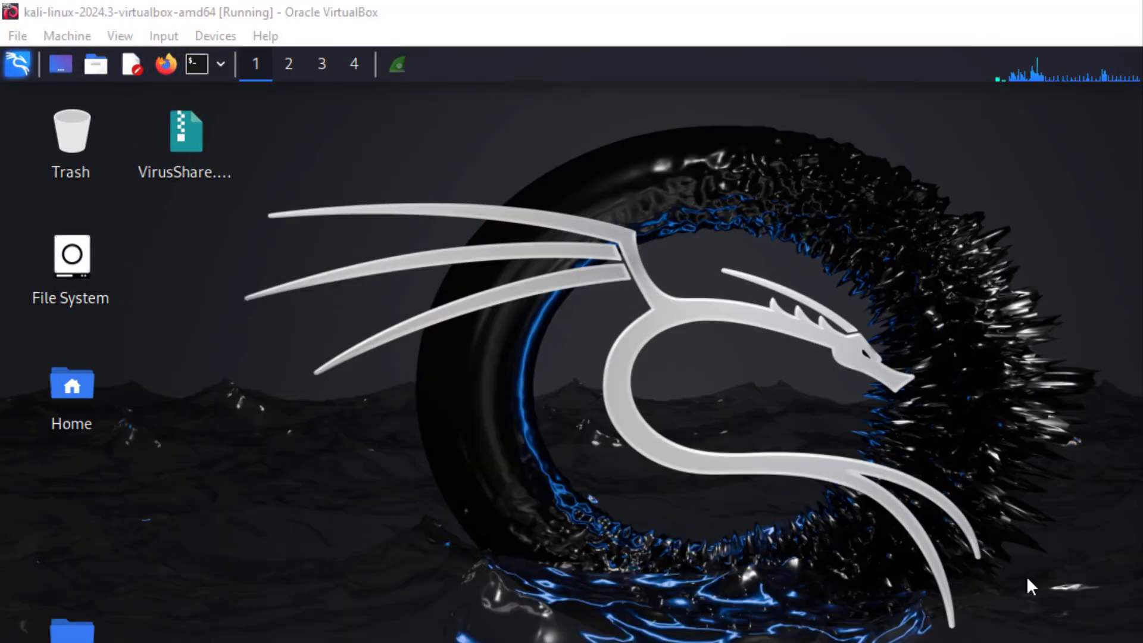
{"action": "mouse_move", "coordinate": [951, 520]}
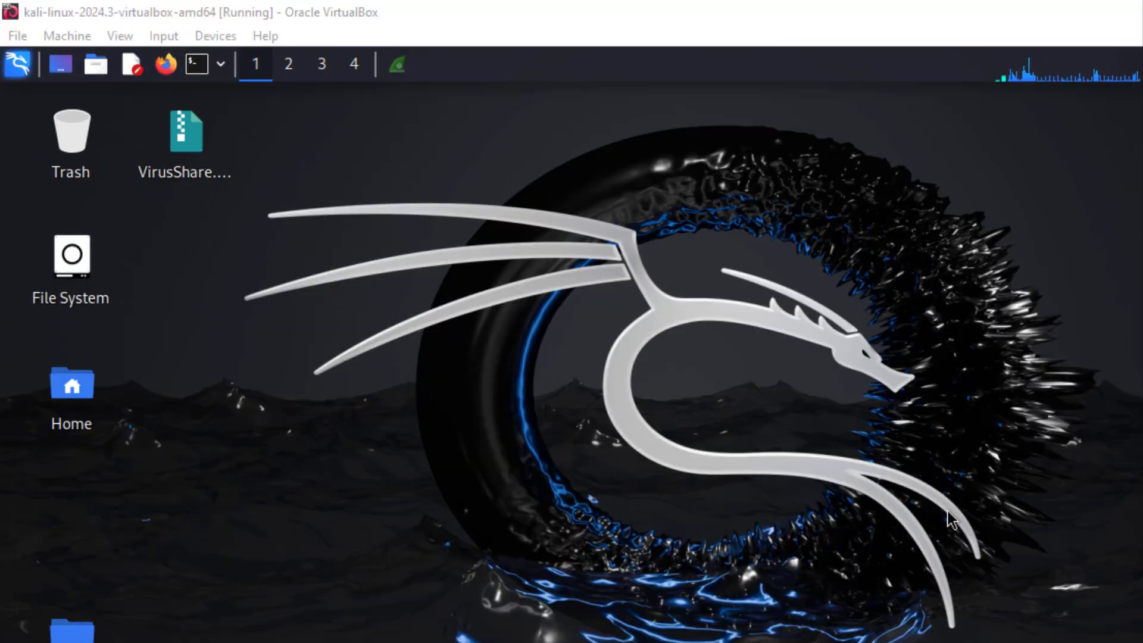
{"action": "mouse_move", "coordinate": [187, 131]}
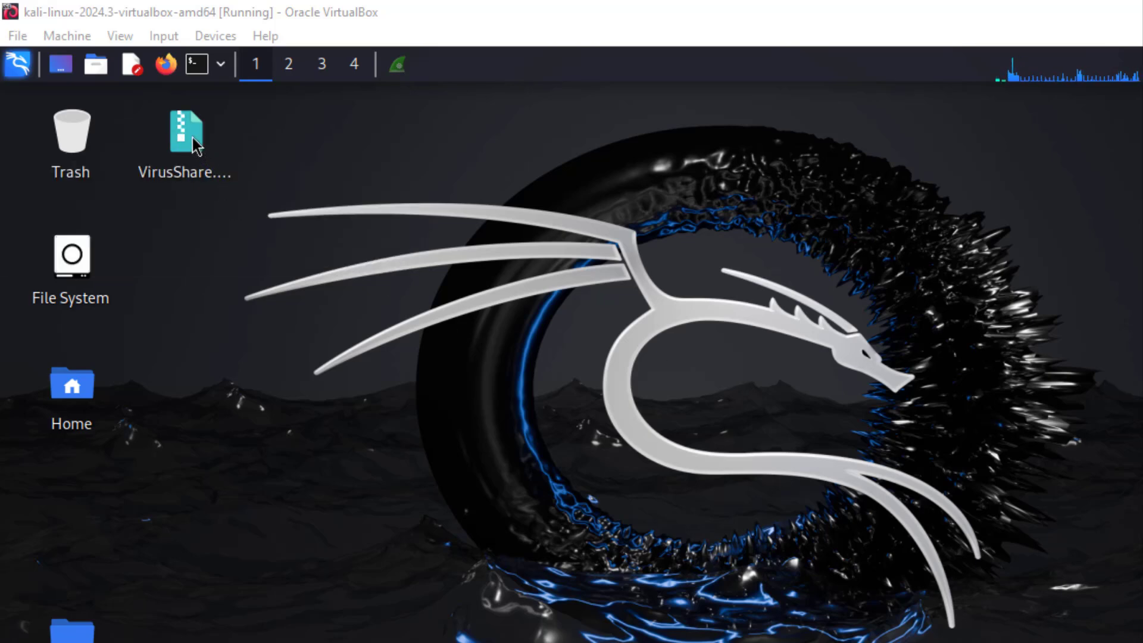
{"action": "right_click", "coordinate": [184, 135]}
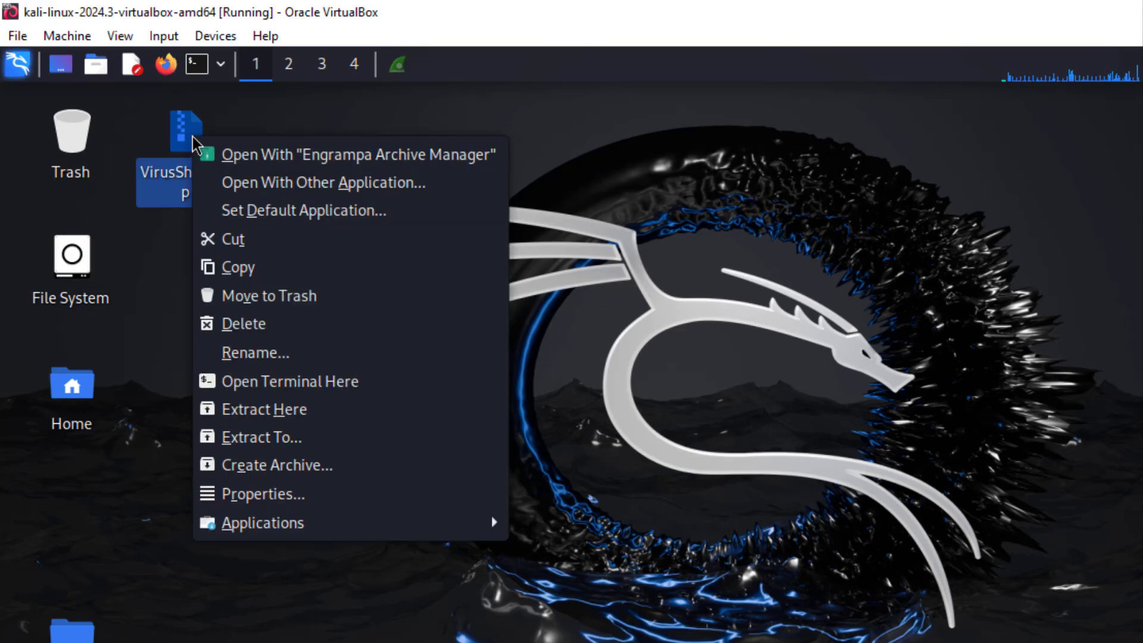
{"action": "mouse_move", "coordinate": [199, 143]}
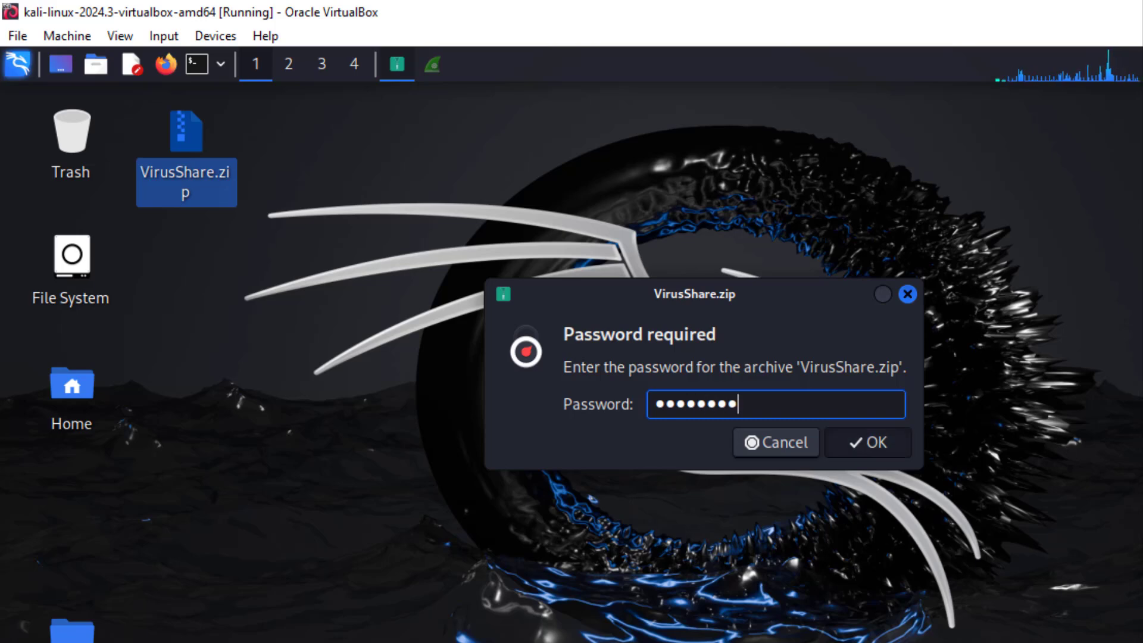
{"action": "left_click", "coordinate": [868, 443]}
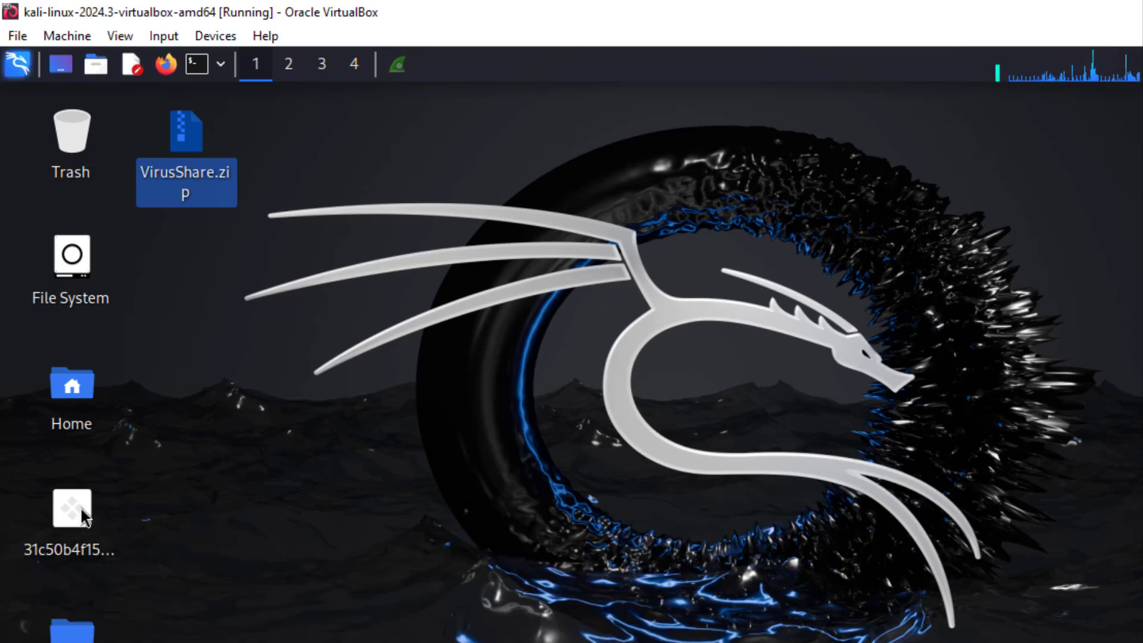
{"action": "mouse_move", "coordinate": [71, 507]}
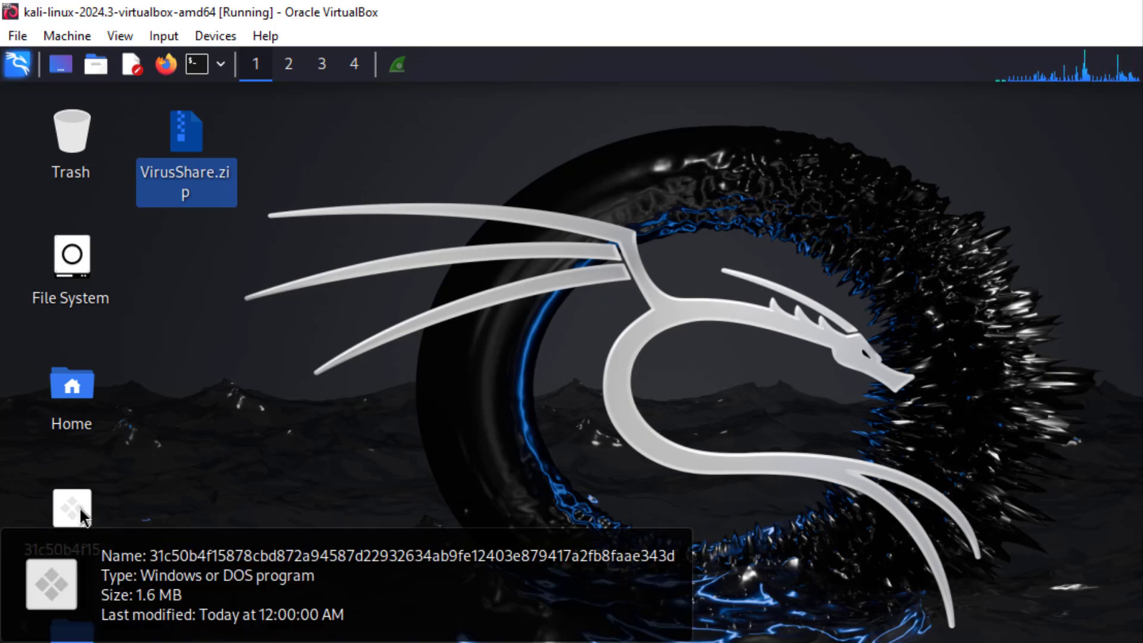
Rename the extracted hash-named sample file to 'Malware'.
{"action": "right_click", "coordinate": [71, 508]}
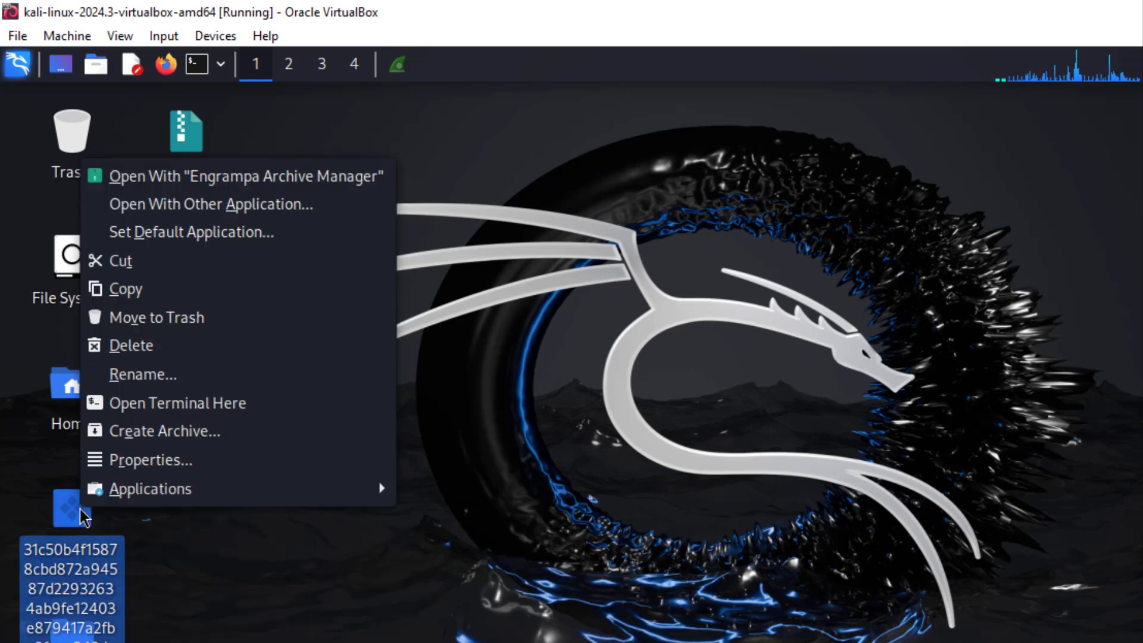
{"action": "mouse_move", "coordinate": [168, 431]}
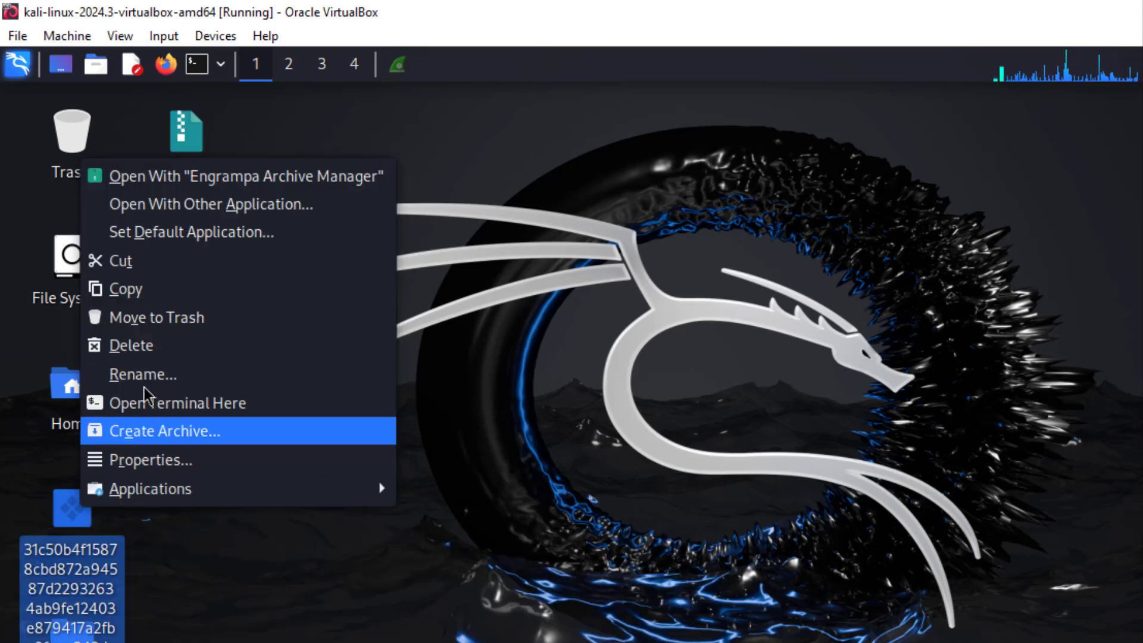
{"action": "left_click", "coordinate": [143, 374]}
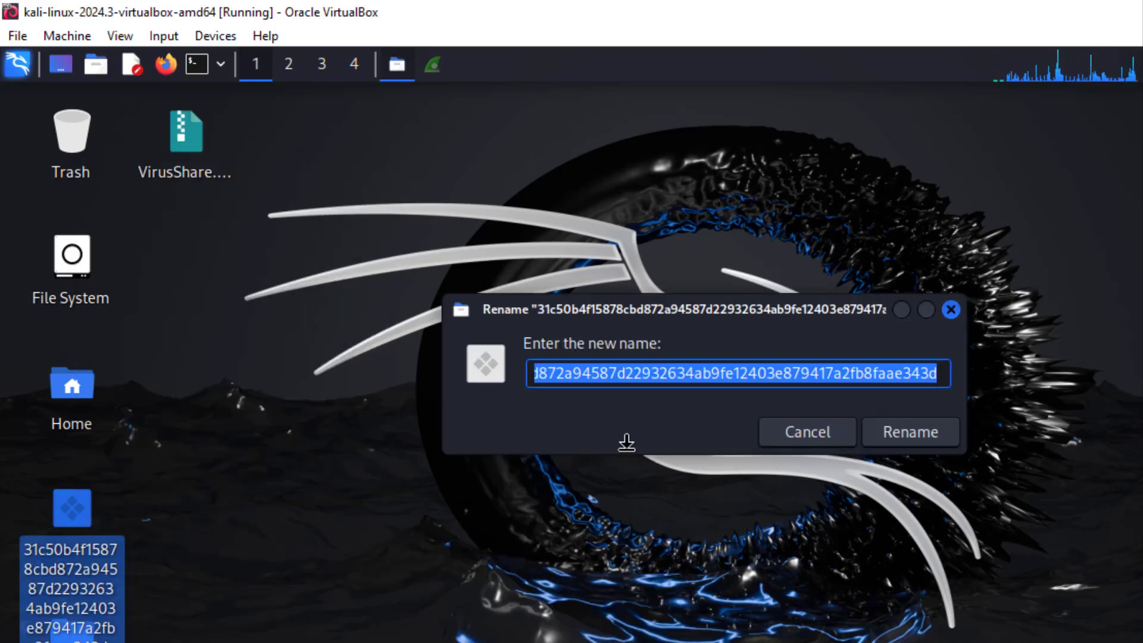
{"action": "type", "text": "Ma"}
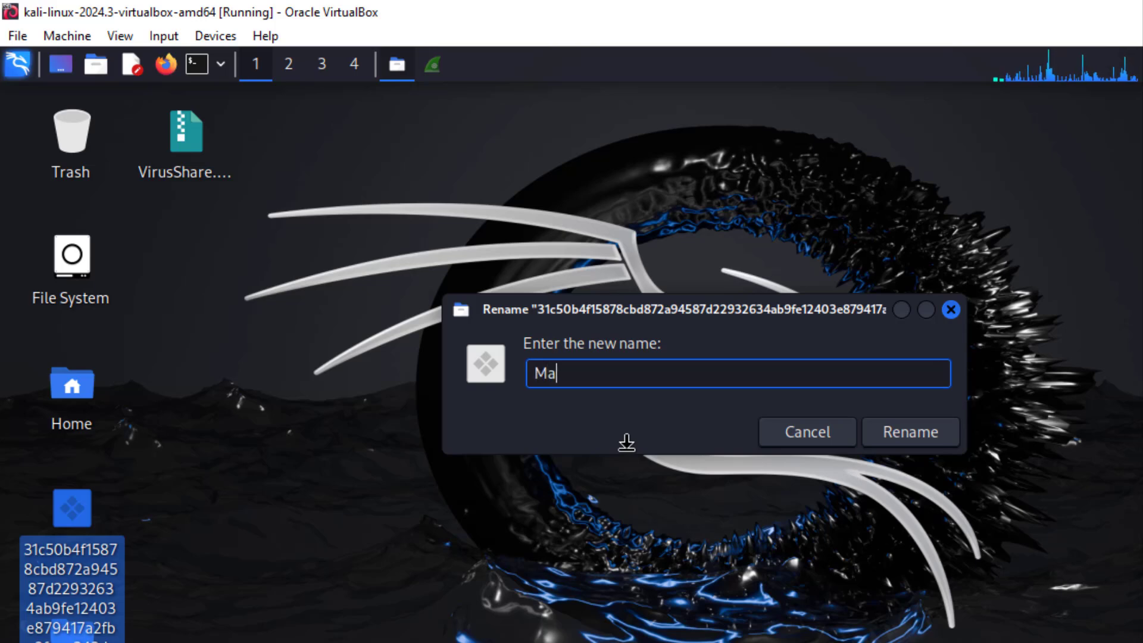
{"action": "type", "text": "lware"}
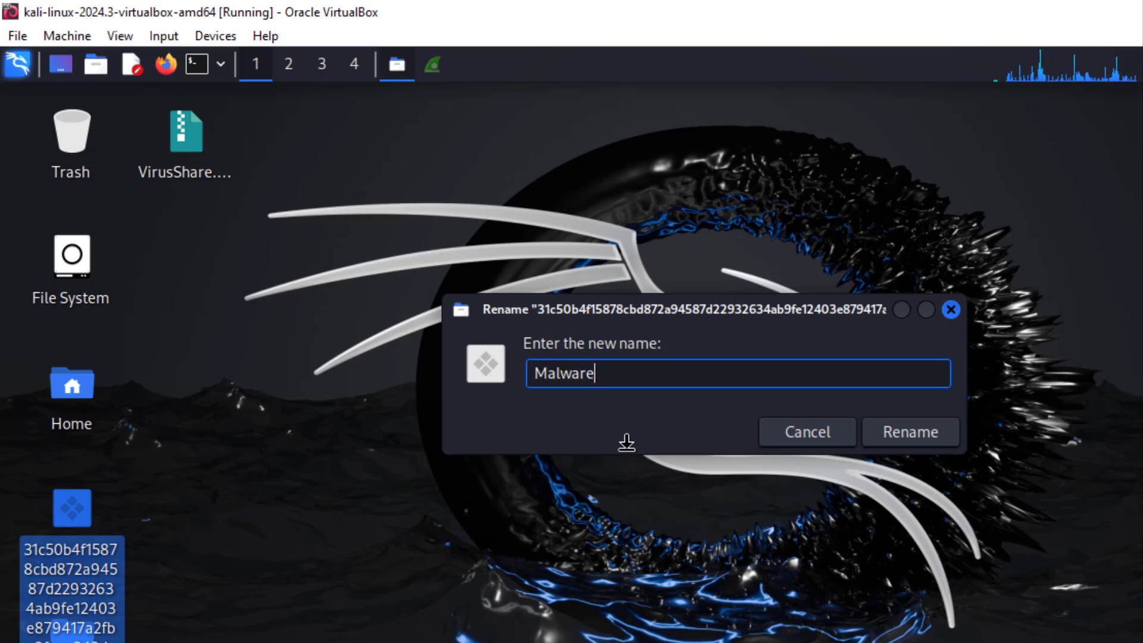
{"action": "left_click", "coordinate": [910, 431]}
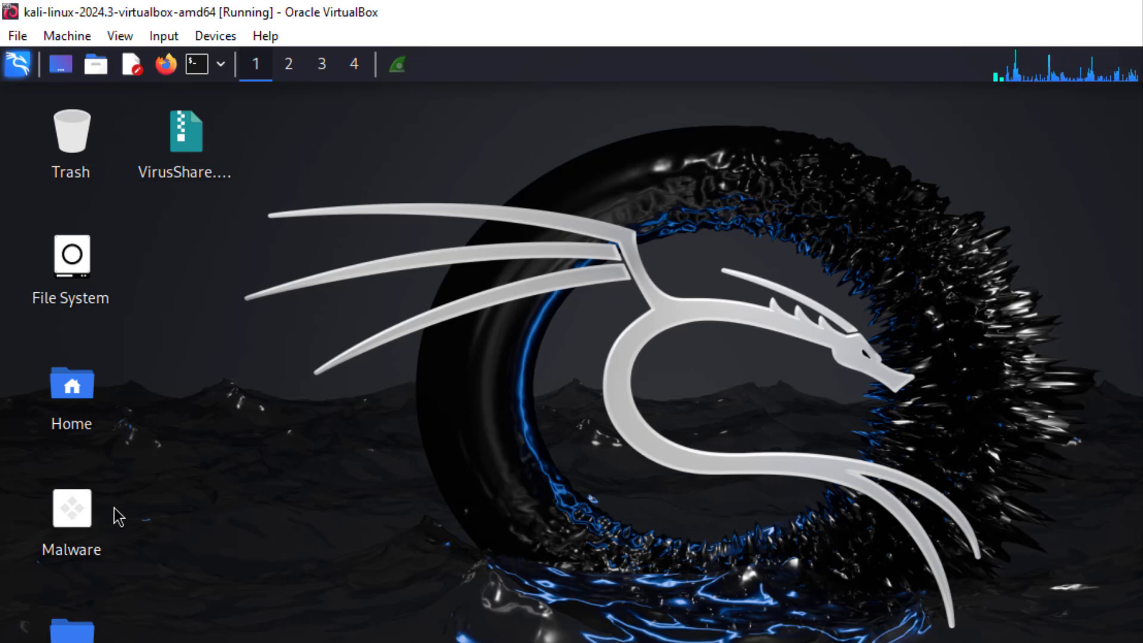
{"action": "mouse_move", "coordinate": [158, 492]}
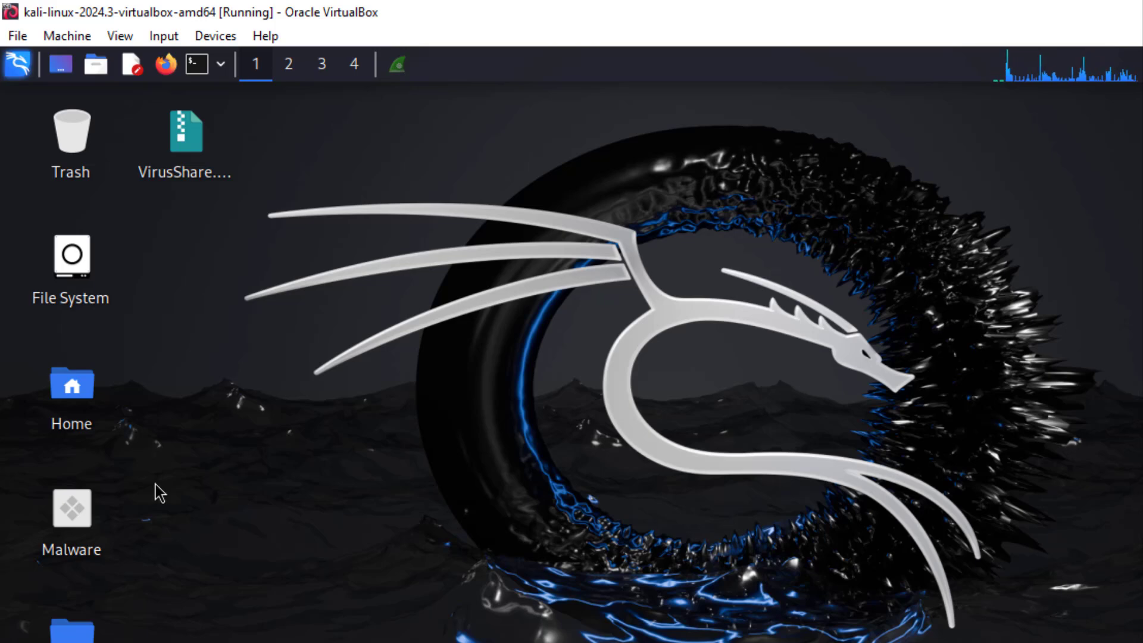
{"action": "mouse_move", "coordinate": [72, 508]}
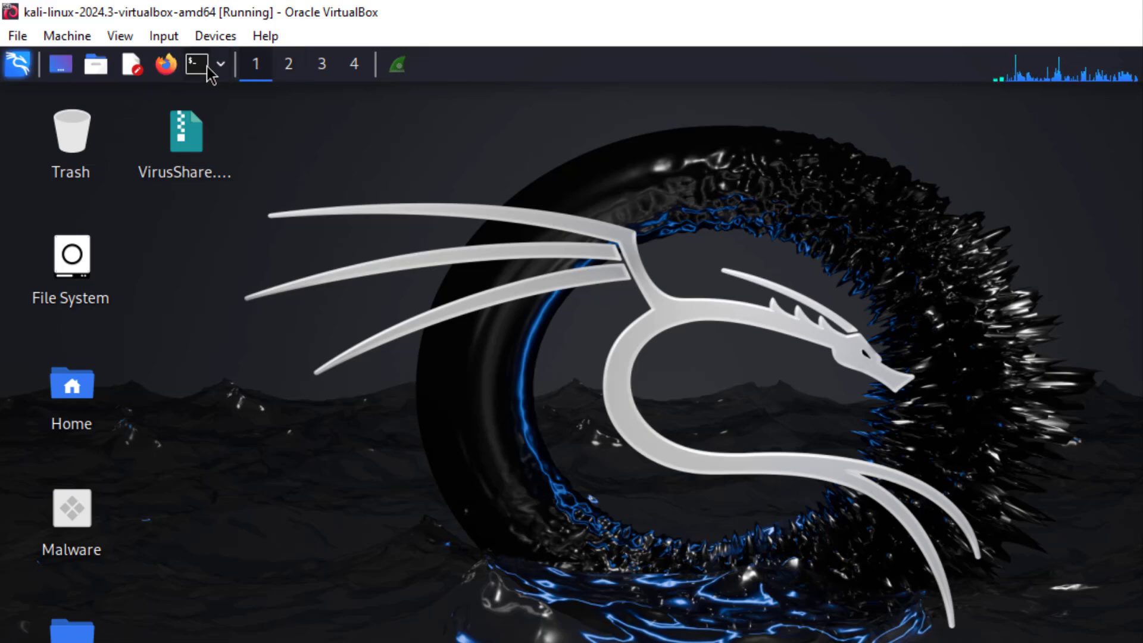
Start a terminal and view the Malware file's properties showing its /home/kali/Desktop location.
{"action": "left_click", "coordinate": [196, 64]}
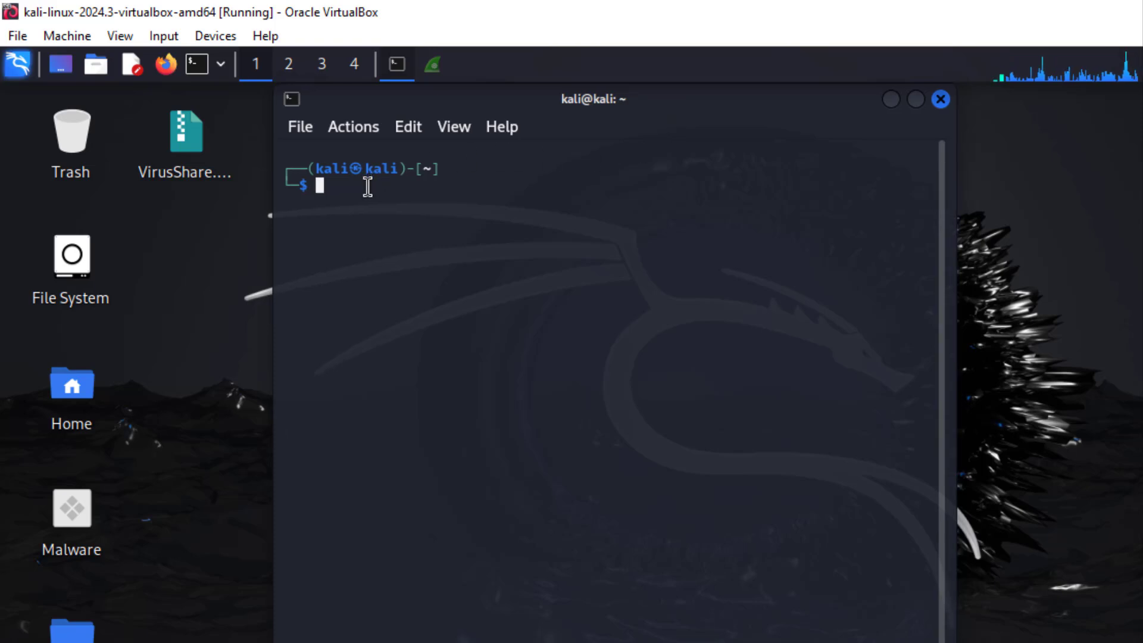
{"action": "mouse_move", "coordinate": [329, 249]}
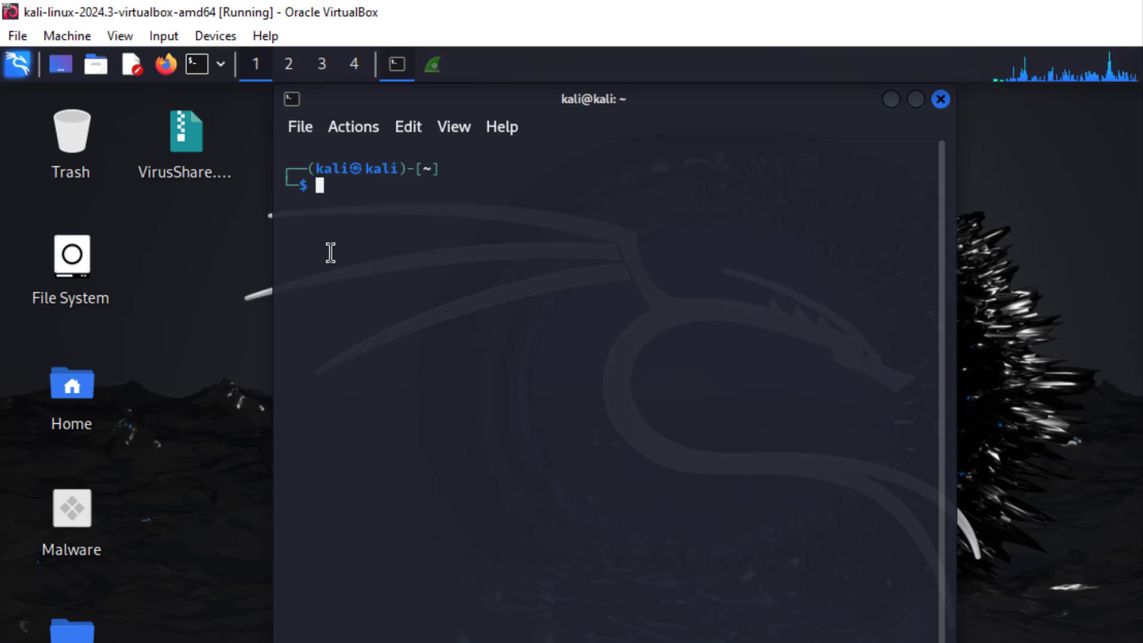
{"action": "mouse_move", "coordinate": [330, 259]}
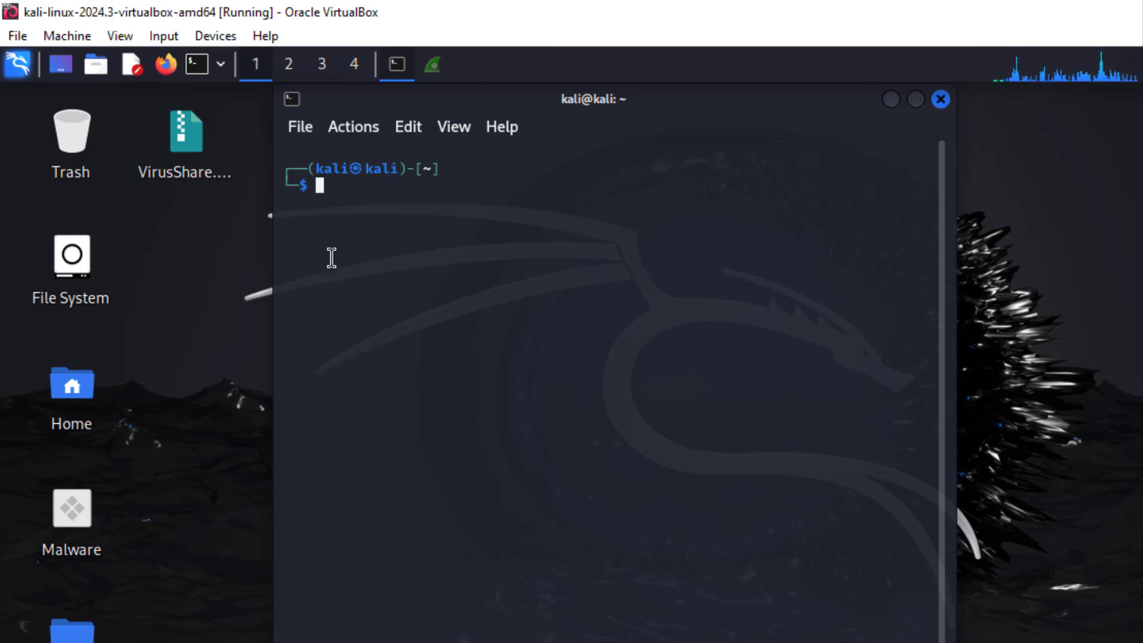
{"action": "mouse_move", "coordinate": [306, 132]}
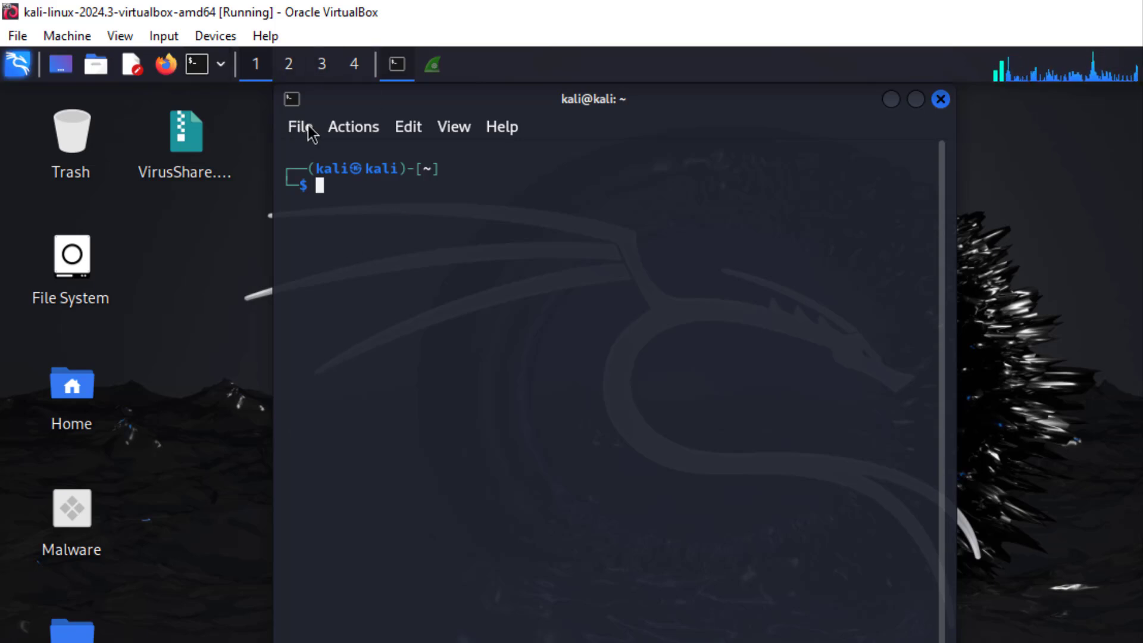
{"action": "right_click", "coordinate": [72, 507]}
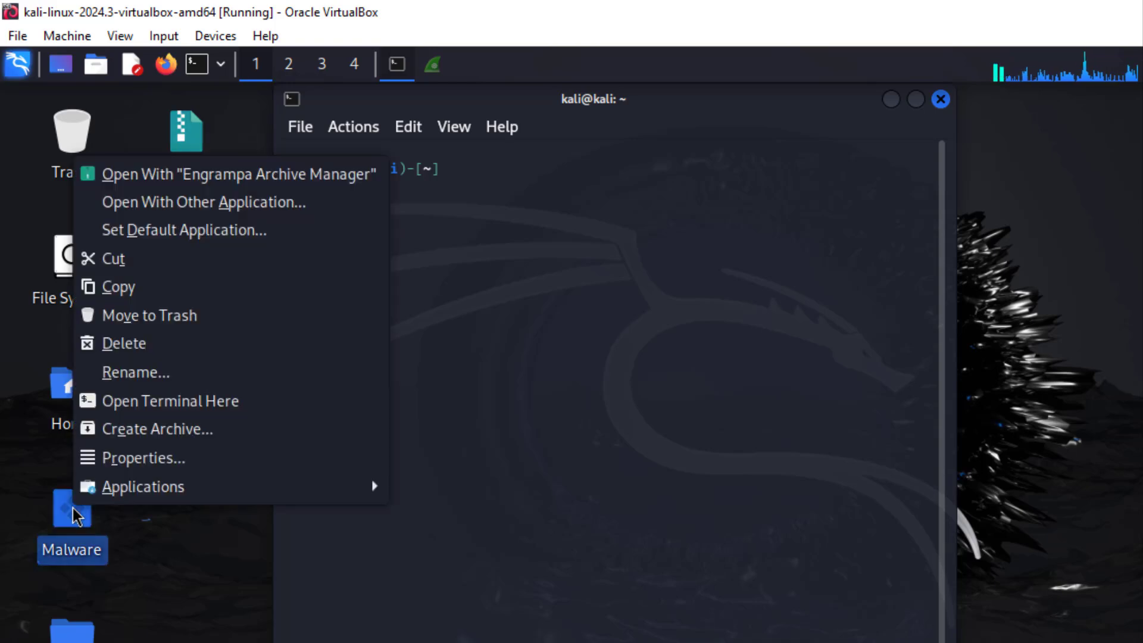
{"action": "mouse_move", "coordinate": [143, 457]}
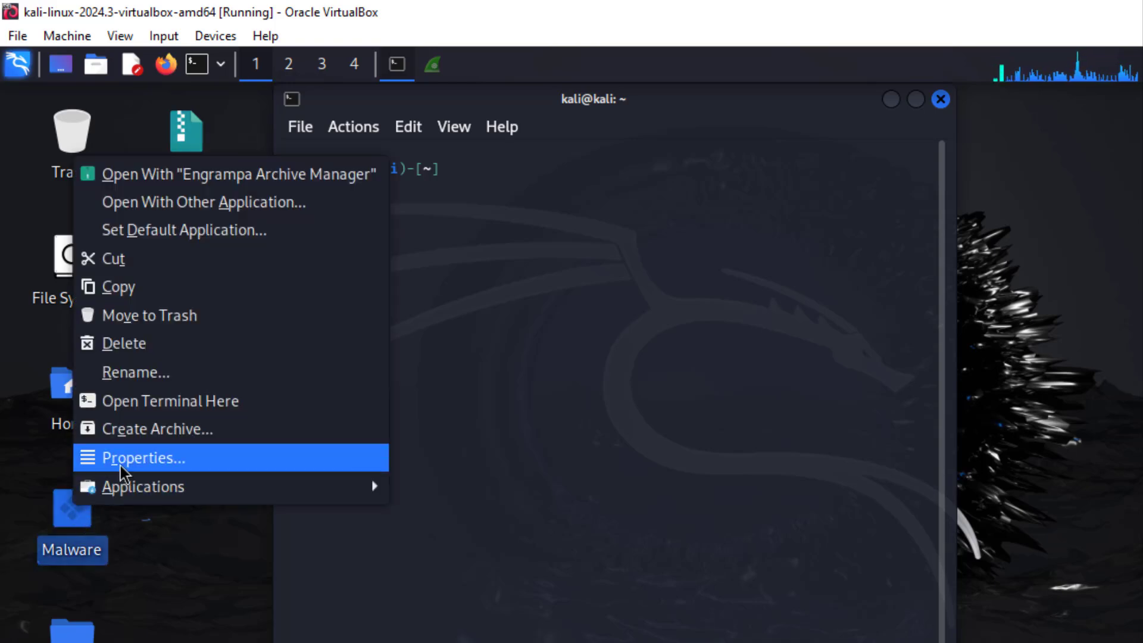
{"action": "mouse_move", "coordinate": [130, 467]}
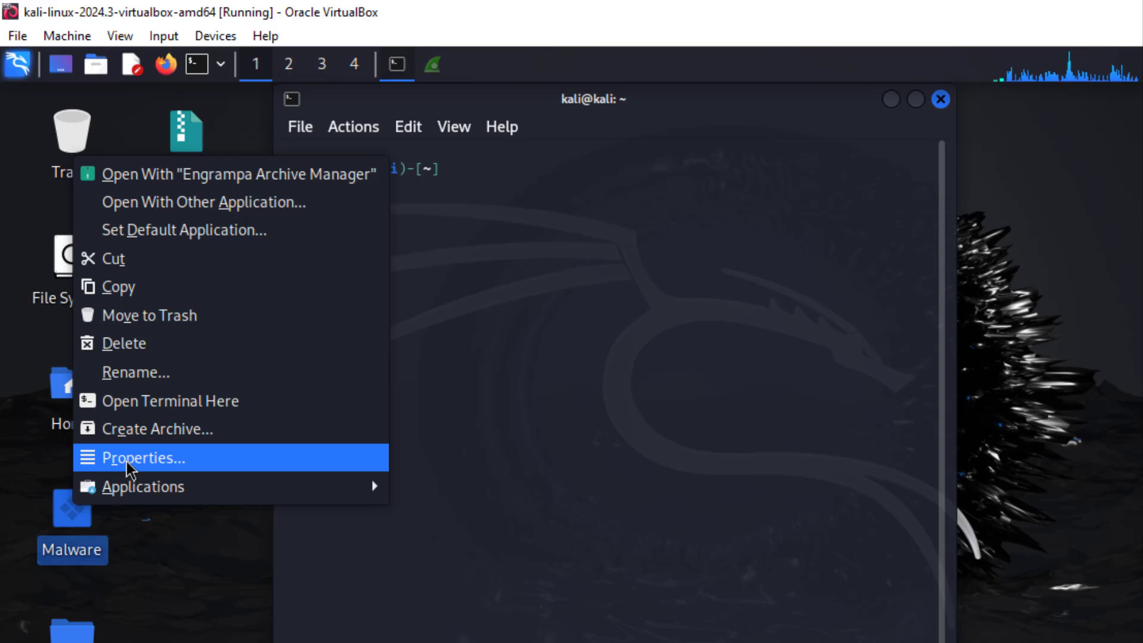
{"action": "left_click", "coordinate": [141, 457]}
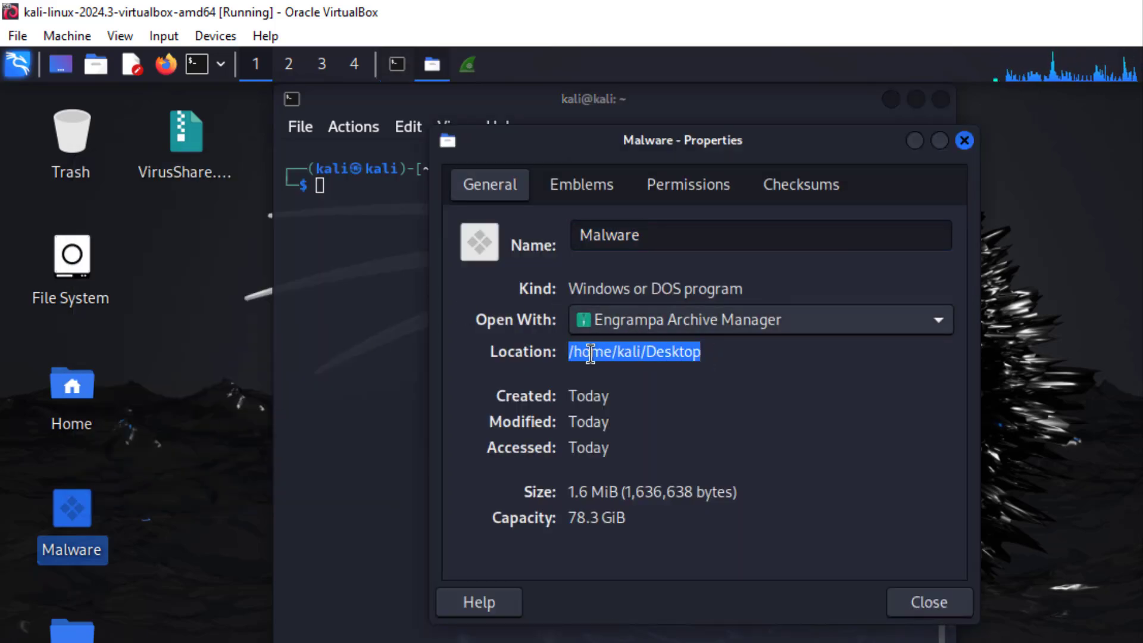
{"action": "mouse_move", "coordinate": [960, 121]}
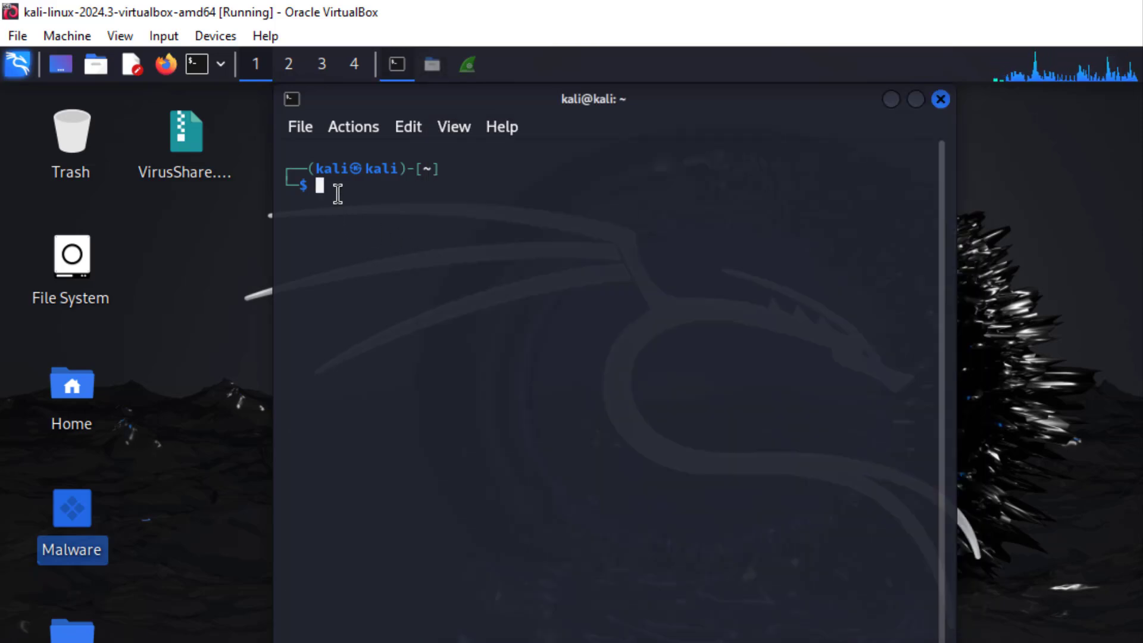
Run 'file /home/kali/Desktop/Malware' to identify it as a PE32+ x86-64 Windows executable.
{"action": "type", "text": "fi"}
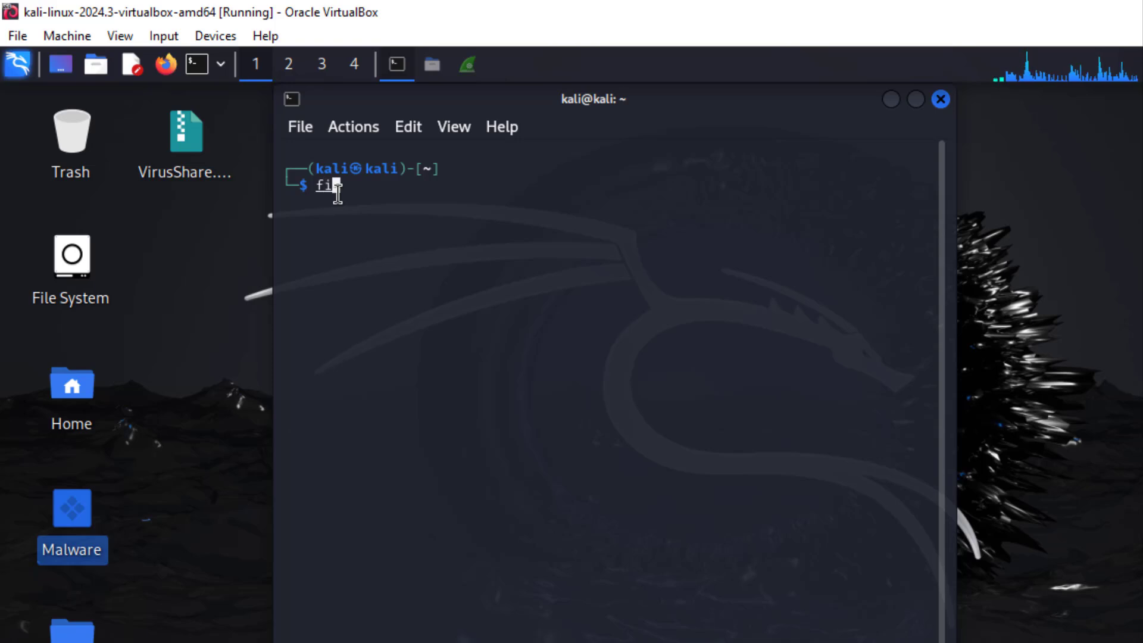
{"action": "type", "text": "le"}
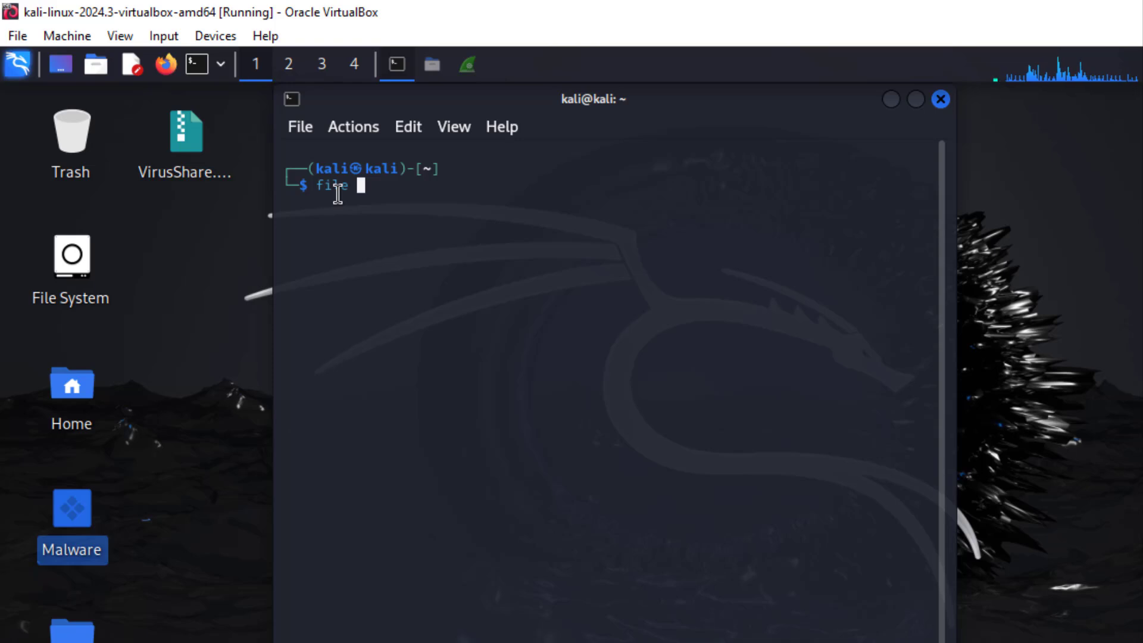
{"action": "right_click", "coordinate": [357, 190]}
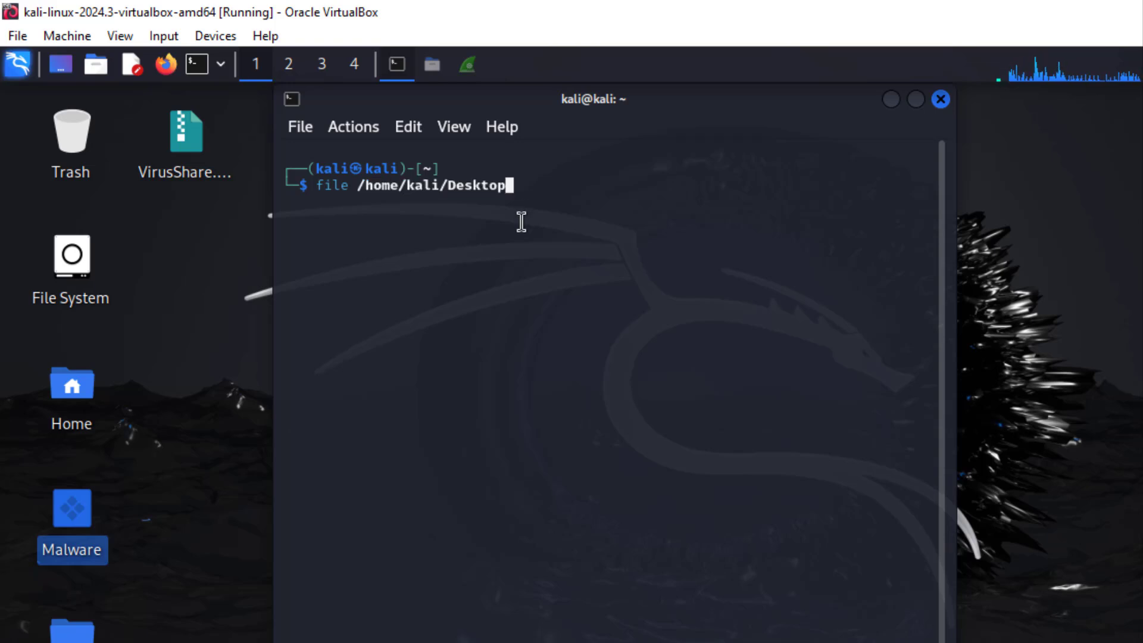
{"action": "type", "text": "/"}
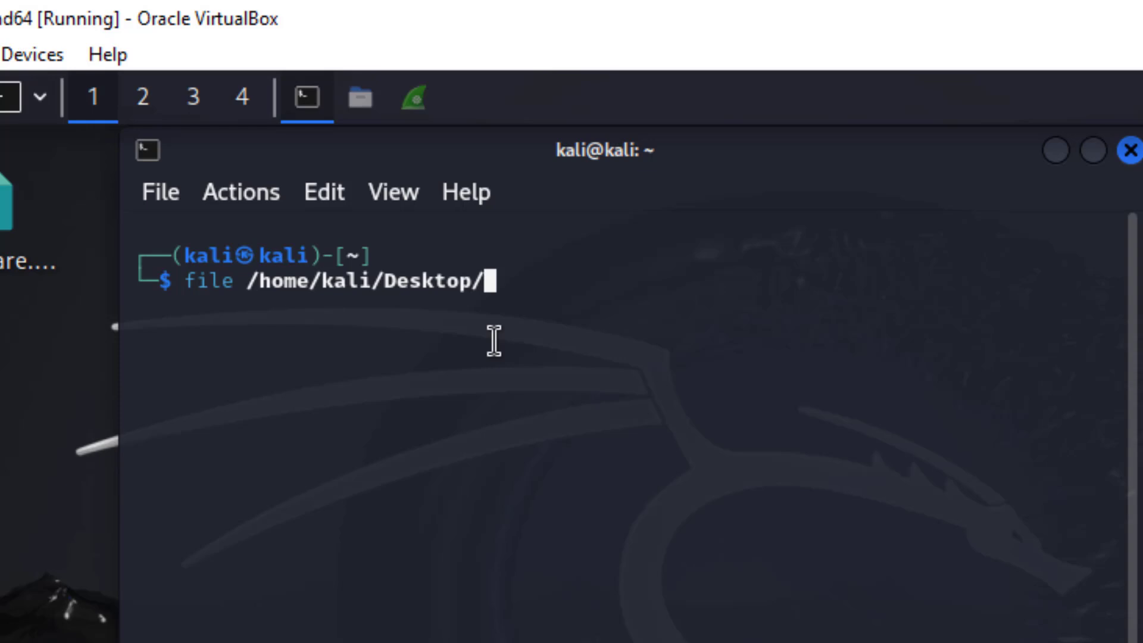
{"action": "type", "text": "Malware"}
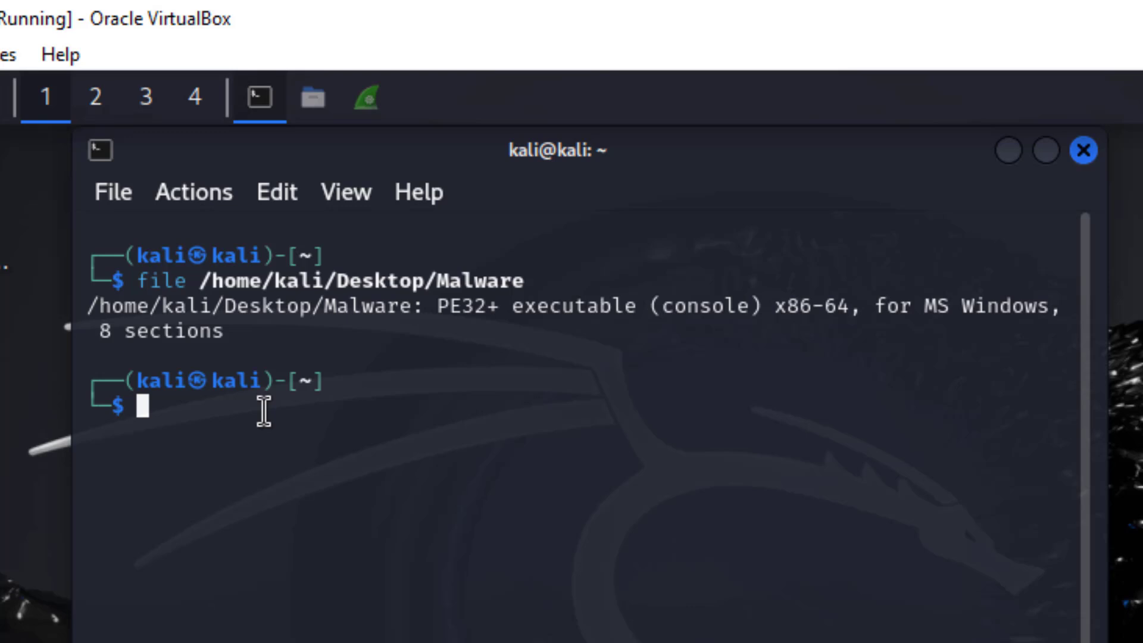
Run sha256sum on the Desktop Malware file path pasted from the earlier command, yielding a hash starting 31c50b4f15878cbd.
{"action": "type", "text": "shs"}
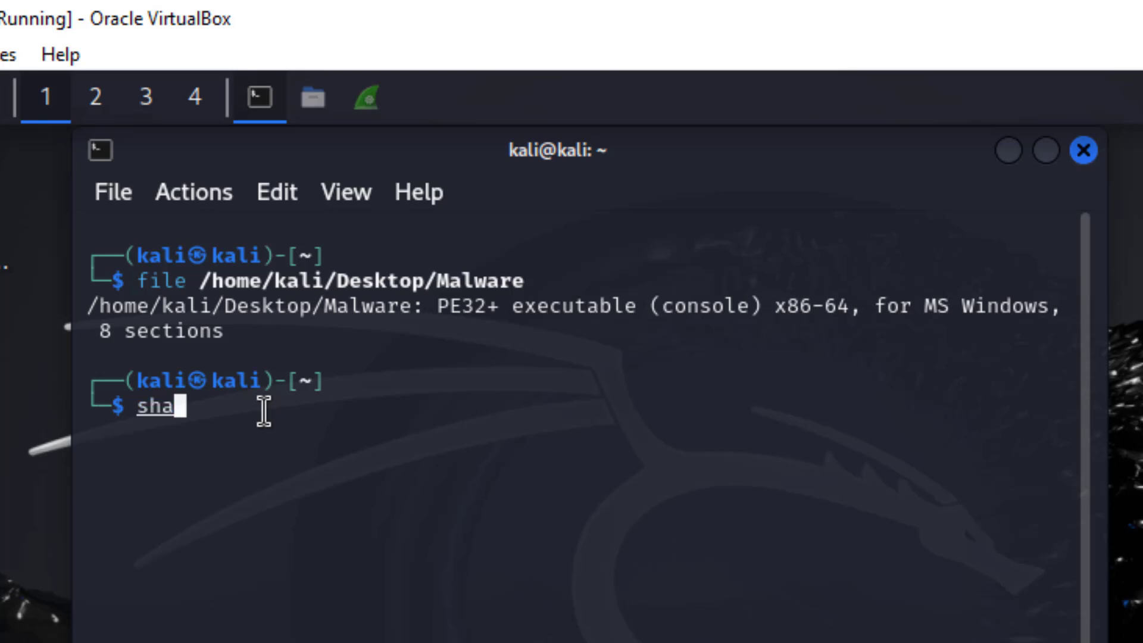
{"action": "type", "text": "256sum"}
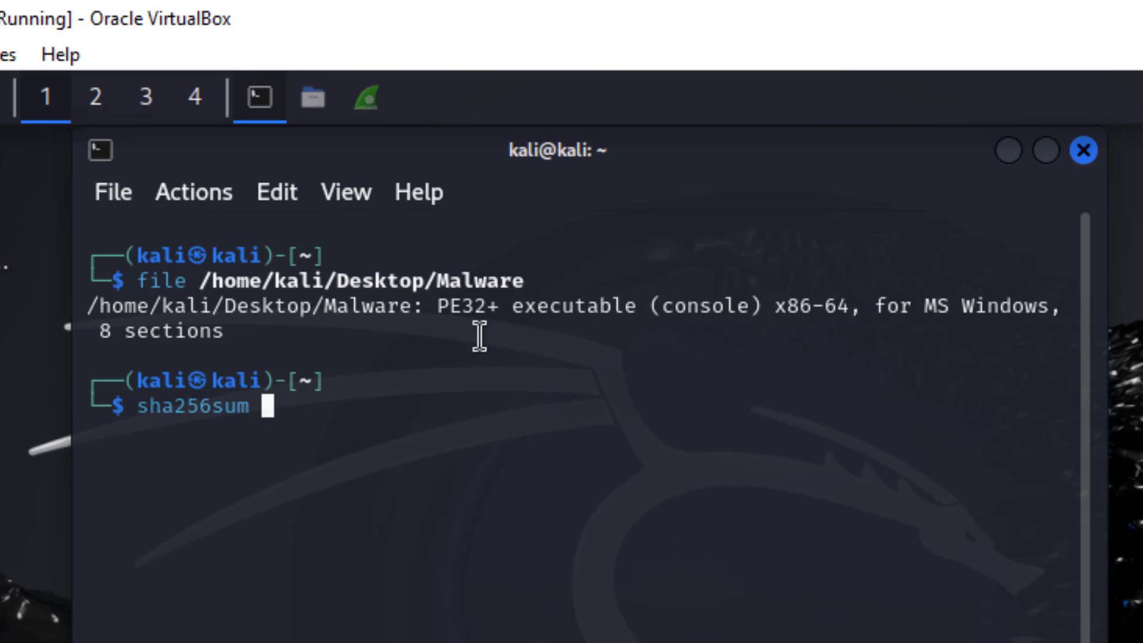
{"action": "left_click_drag", "start_coordinate": [262, 281], "coordinate": [525, 281]}
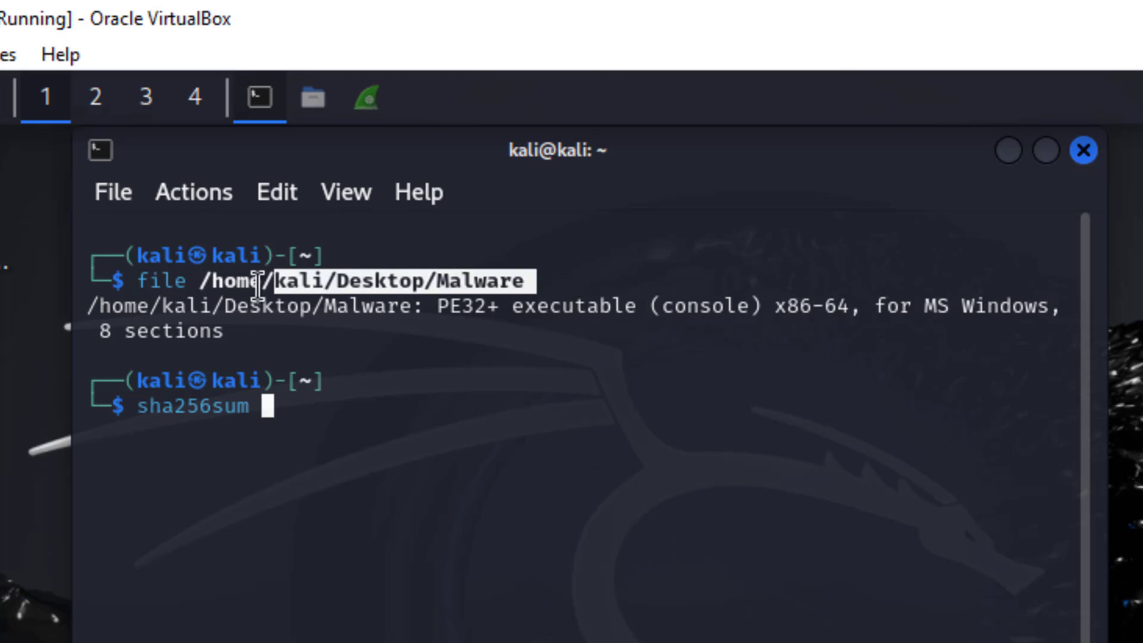
{"action": "right_click", "coordinate": [270, 284]}
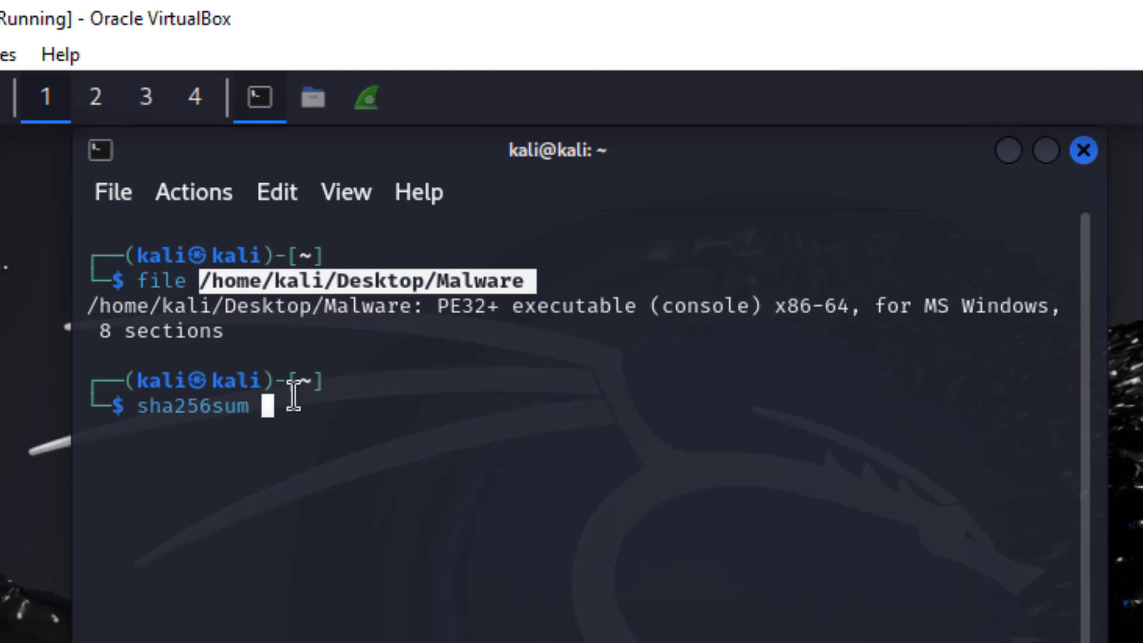
{"action": "right_click", "coordinate": [270, 405]}
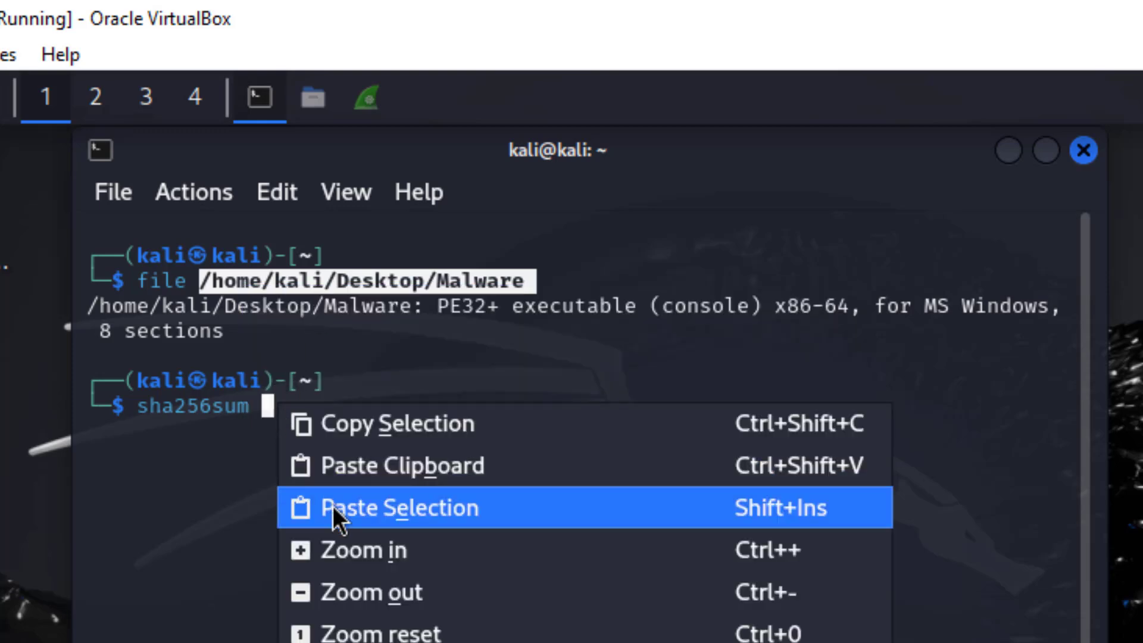
{"action": "left_click", "coordinate": [397, 508]}
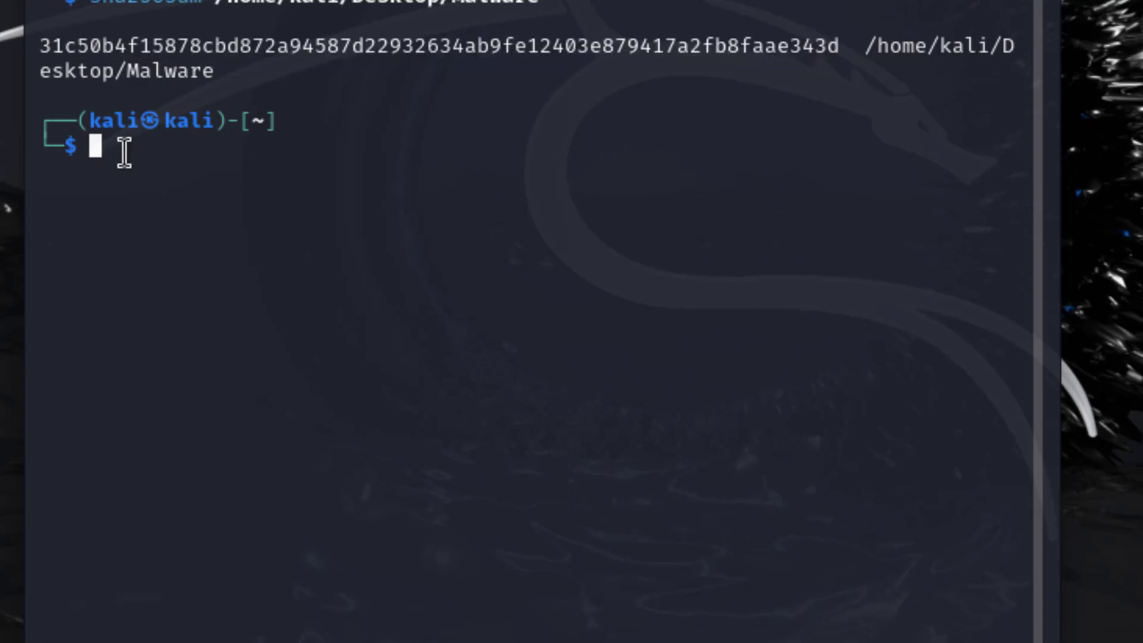
Start a strings command and erase the hash that was wrongly pasted after it.
{"action": "type", "text": "strings"}
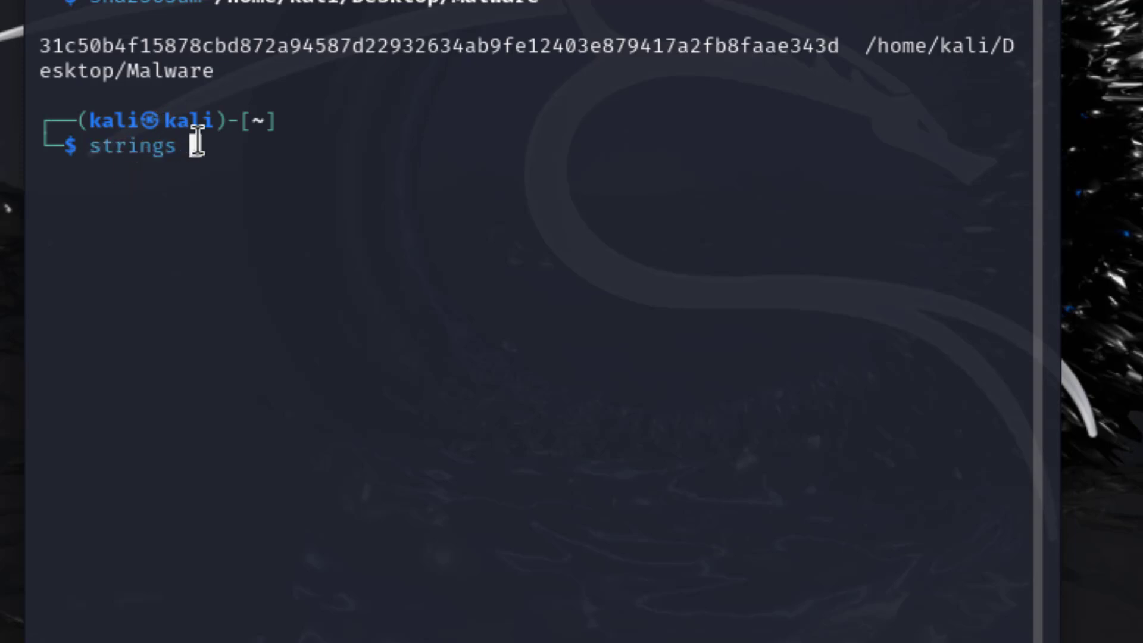
{"action": "right_click", "coordinate": [193, 145]}
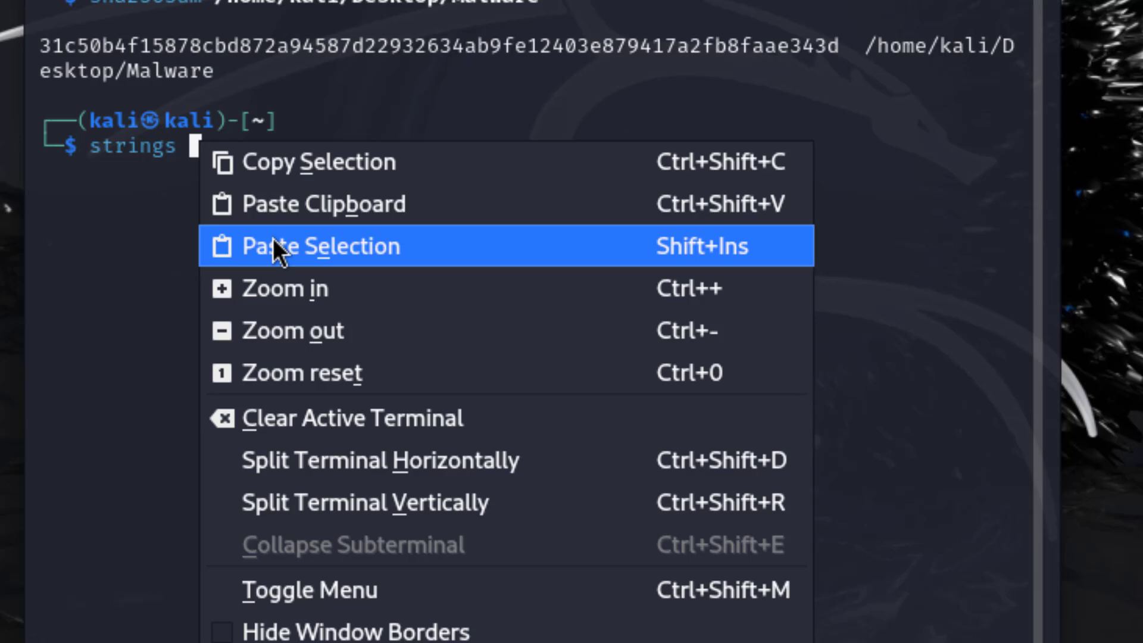
{"action": "left_click", "coordinate": [319, 245]}
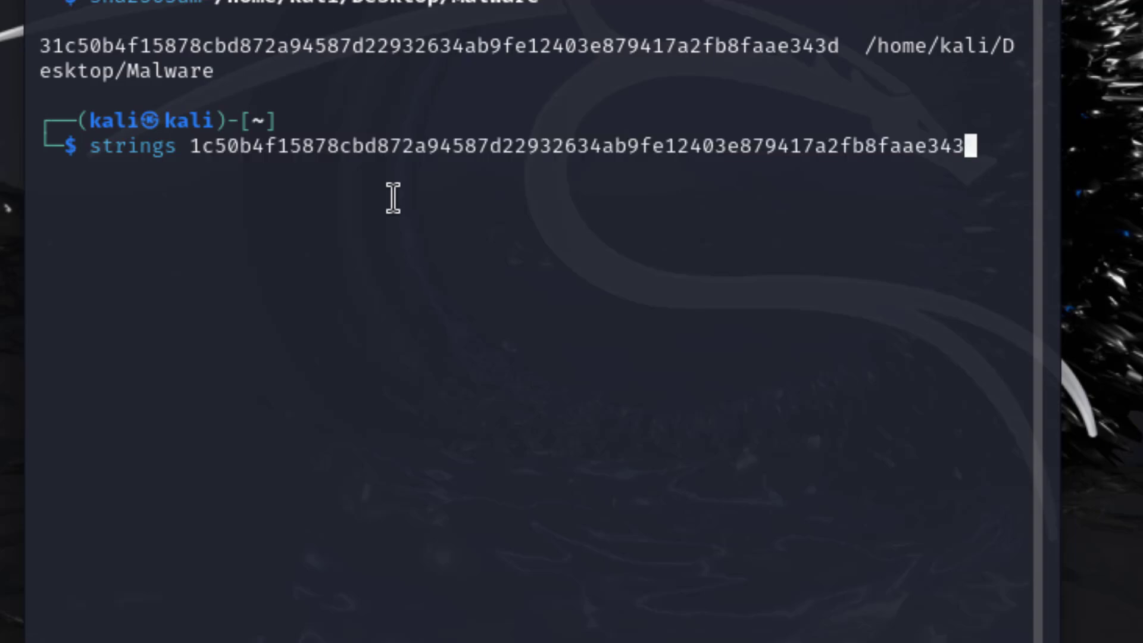
{"action": "key", "text": "BackSpace"}
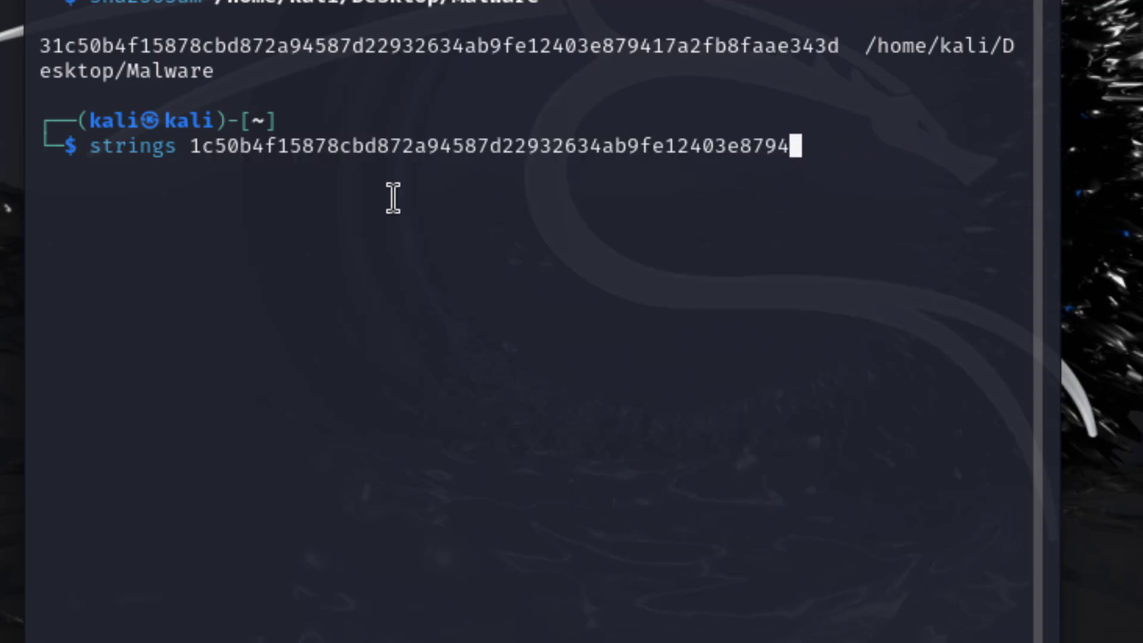
{"action": "key", "text": "BackSpace"}
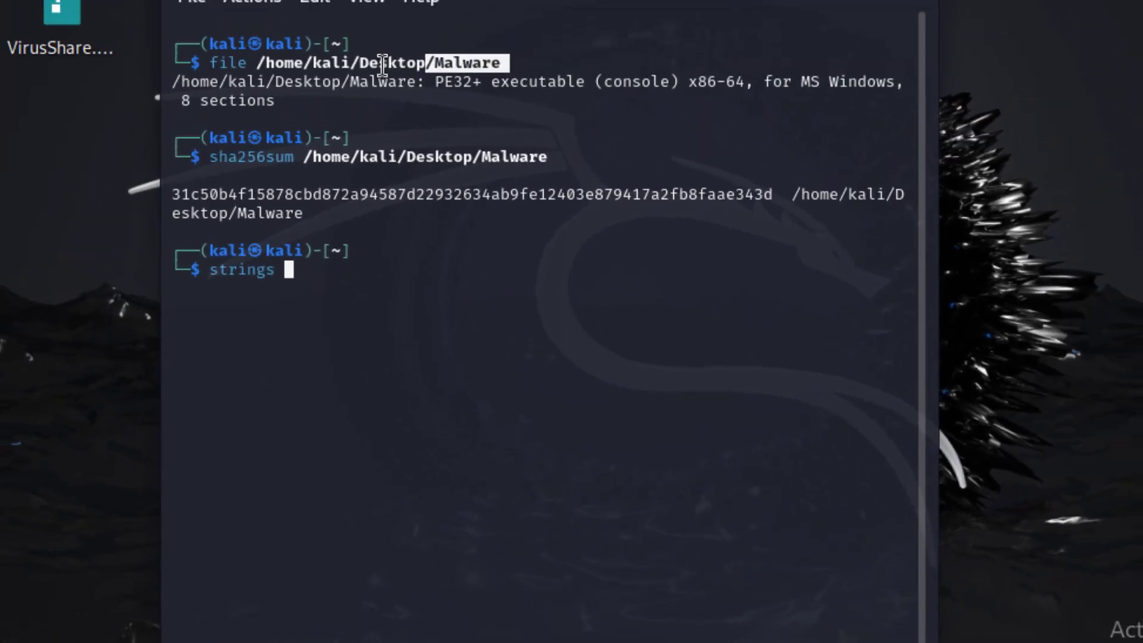
Run strings on the Malware file path, listing embedded text such as hwloc topology error messages.
{"action": "right_click", "coordinate": [284, 69]}
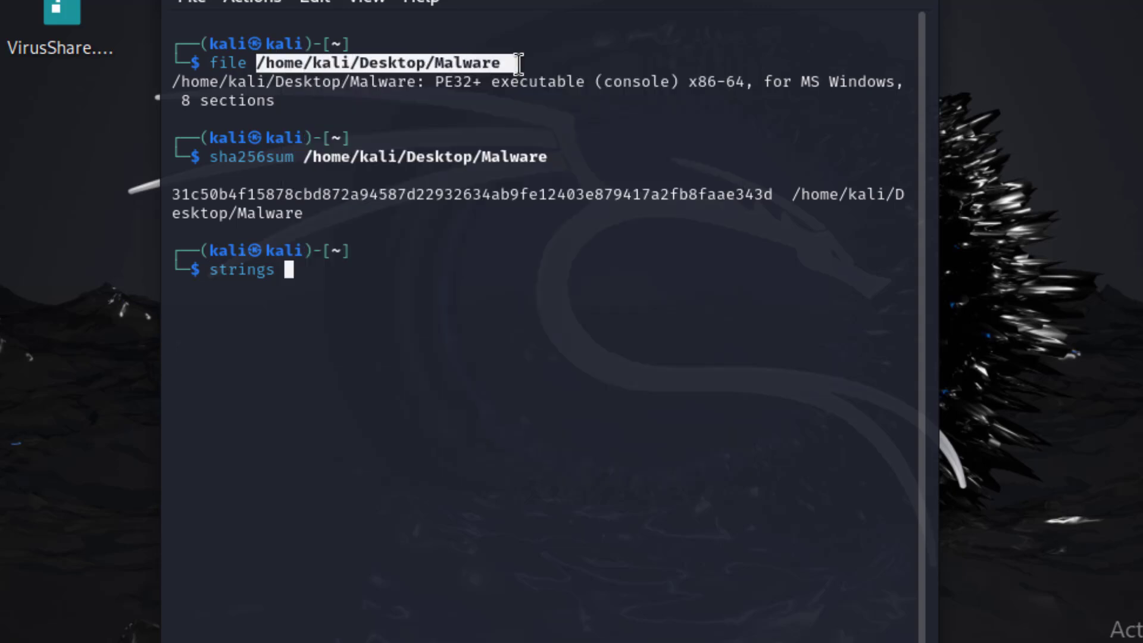
{"action": "right_click", "coordinate": [496, 76]}
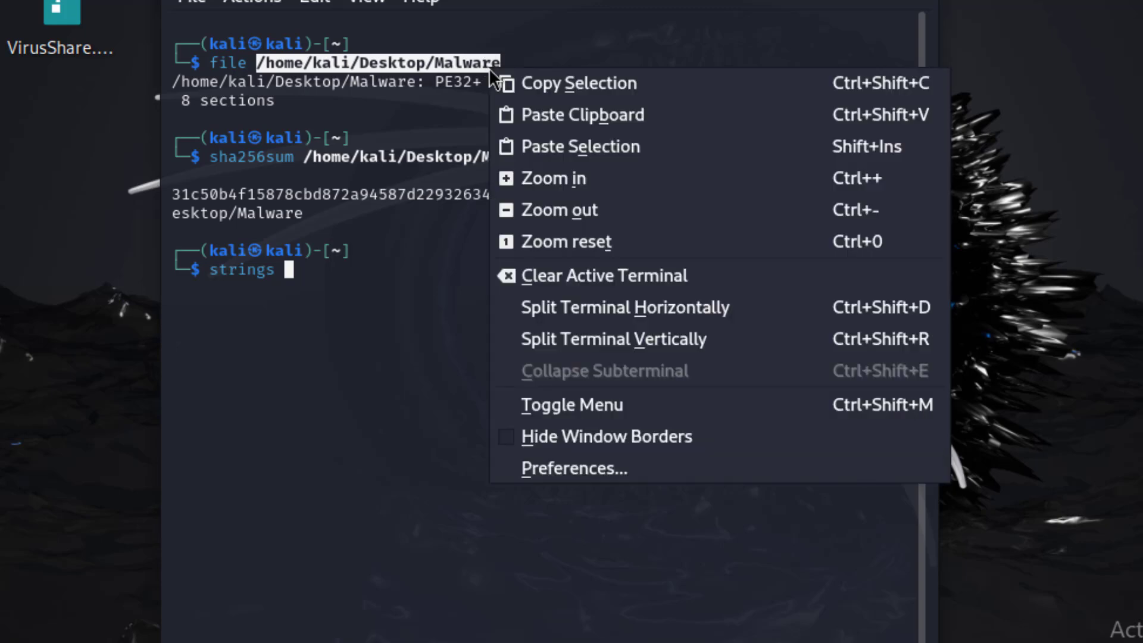
{"action": "left_click", "coordinate": [285, 274]}
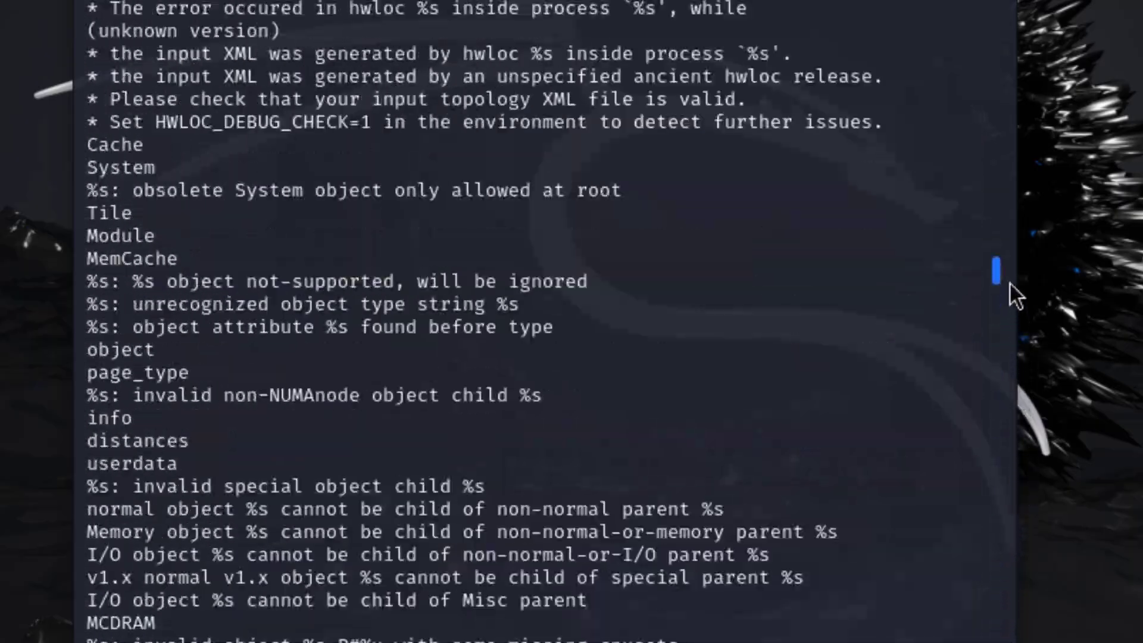
{"action": "scroll", "scroll_direction": "down", "scroll_amount": 3}
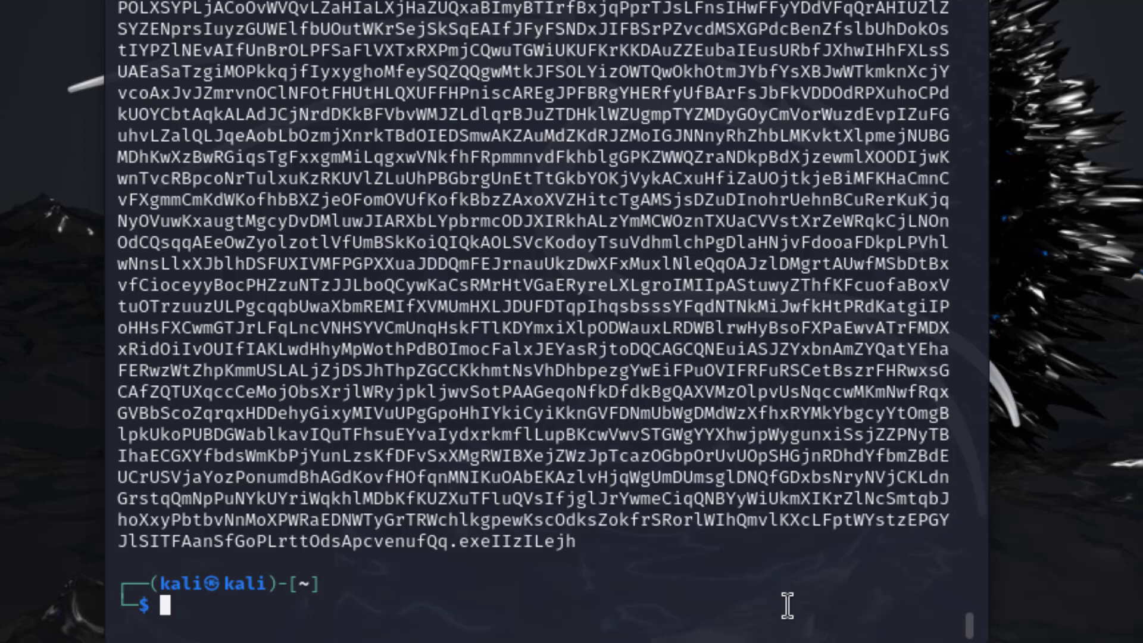
{"action": "type", "text": "hexe"}
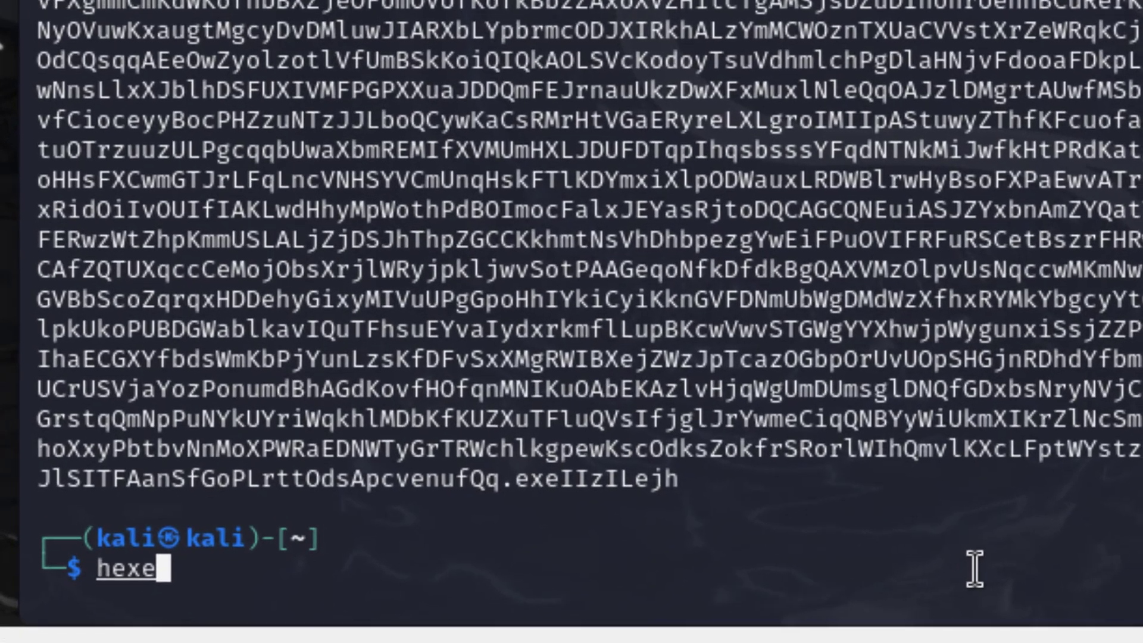
Run hexeditor on the pasted Malware file path to view its bytes, then return to the prompt.
{"action": "type", "text": "dito"}
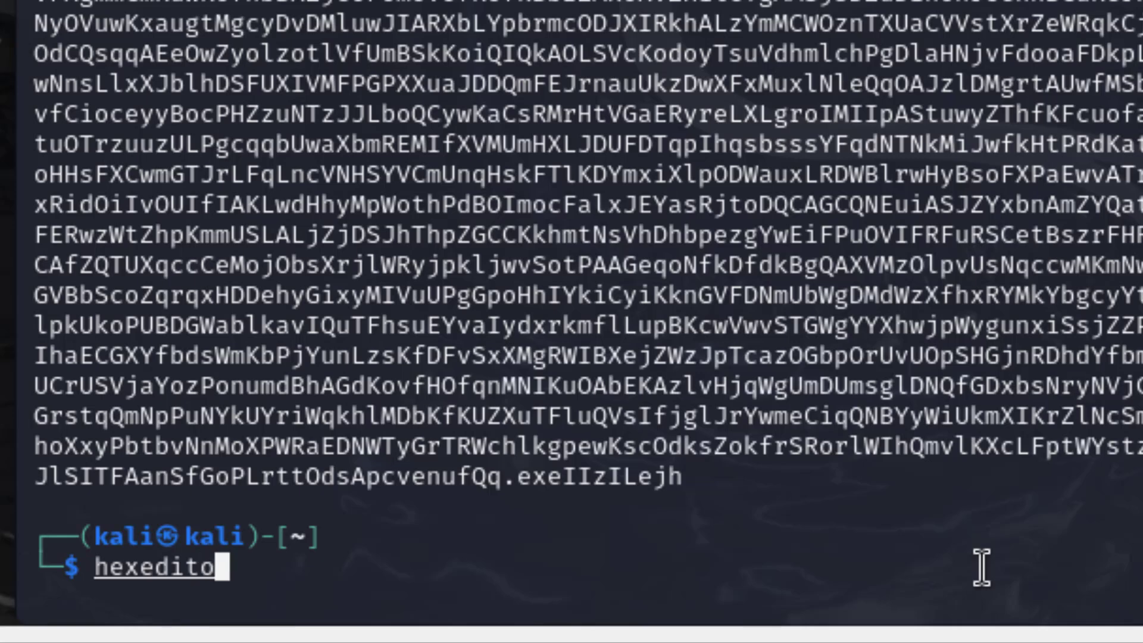
{"action": "type", "text": "r"}
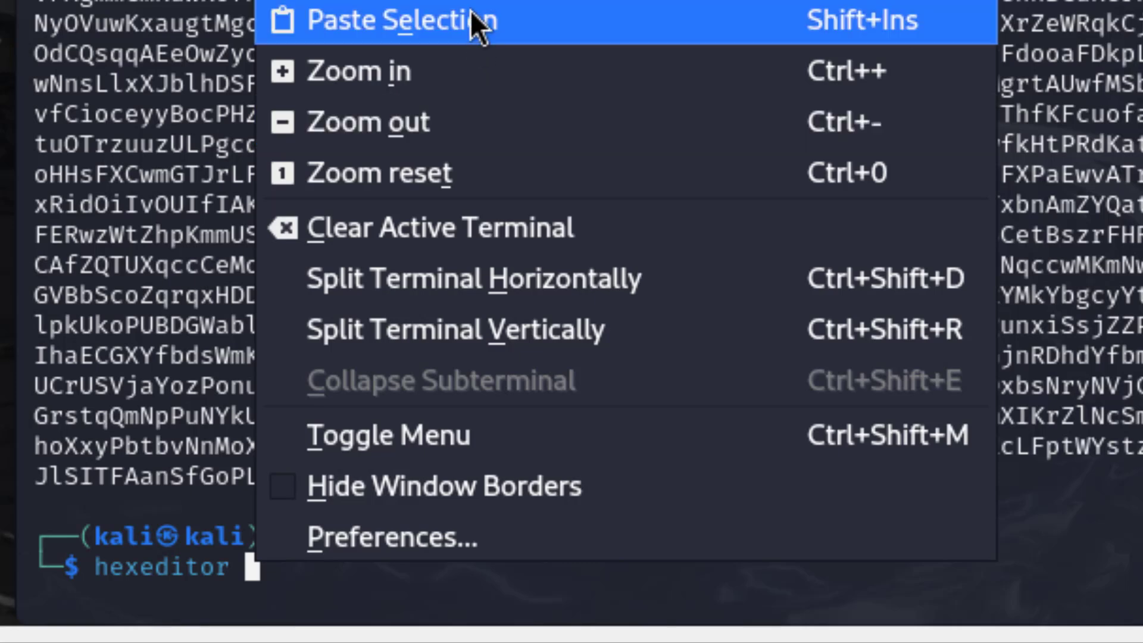
{"action": "left_click", "coordinate": [389, 20]}
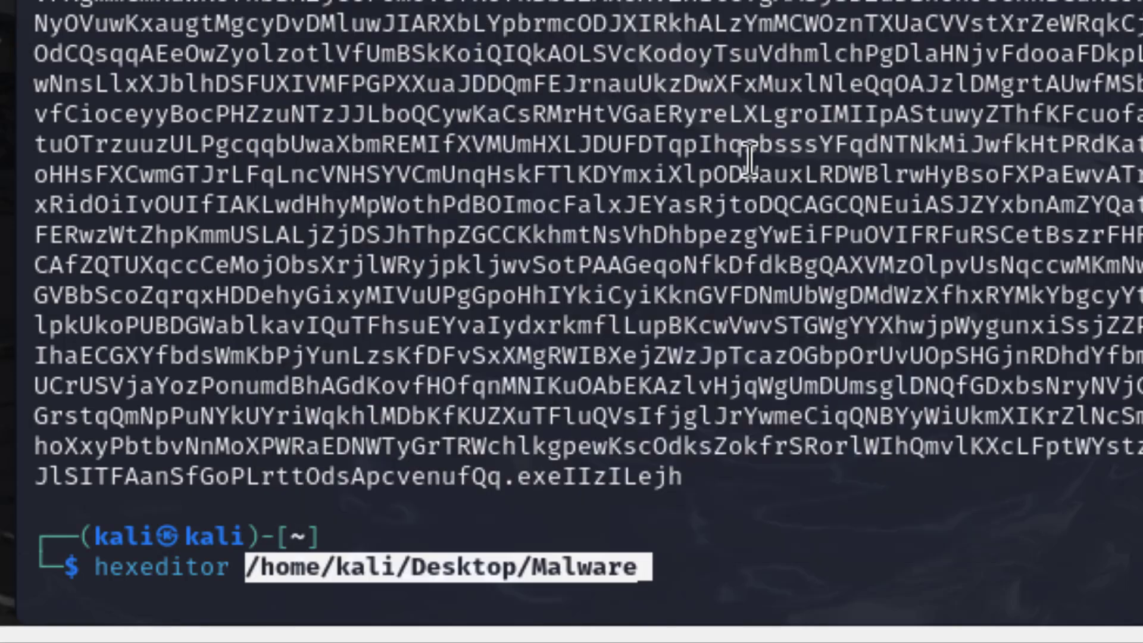
{"action": "key", "text": "Return"}
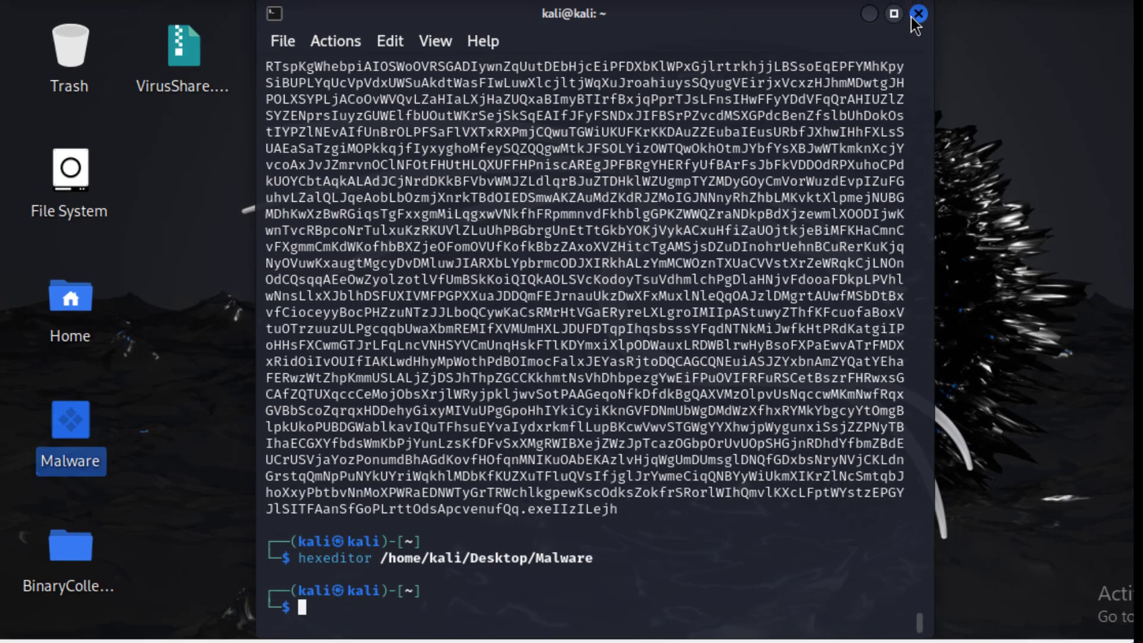
Close the terminal, launch Firefox and select the current address for replacement.
{"action": "left_click", "coordinate": [916, 13]}
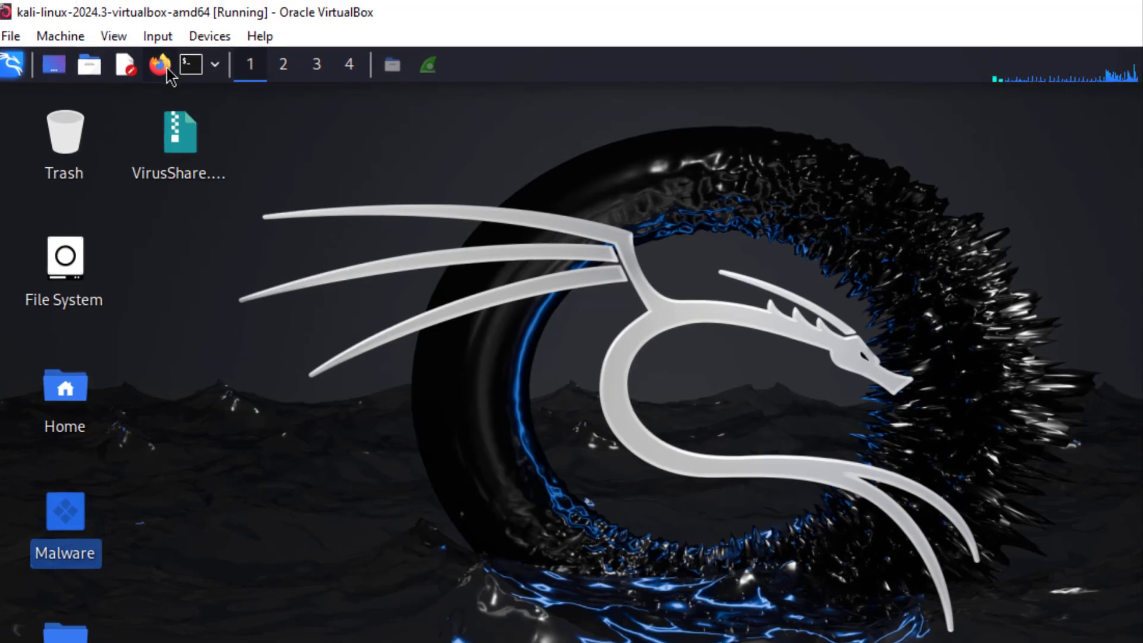
{"action": "mouse_move", "coordinate": [160, 63]}
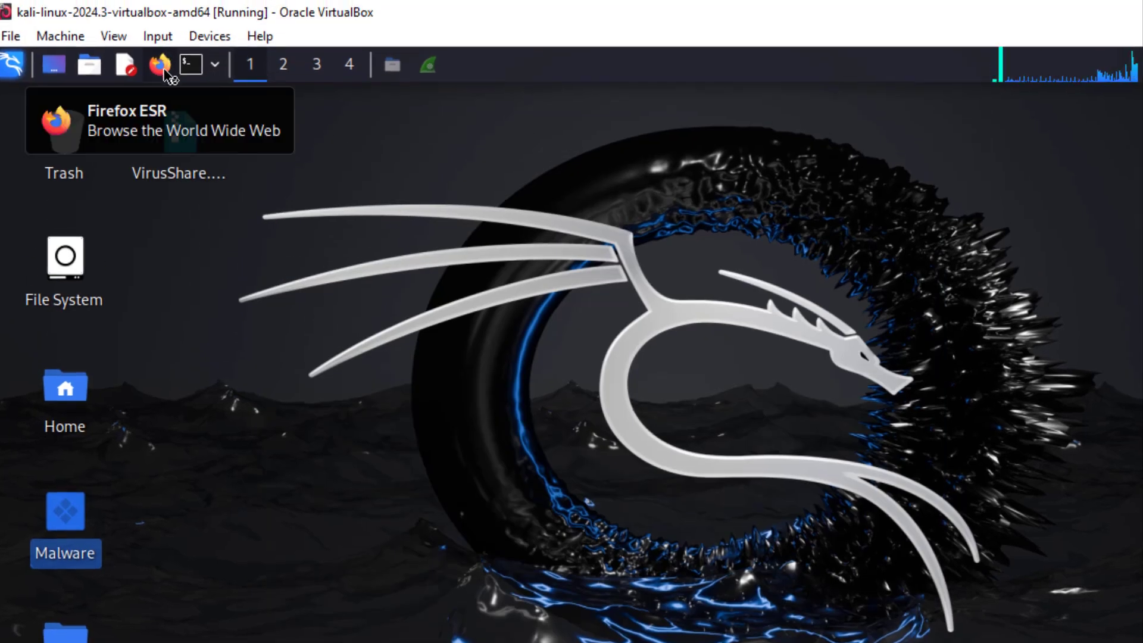
{"action": "left_click", "coordinate": [158, 64]}
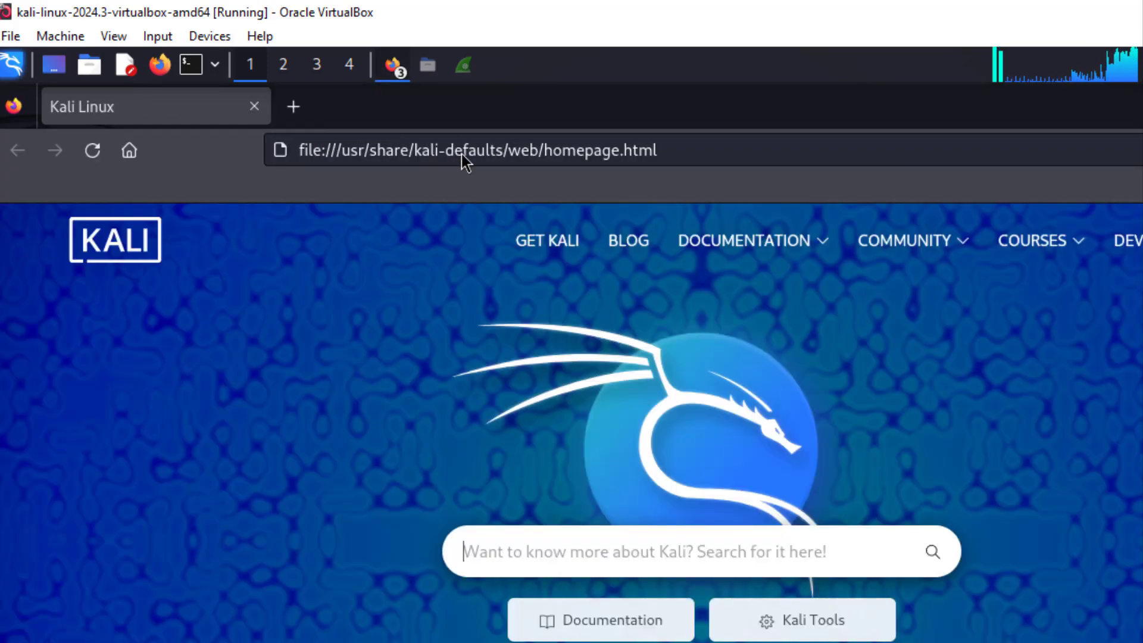
{"action": "double_click", "coordinate": [422, 150]}
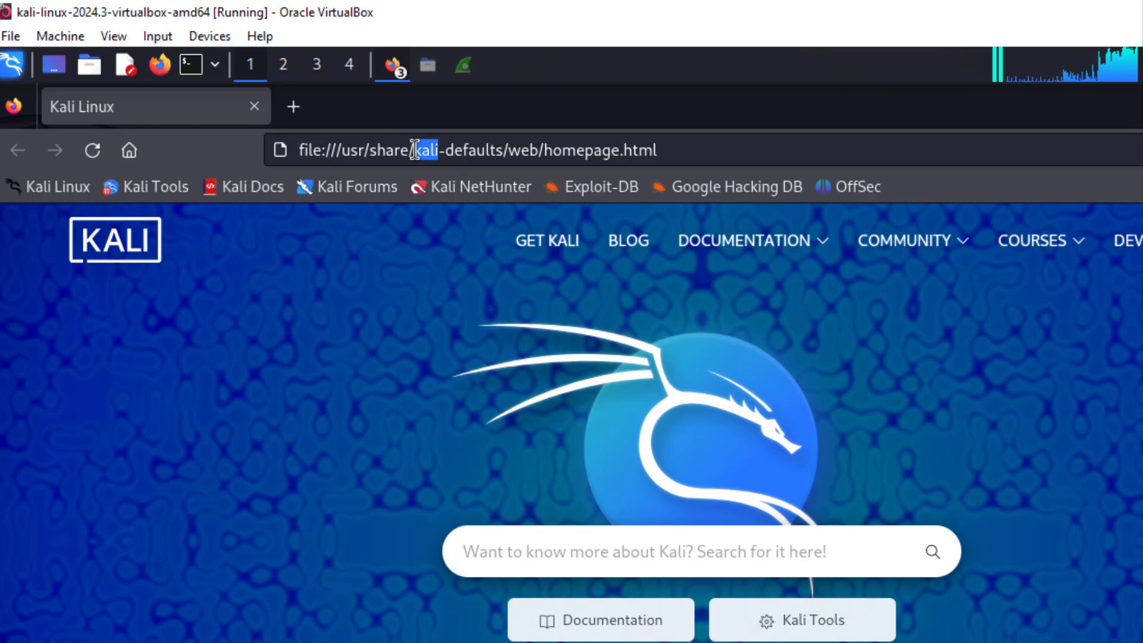
{"action": "left_click", "coordinate": [474, 150]}
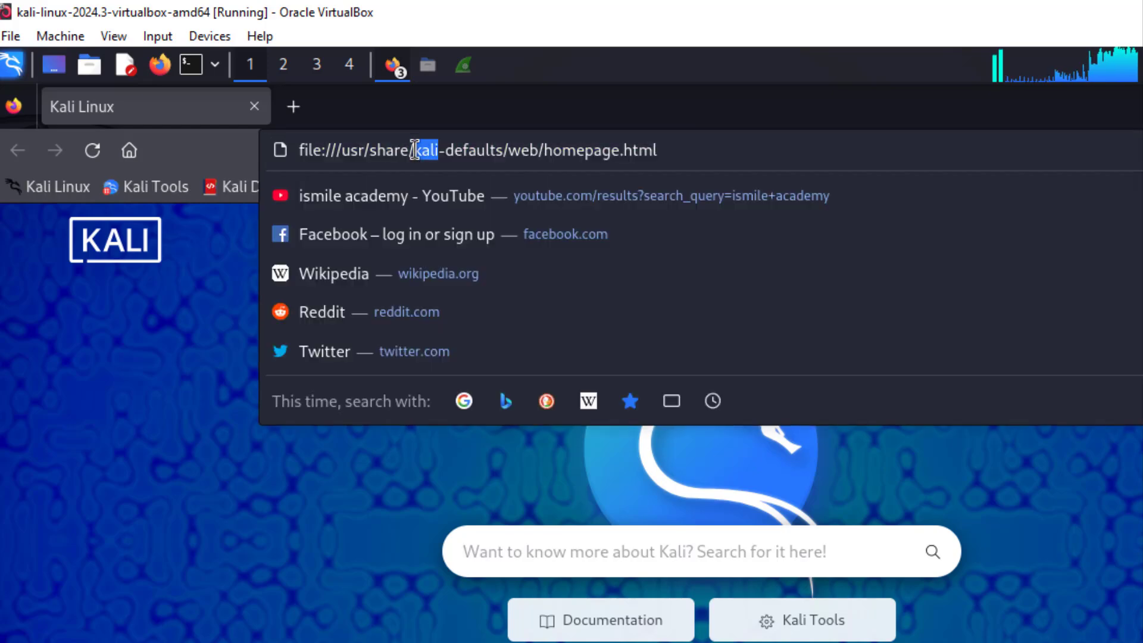
Search for 'virustotal' from the address bar to reach VirusTotal's file upload page.
{"action": "type", "text": "v"}
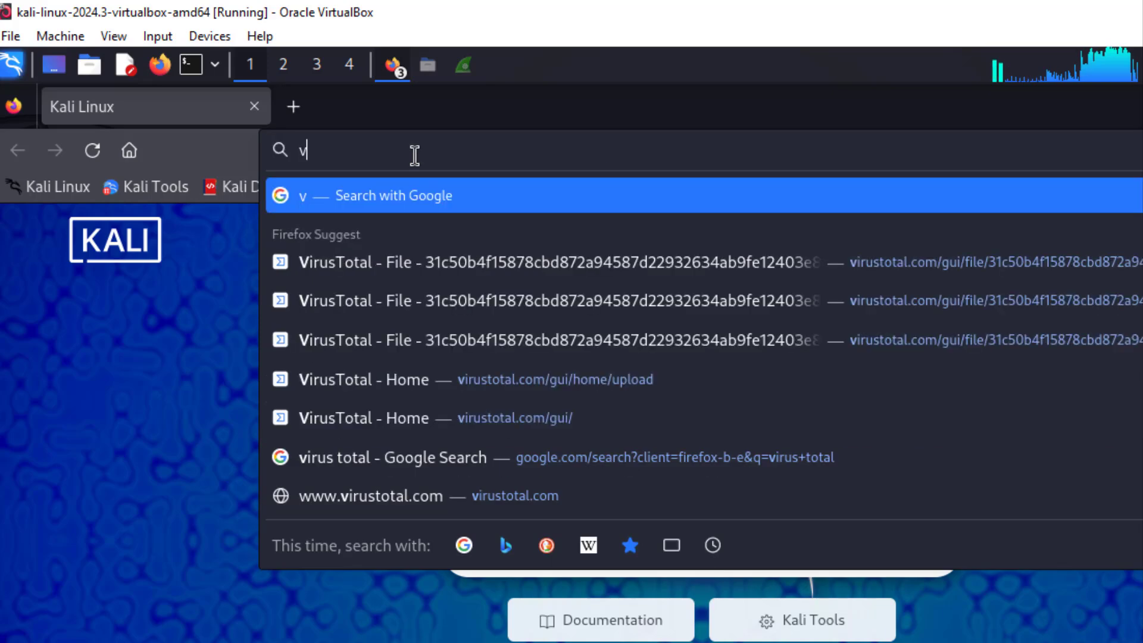
{"action": "type", "text": "irustota"}
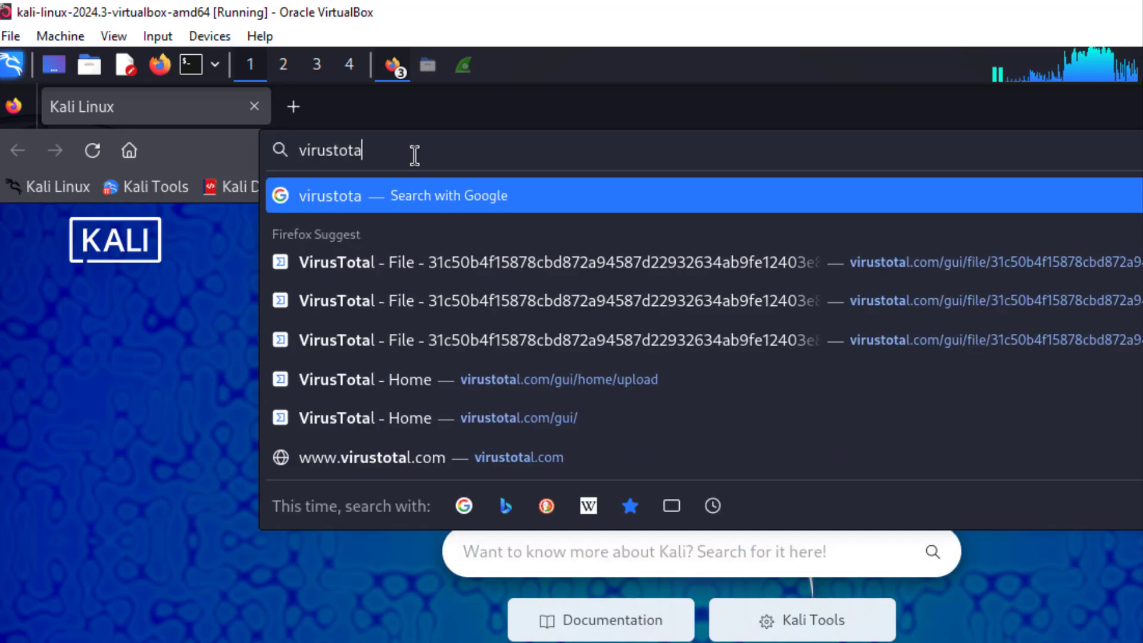
{"action": "type", "text": "l"}
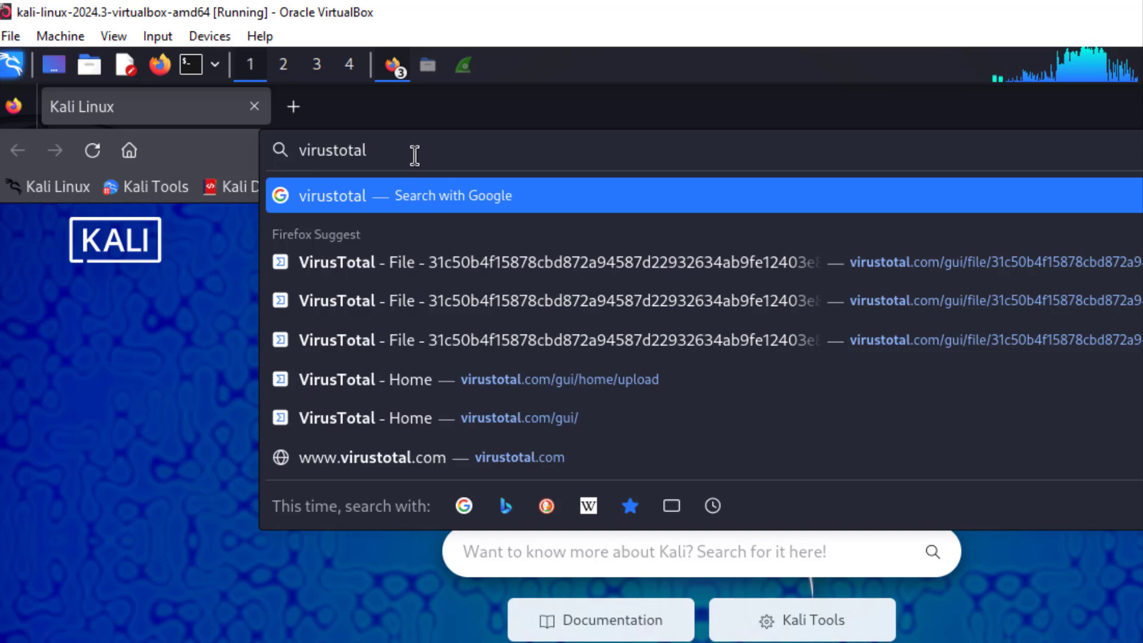
{"action": "mouse_move", "coordinate": [411, 181]}
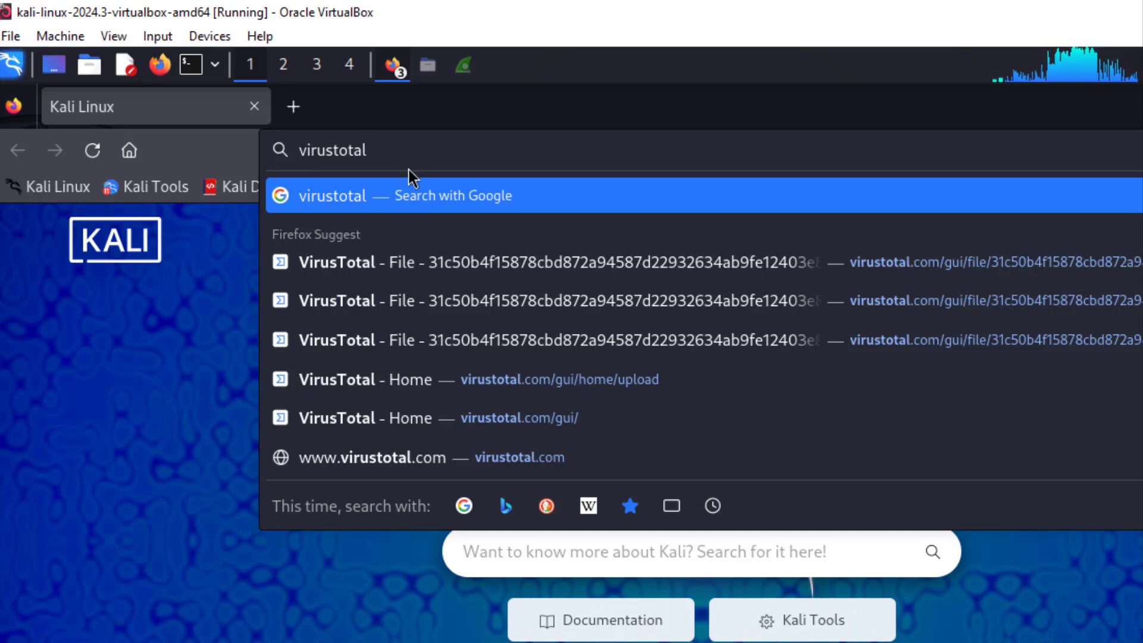
{"action": "left_click", "coordinate": [411, 418]}
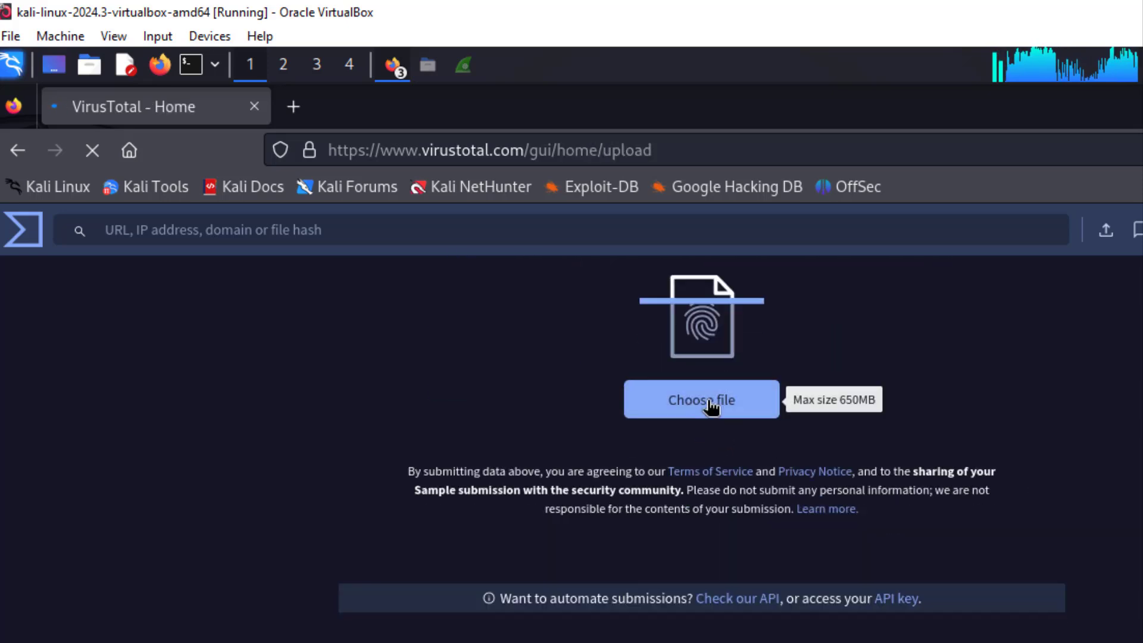
Choose the Malware file from the Desktop folder and upload it to VirusTotal for scanning.
{"action": "left_click", "coordinate": [700, 400]}
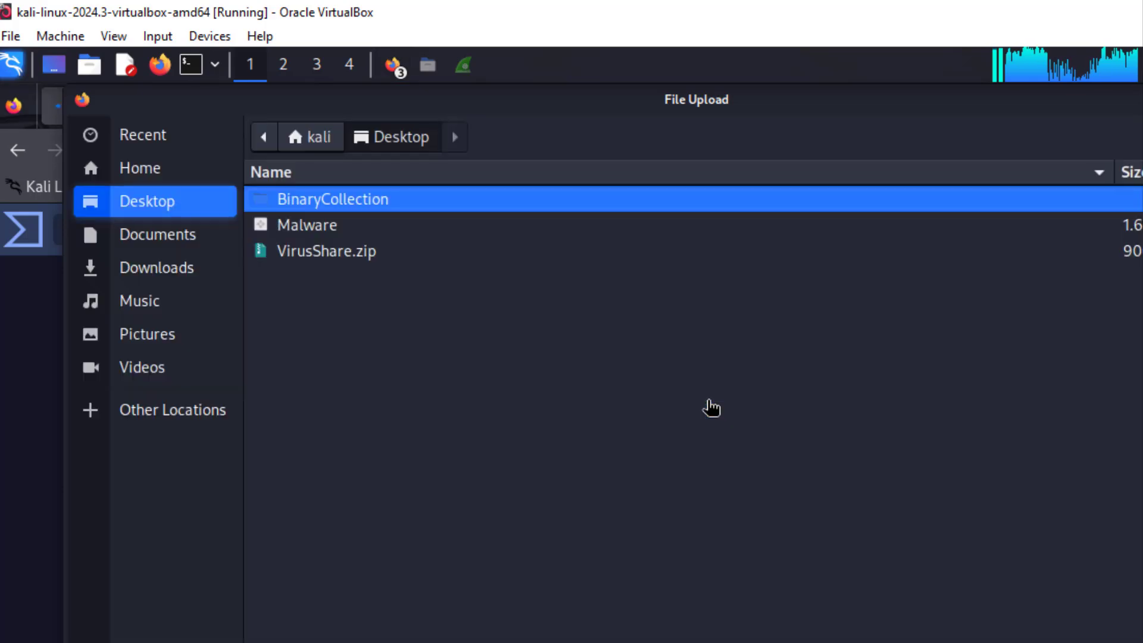
{"action": "left_click", "coordinate": [307, 225]}
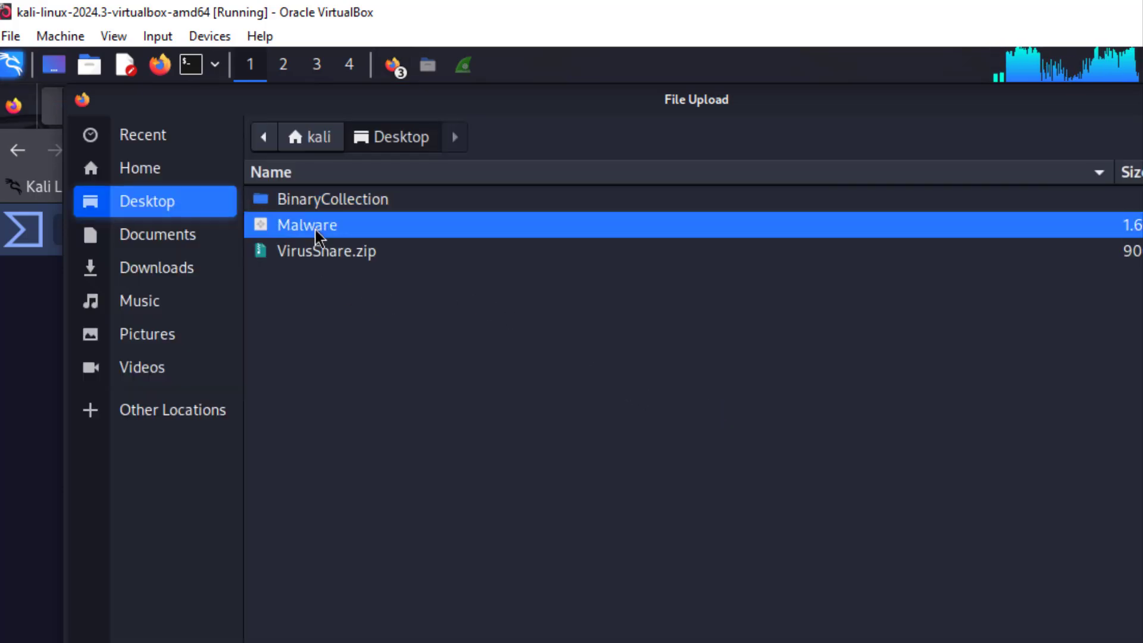
{"action": "double_click", "coordinate": [308, 225]}
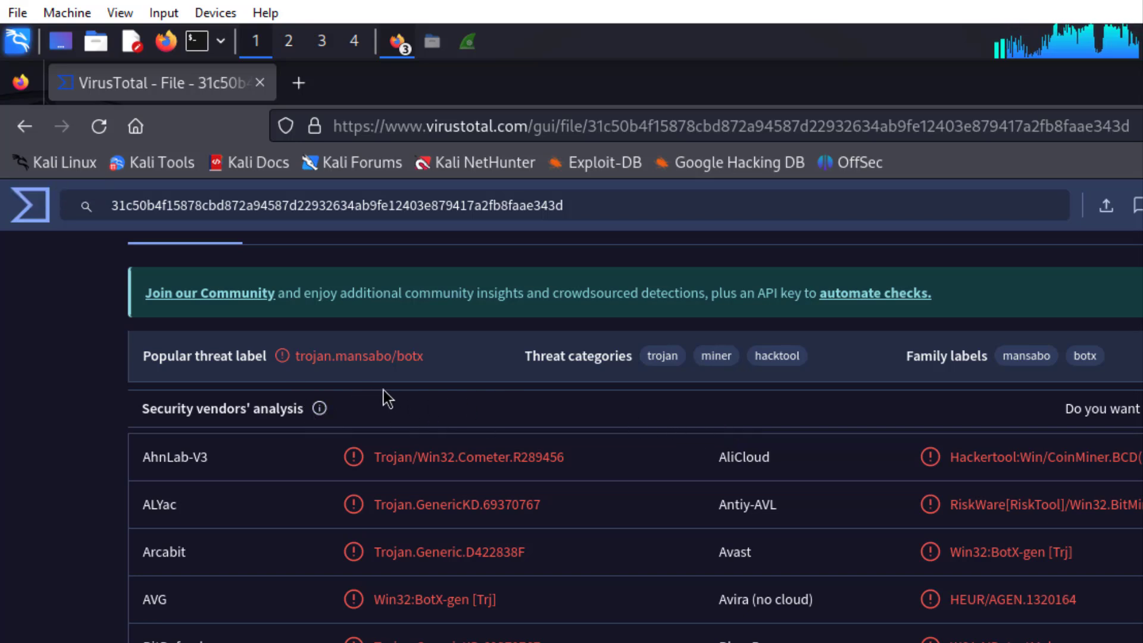
{"action": "mouse_move", "coordinate": [539, 378]}
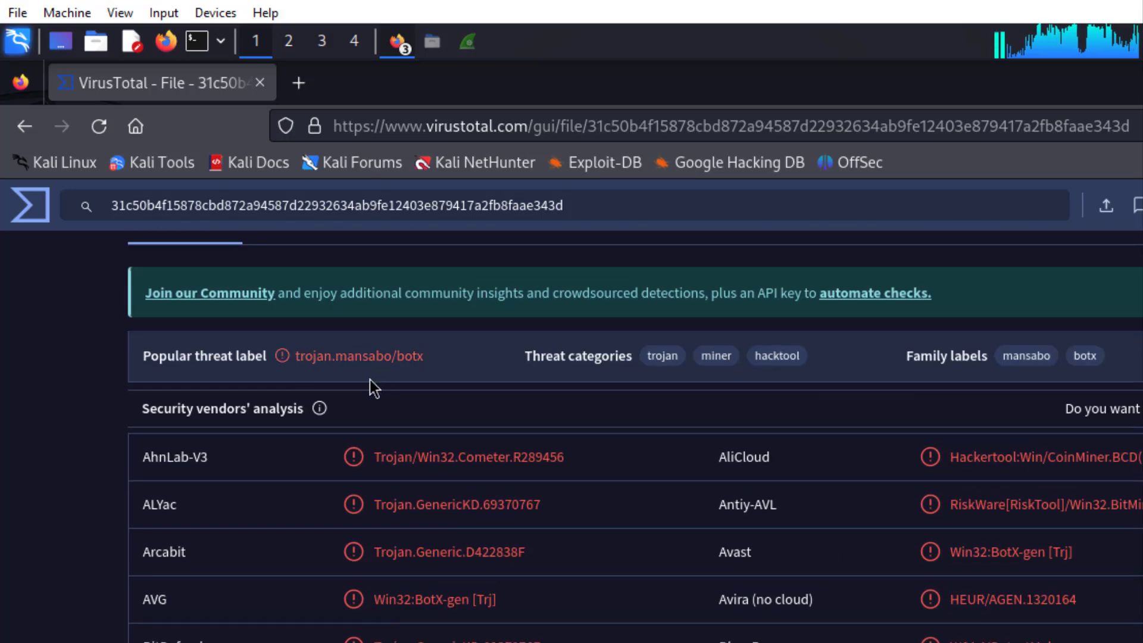
{"action": "scroll", "scroll_direction": "down", "scroll_amount": 3}
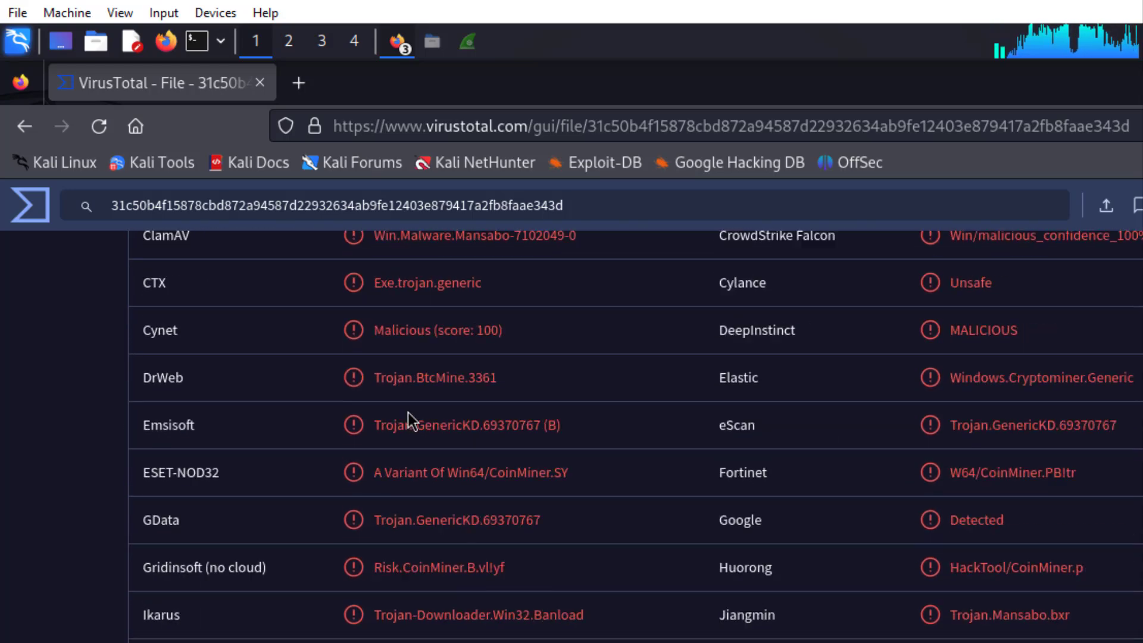
{"action": "scroll", "scroll_direction": "down", "scroll_amount": 3}
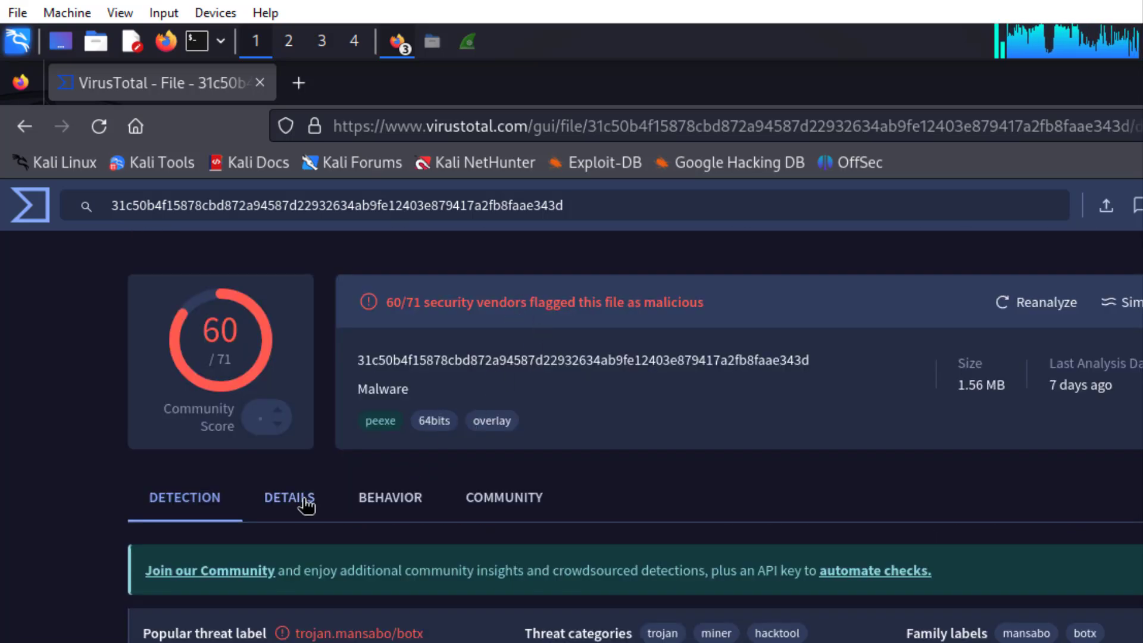
Show the Details report and highlight the file's full SHA-256 hash value.
{"action": "left_click", "coordinate": [288, 498]}
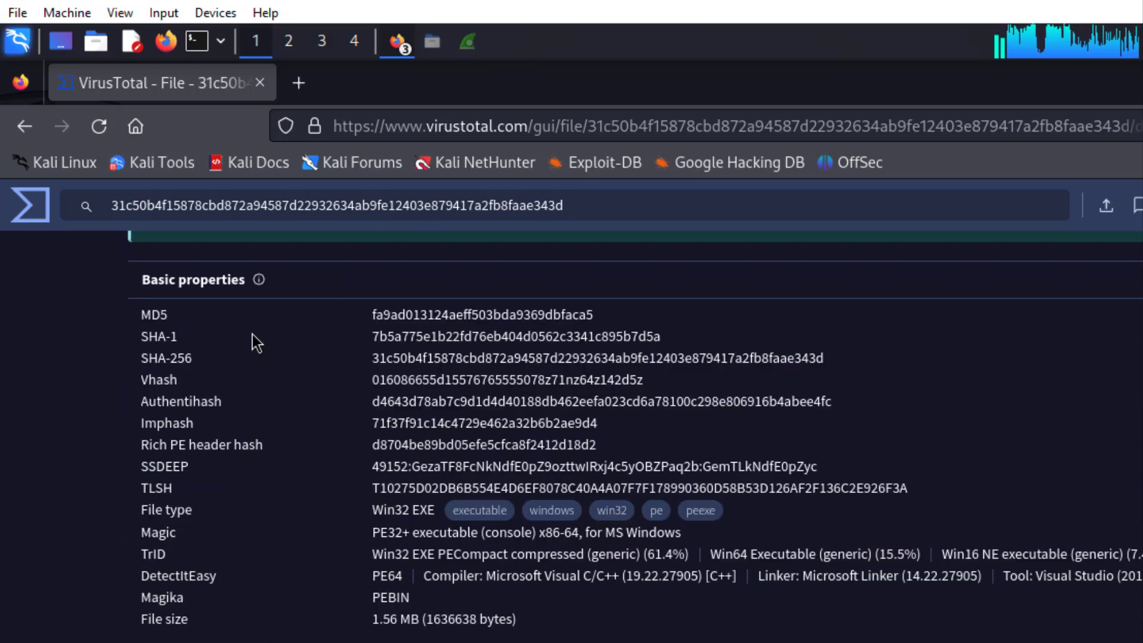
{"action": "mouse_move", "coordinate": [138, 365]}
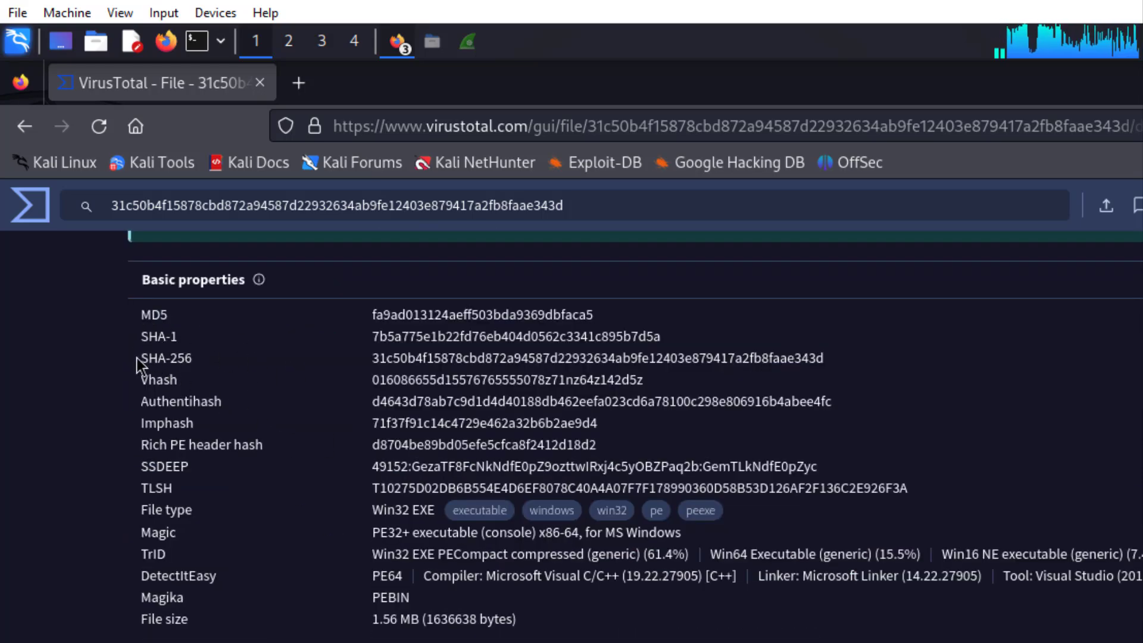
{"action": "double_click", "coordinate": [165, 359]}
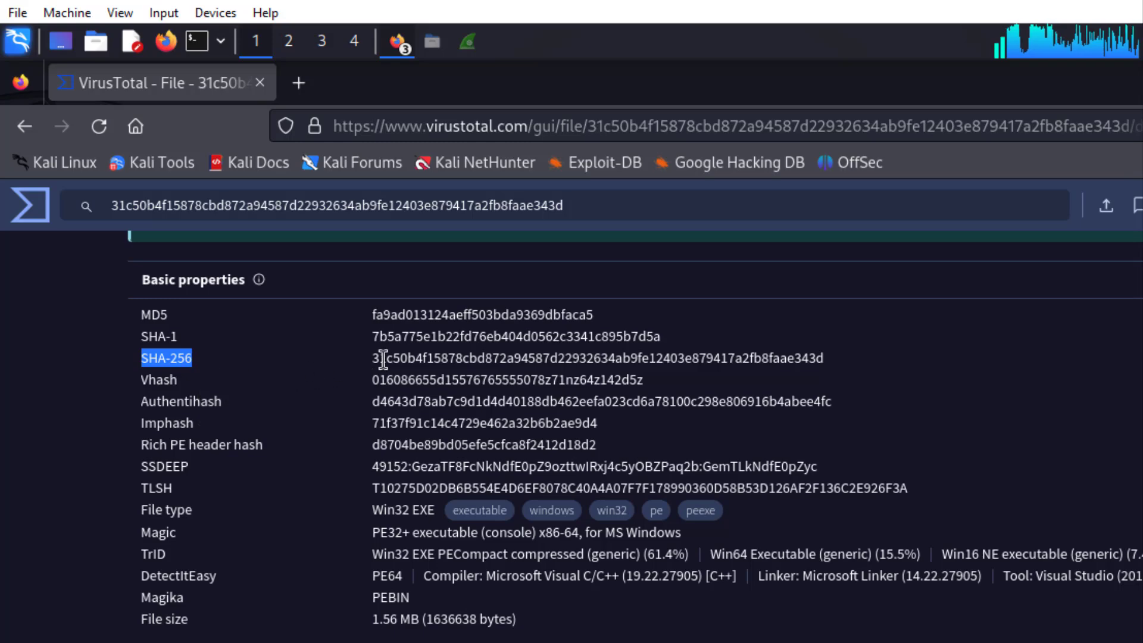
{"action": "left_click_drag", "start_coordinate": [372, 358], "coordinate": [502, 359]}
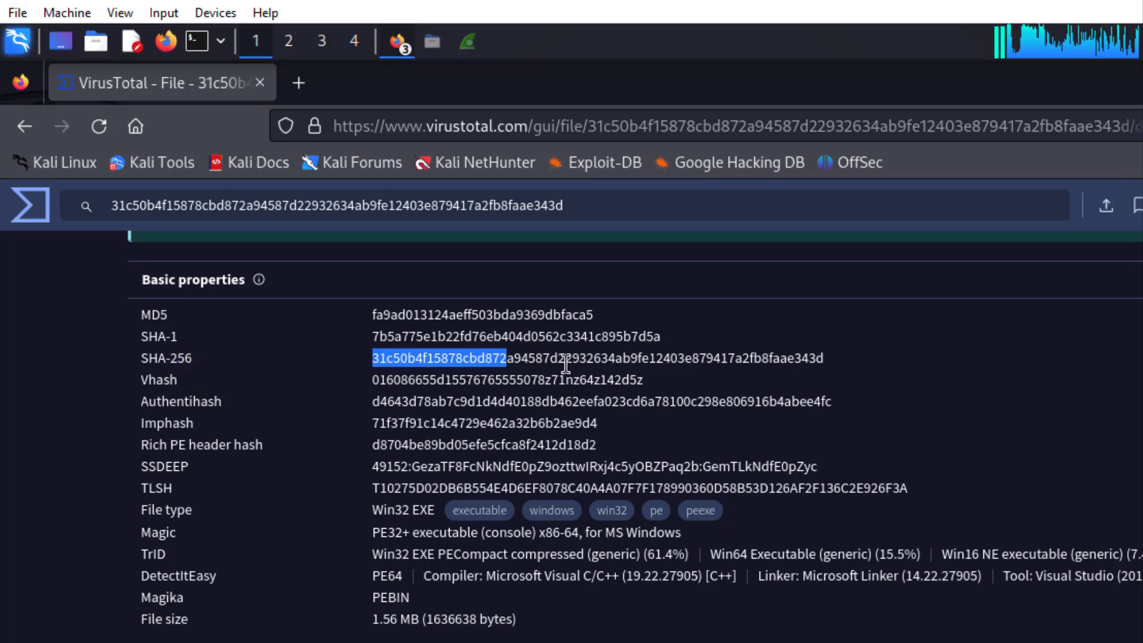
{"action": "left_click_drag", "start_coordinate": [565, 358], "coordinate": [824, 359]}
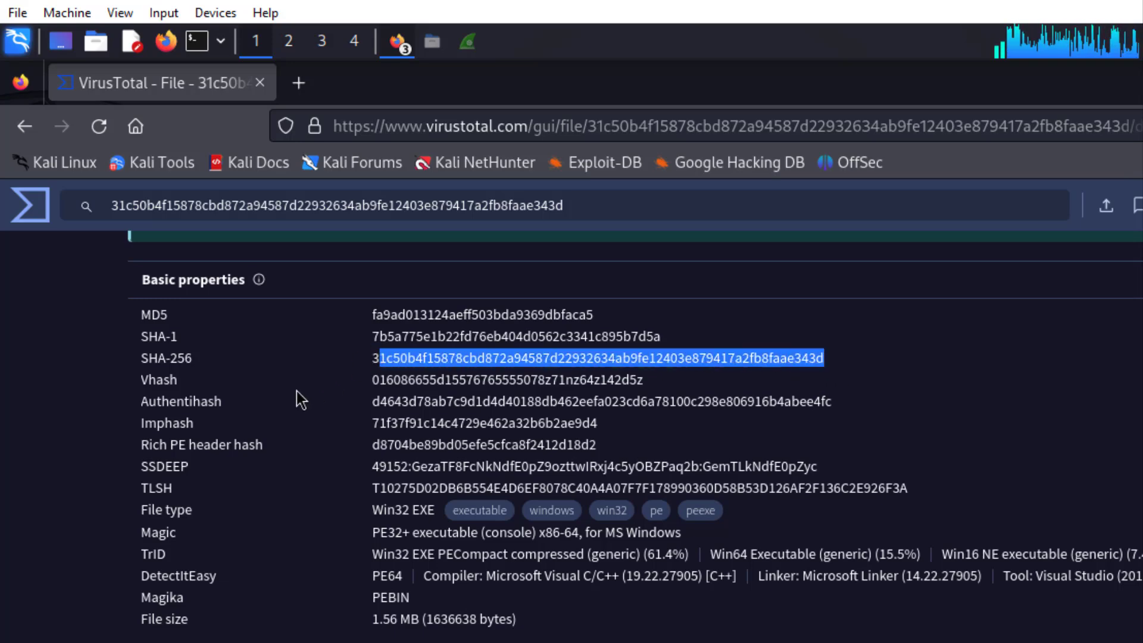
Highlight First Submission in the history and scroll through creation time and PE section info.
{"action": "scroll", "scroll_direction": "down", "scroll_amount": 3}
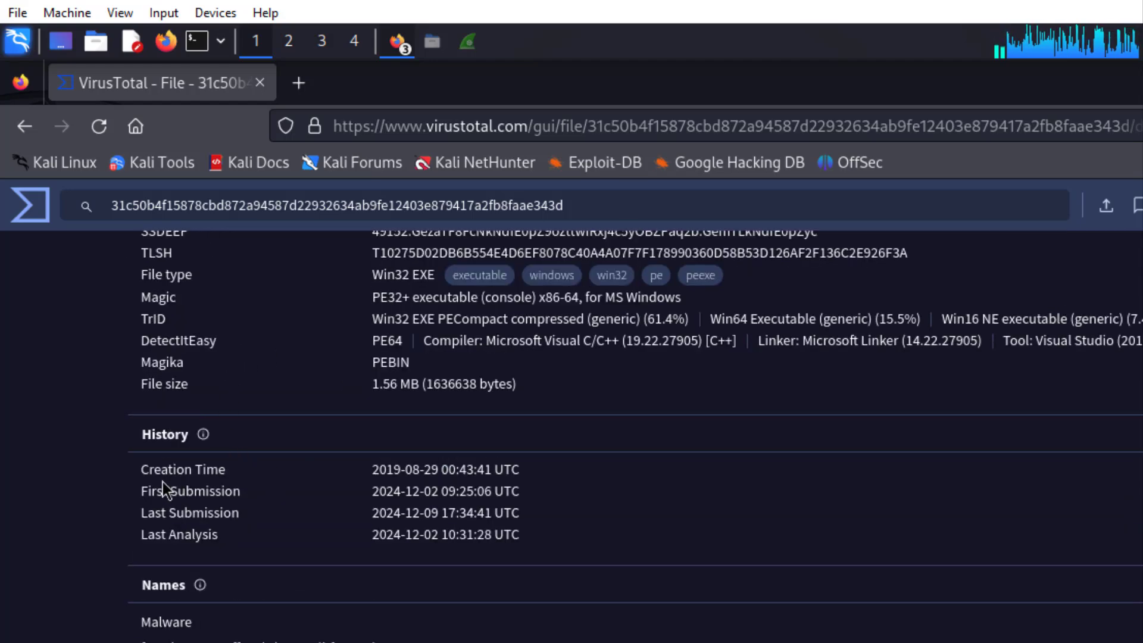
{"action": "double_click", "coordinate": [189, 490]}
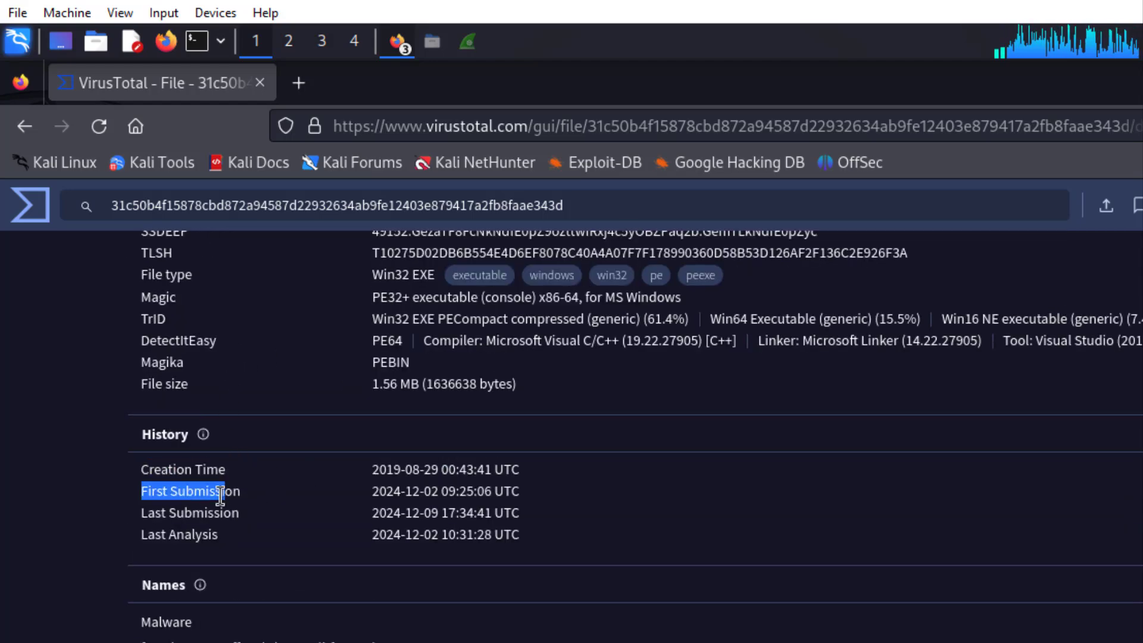
{"action": "scroll", "scroll_direction": "down", "scroll_amount": 3}
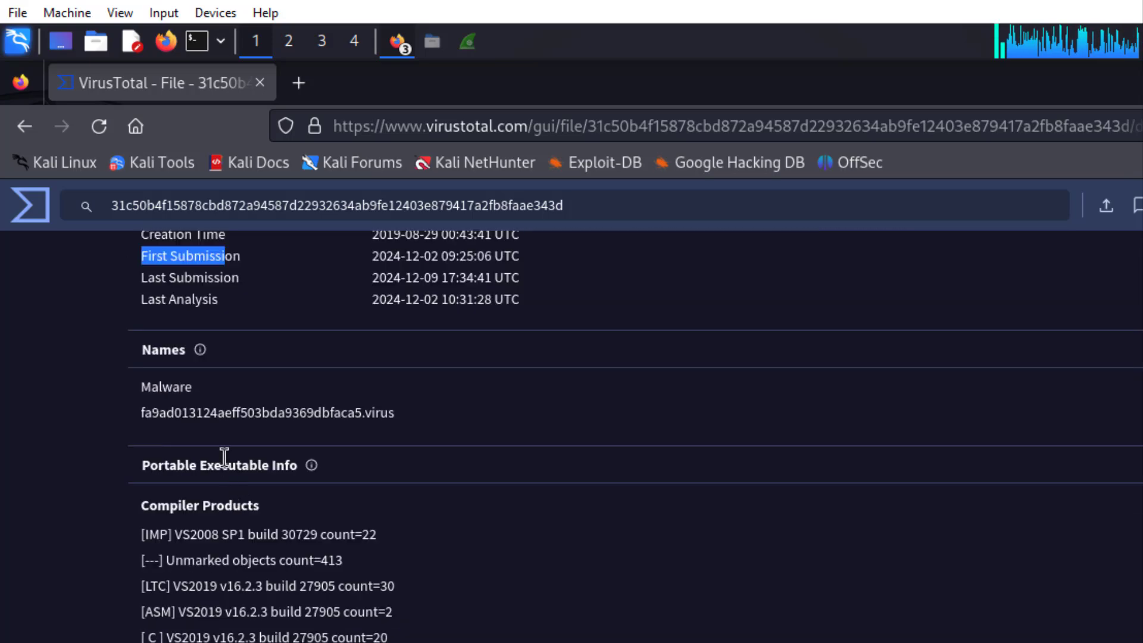
{"action": "scroll", "scroll_direction": "down", "scroll_amount": 3}
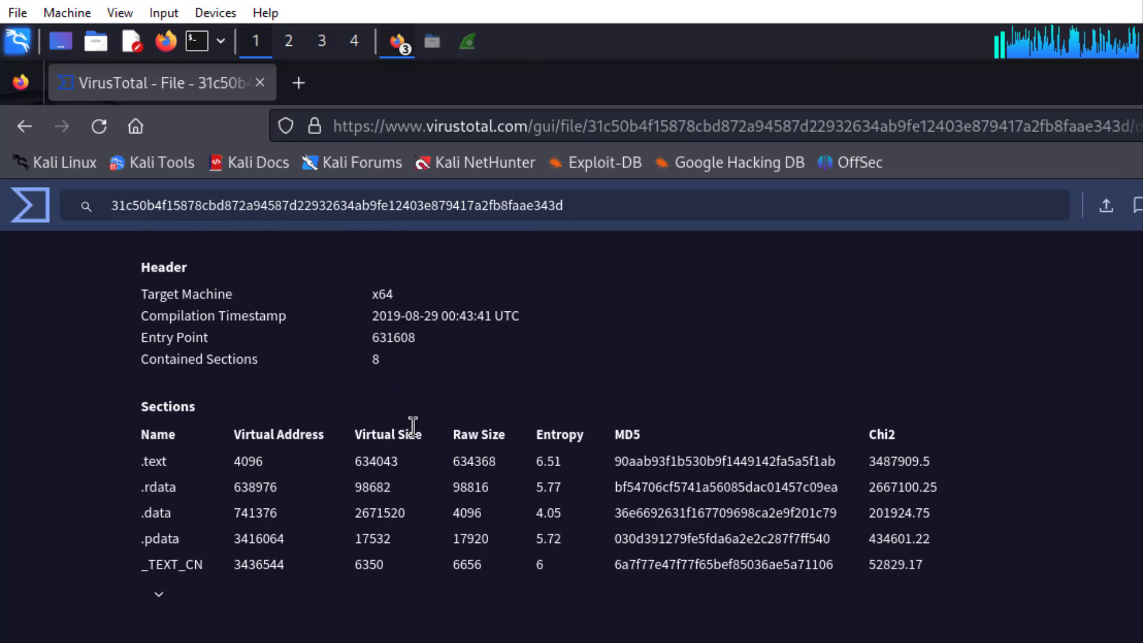
{"action": "scroll", "scroll_direction": "down", "scroll_amount": 3}
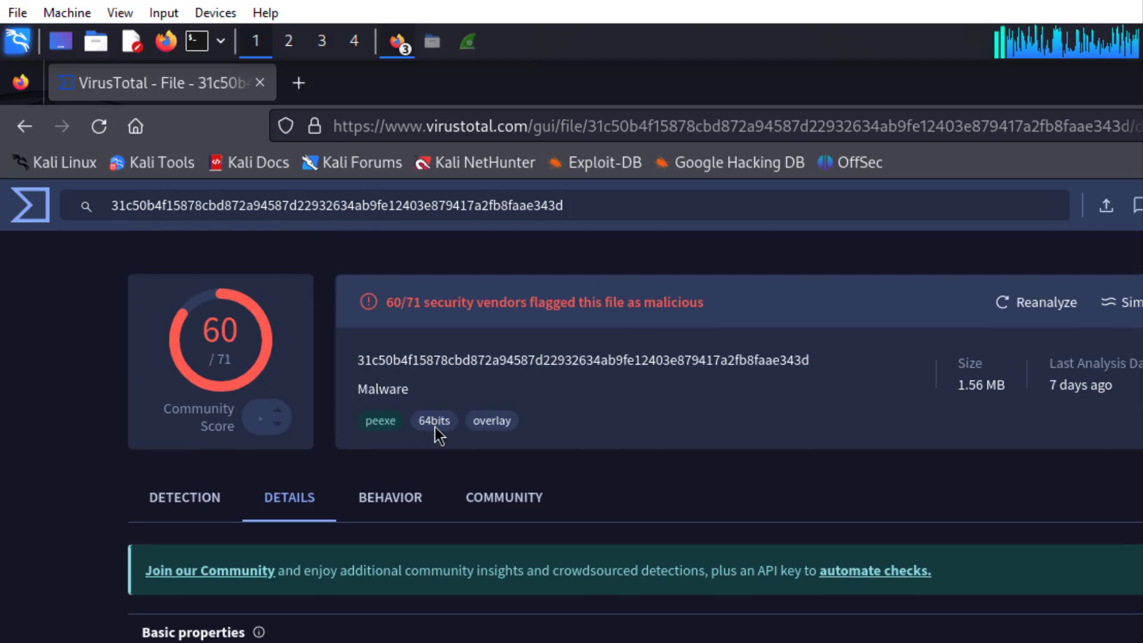
{"action": "scroll", "scroll_direction": "down", "scroll_amount": 3}
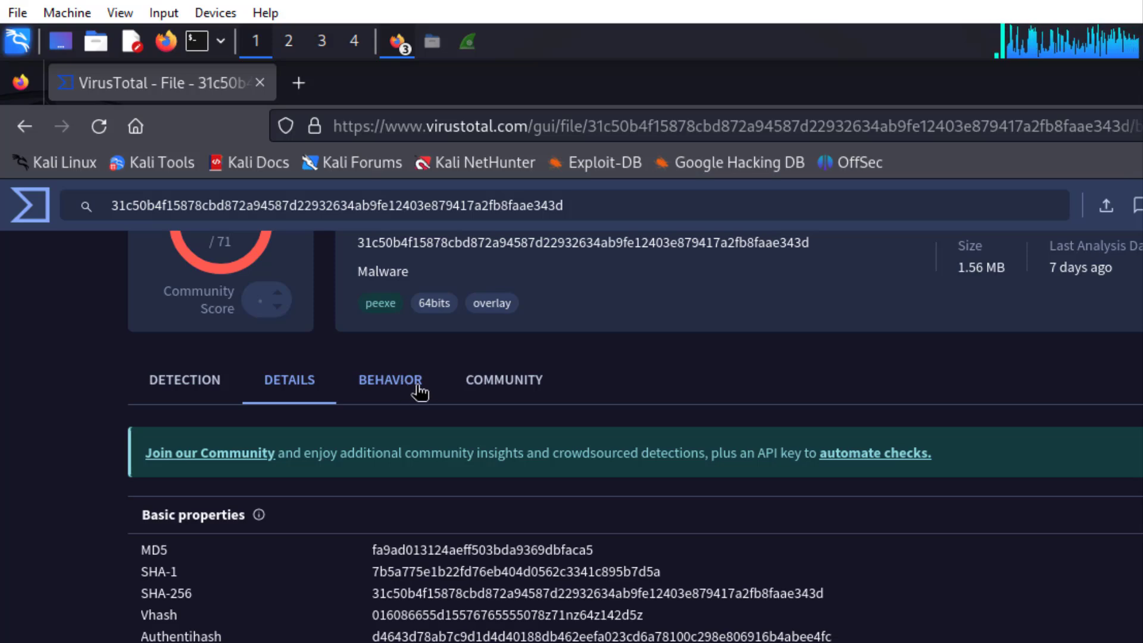
Show the Behavior report and expand the Credential Access and Discovery MITRE ATT&CK techniques.
{"action": "left_click", "coordinate": [390, 380]}
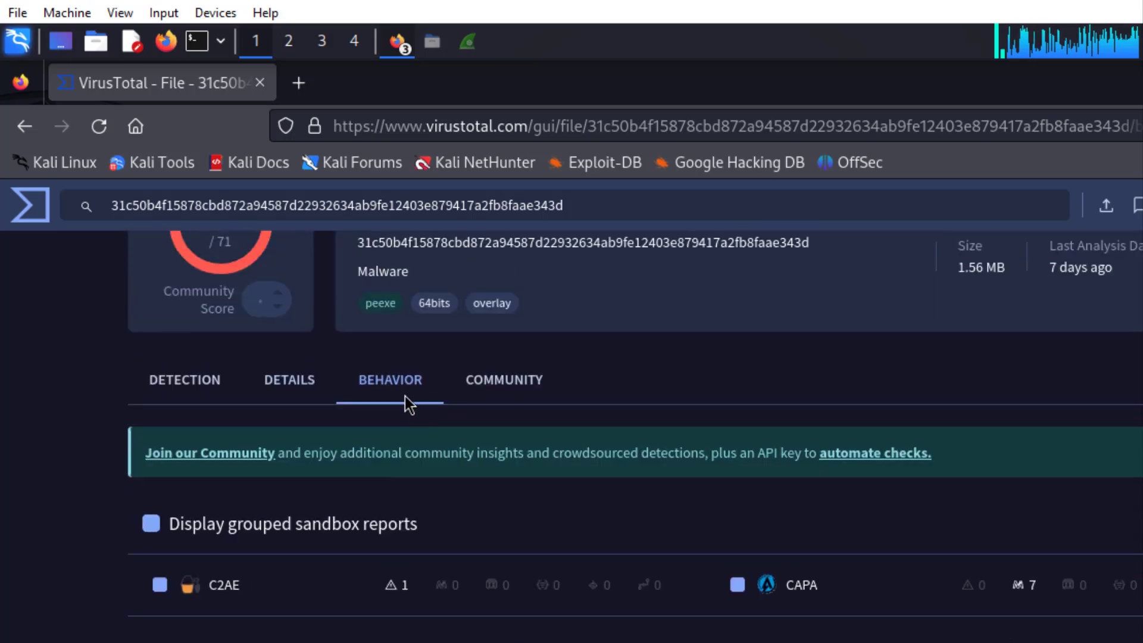
{"action": "scroll", "scroll_direction": "down", "scroll_amount": 3}
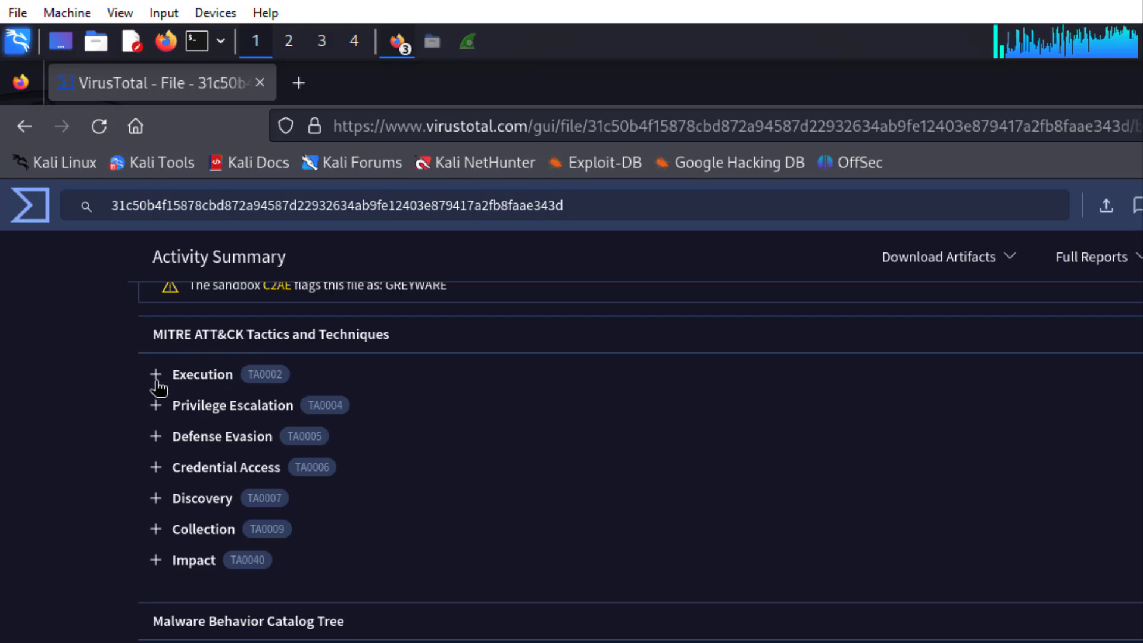
{"action": "mouse_move", "coordinate": [158, 385]}
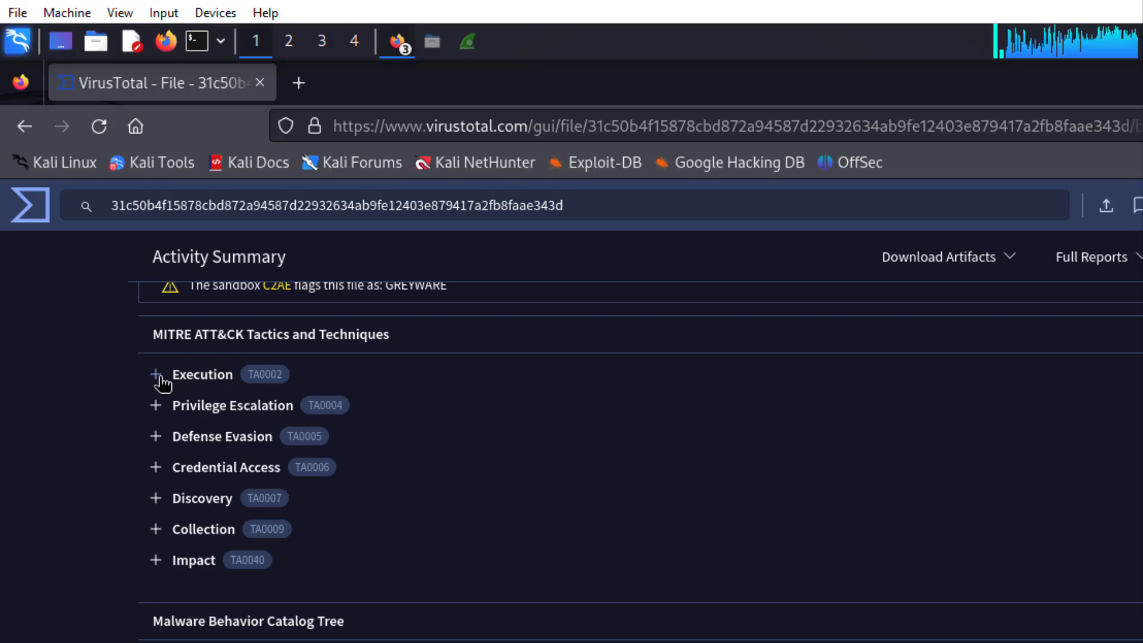
{"action": "mouse_move", "coordinate": [156, 444]}
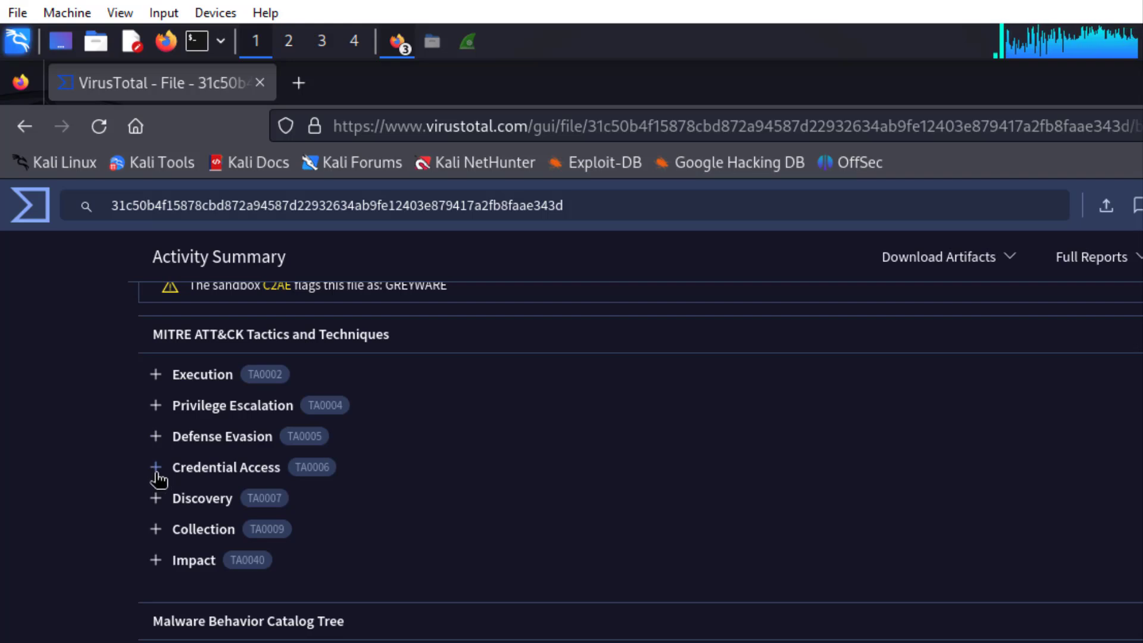
{"action": "left_click", "coordinate": [156, 466]}
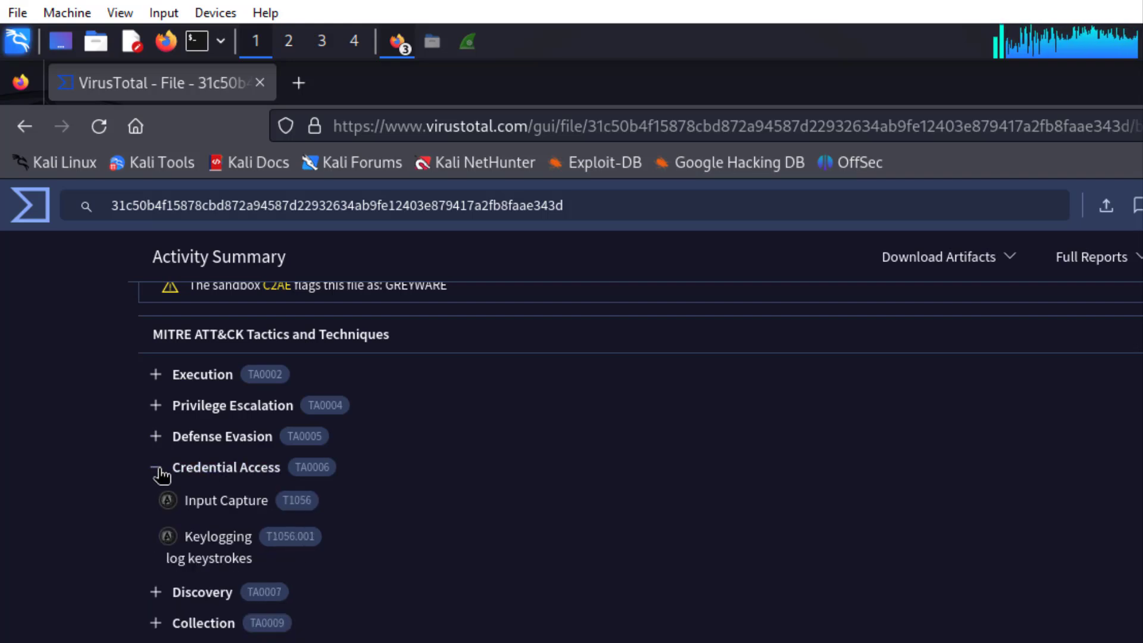
{"action": "left_click", "coordinate": [158, 467]}
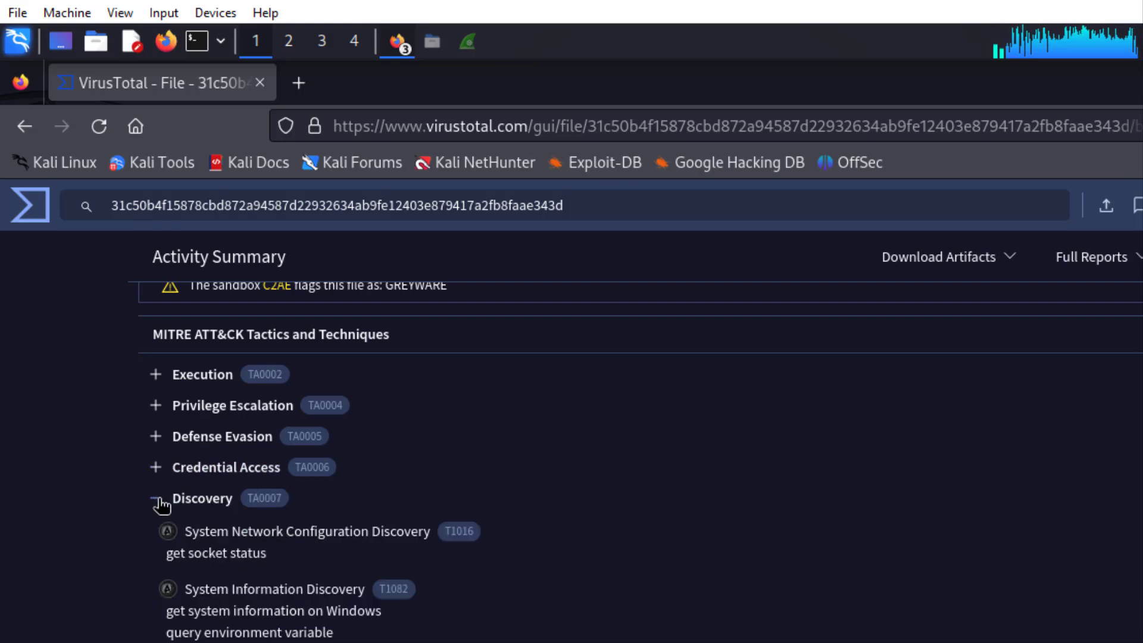
Scroll through the Activity Summary showing IDS, Sigma and dropped-file results.
{"action": "scroll", "scroll_direction": "down", "scroll_amount": 3}
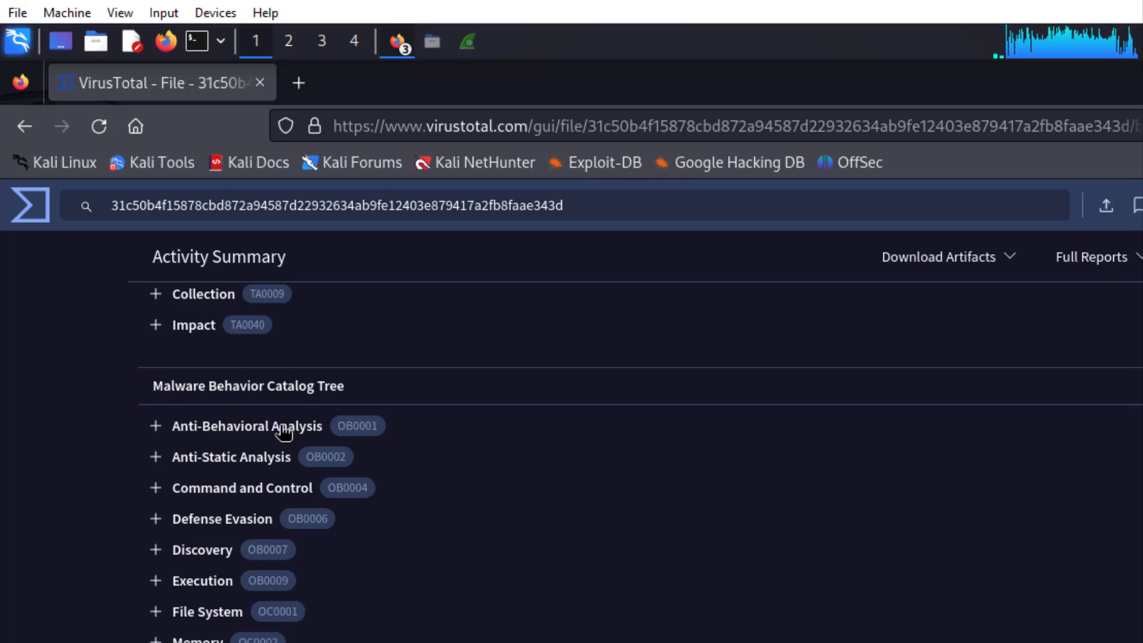
{"action": "scroll", "scroll_direction": "down", "scroll_amount": 3}
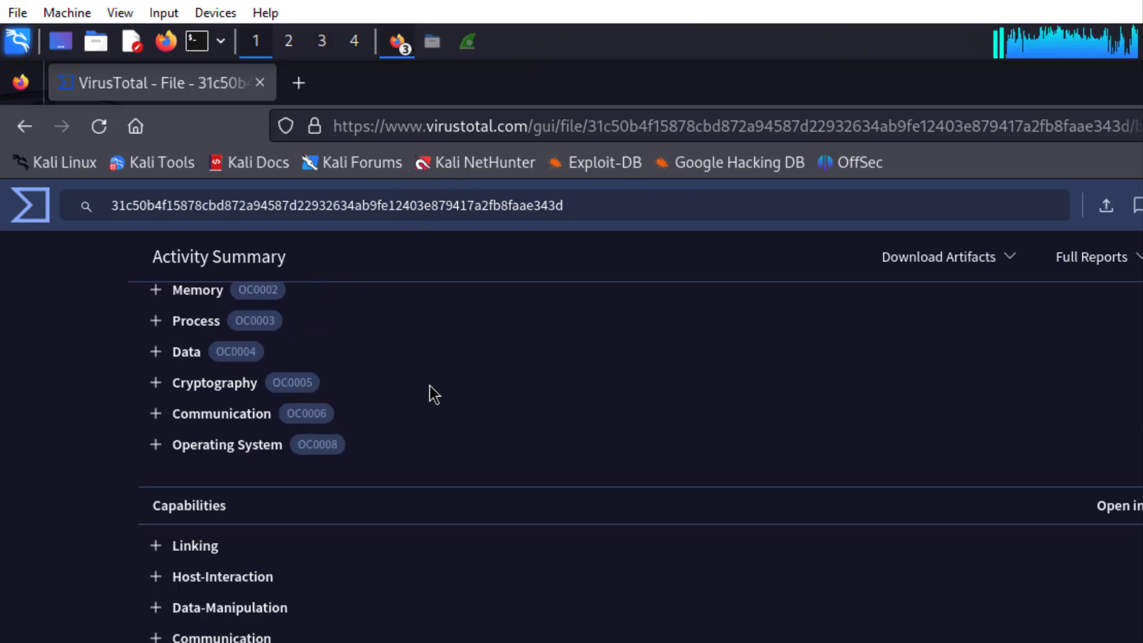
{"action": "scroll", "scroll_direction": "down", "scroll_amount": 3}
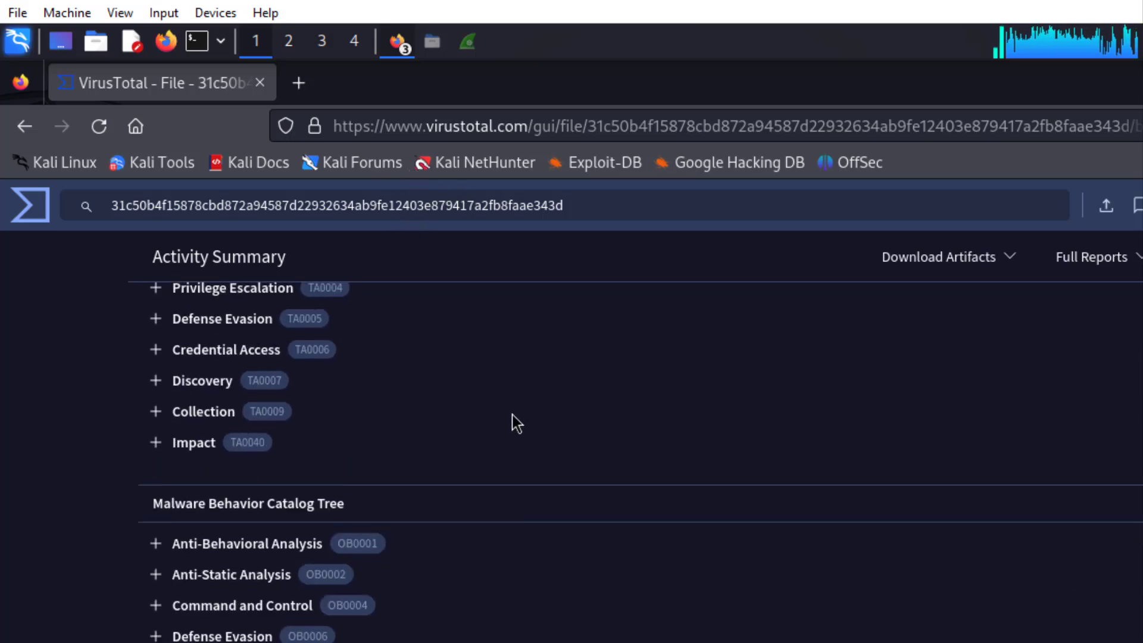
{"action": "scroll", "scroll_direction": "up", "scroll_amount": 3}
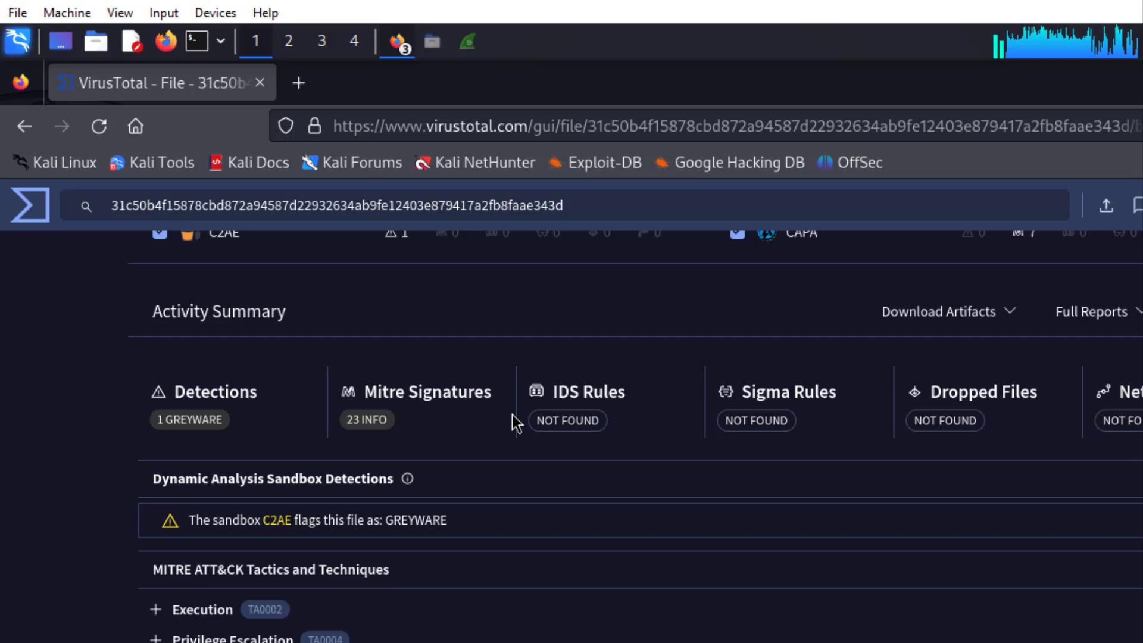